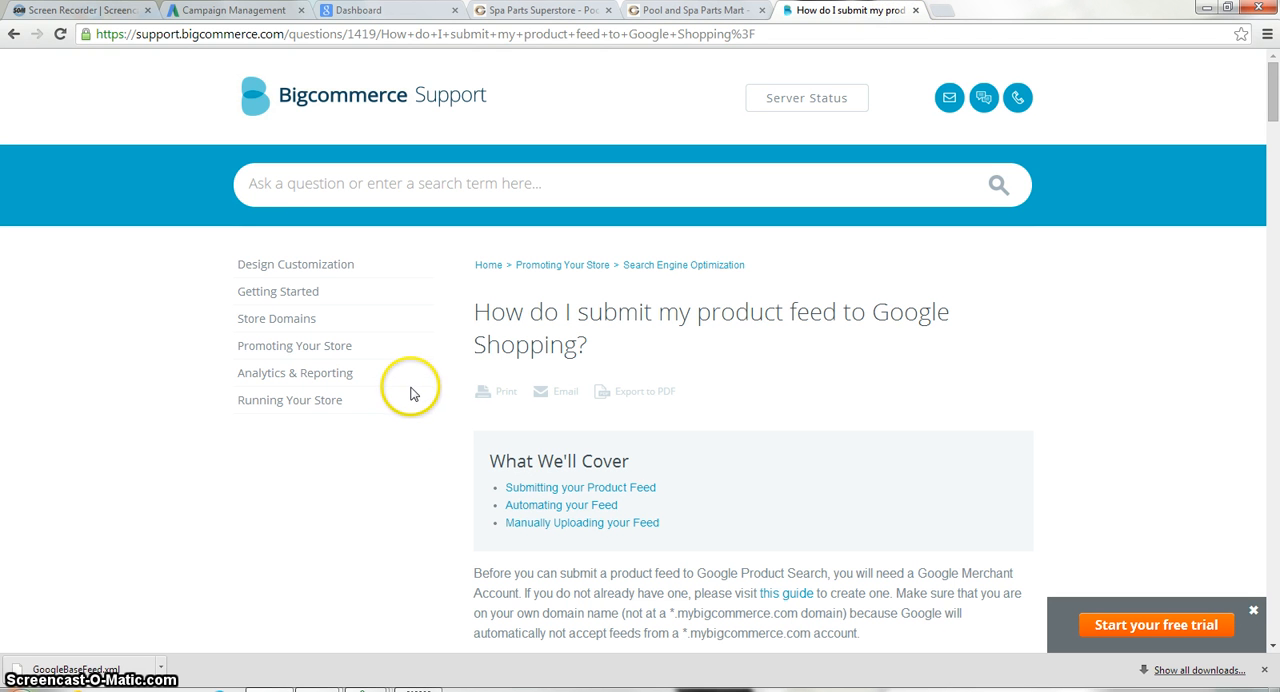
mouse_move(413, 407)
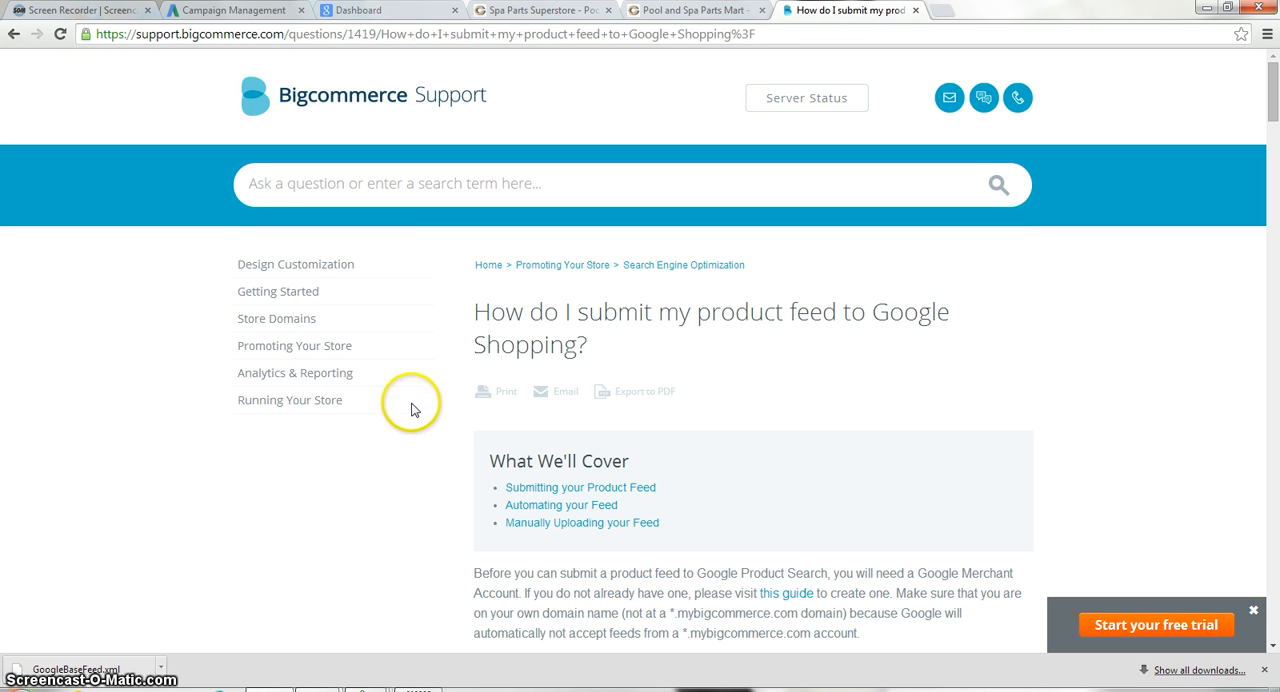
mouse_move(421, 414)
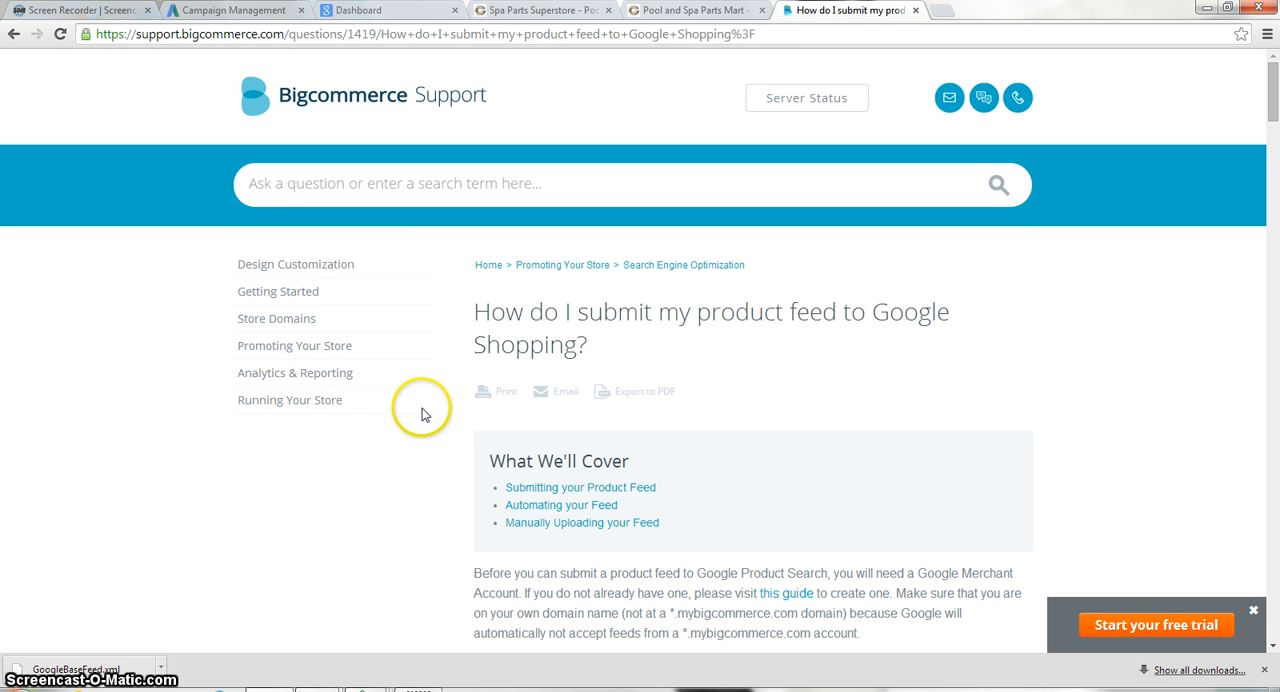
Step: Review the Merchant Center dashboard listing GPS_feed.xml, then return to the support article
scroll("down", 3)
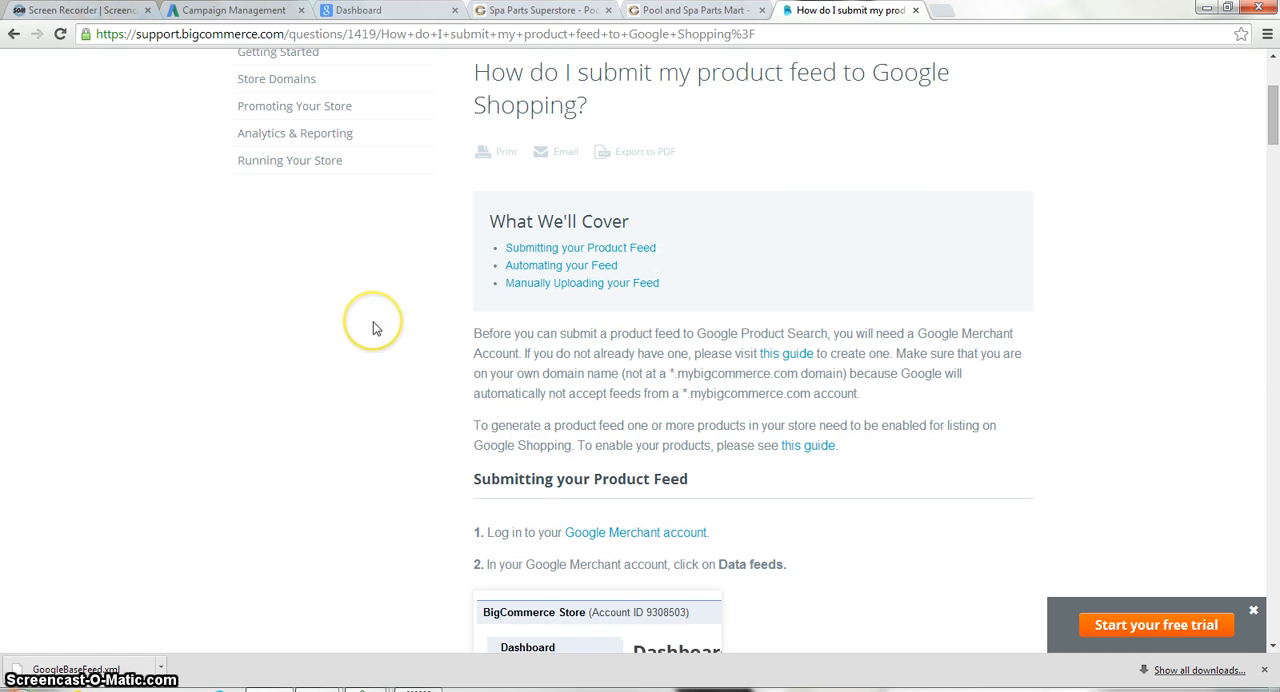
scroll("down", 3)
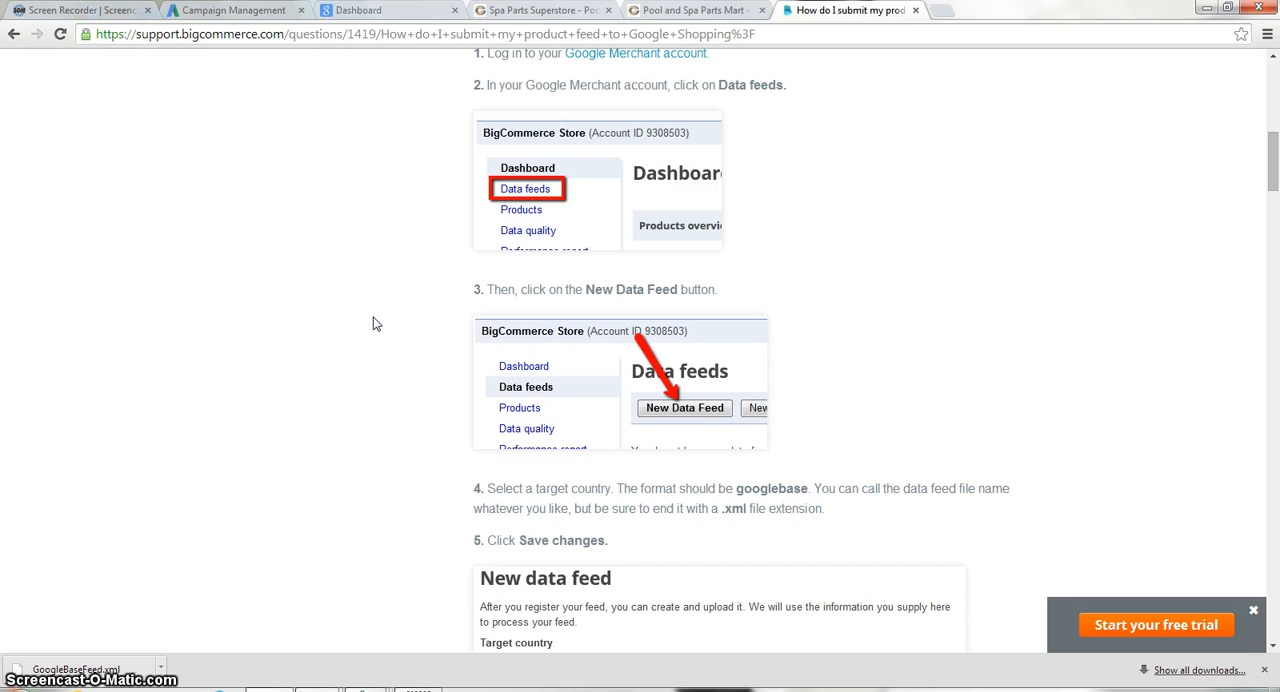
scroll("down", 3)
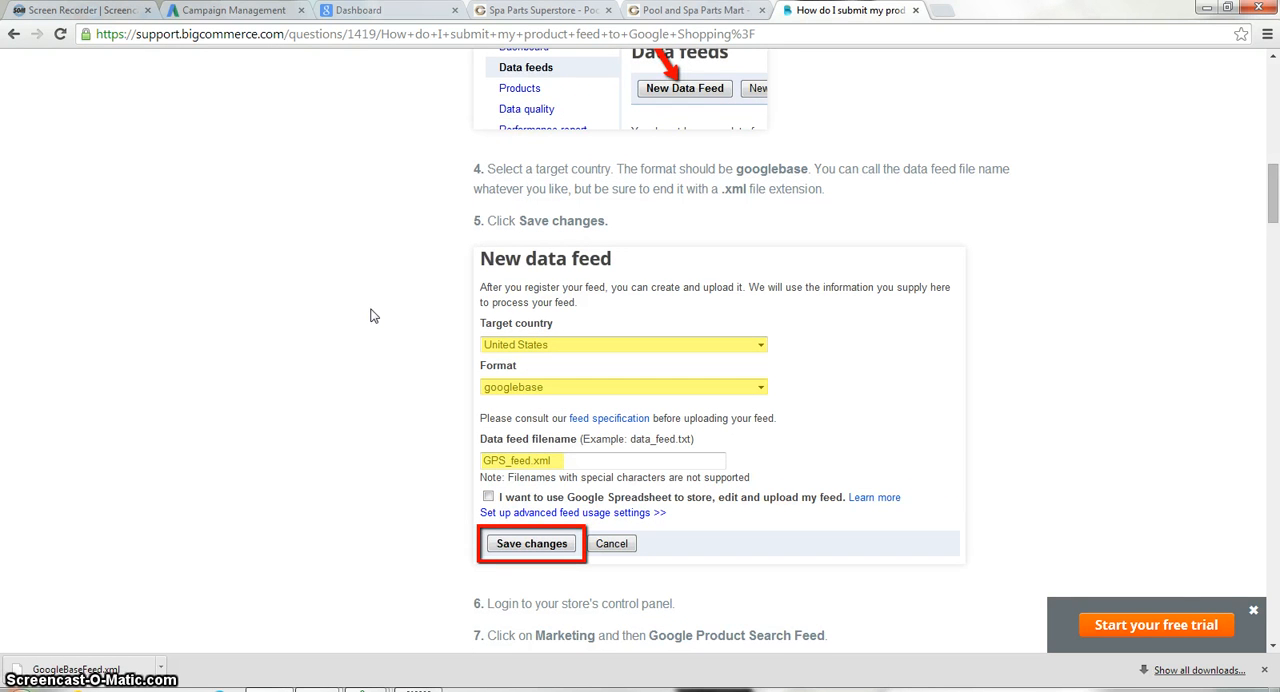
scroll("down", 3)
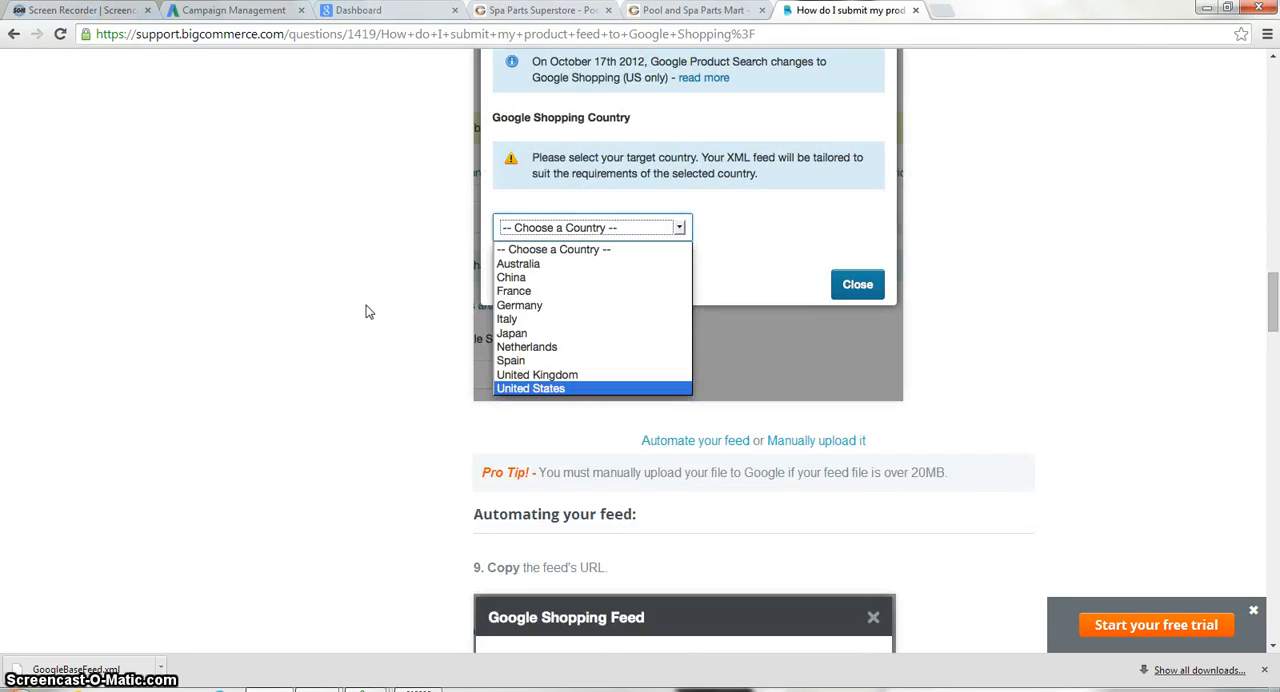
left_click(530, 388)
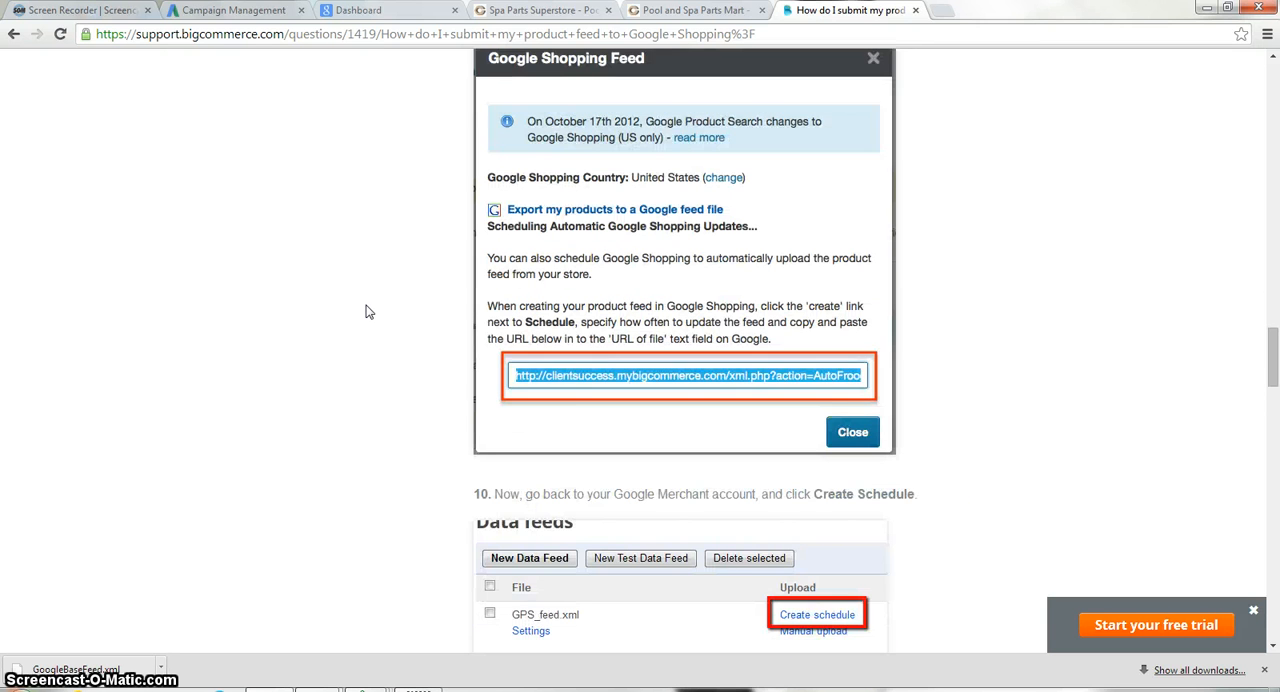
scroll("down", 3)
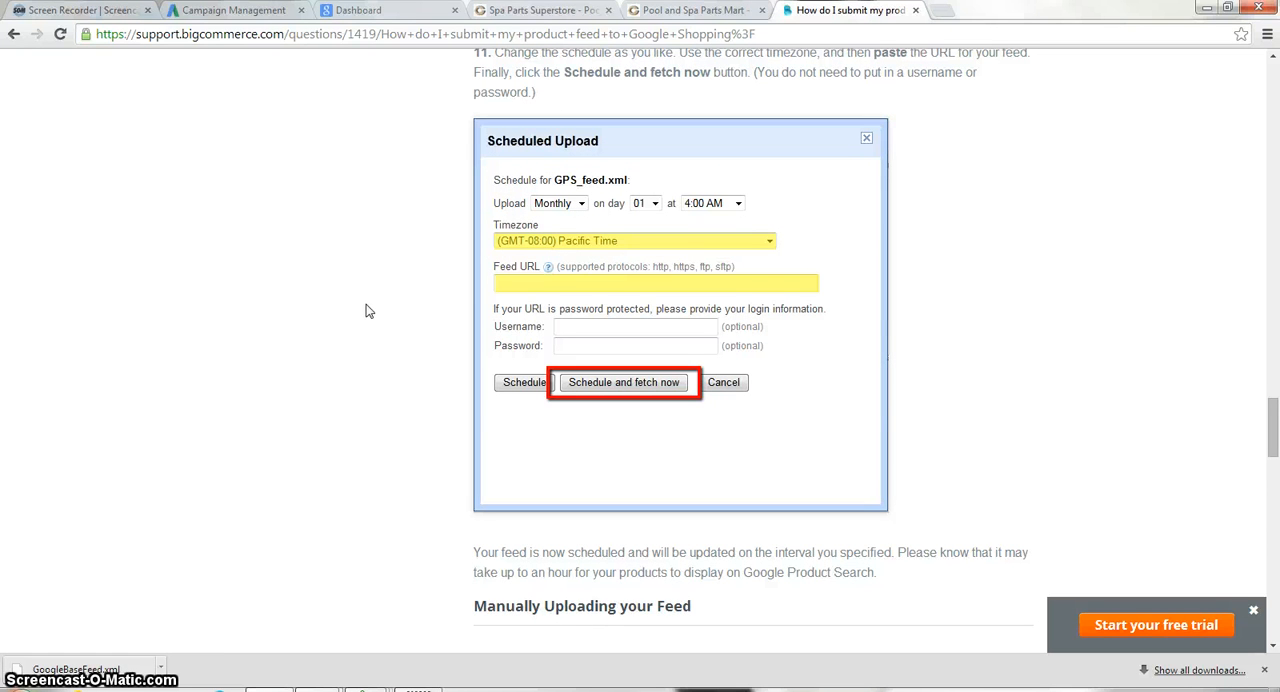
mouse_move(368, 325)
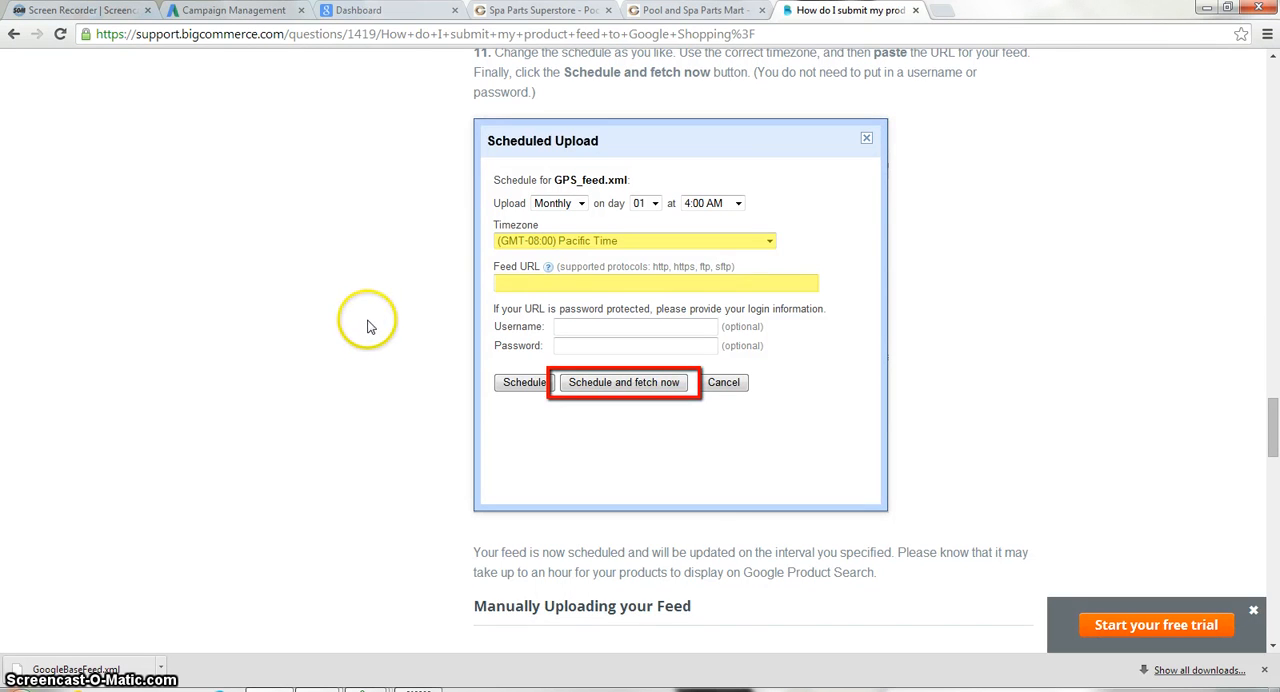
left_click(390, 10)
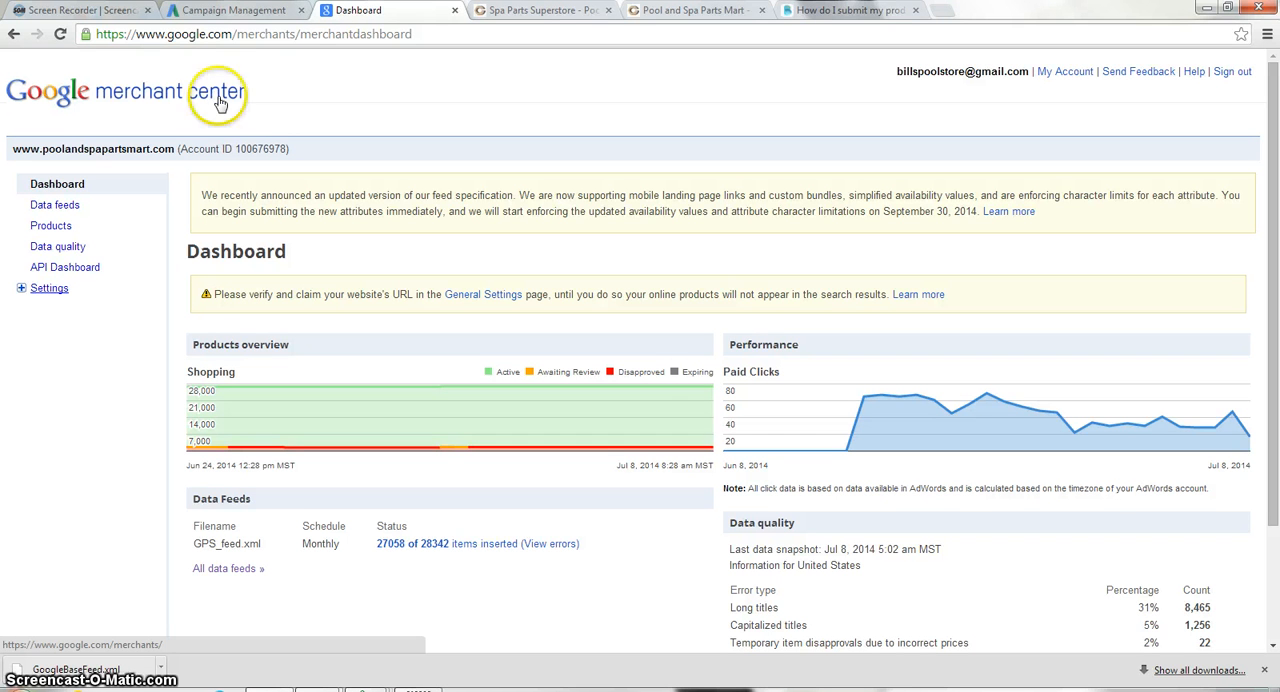
mouse_move(268, 96)
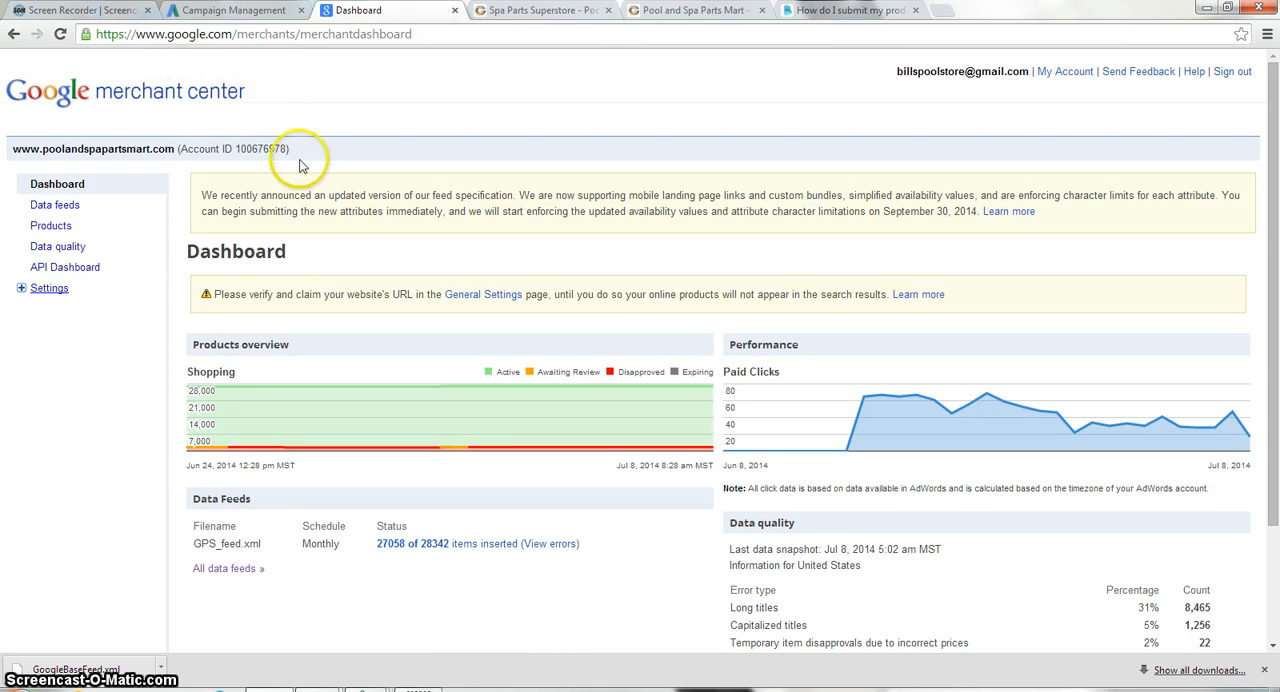
mouse_move(93, 211)
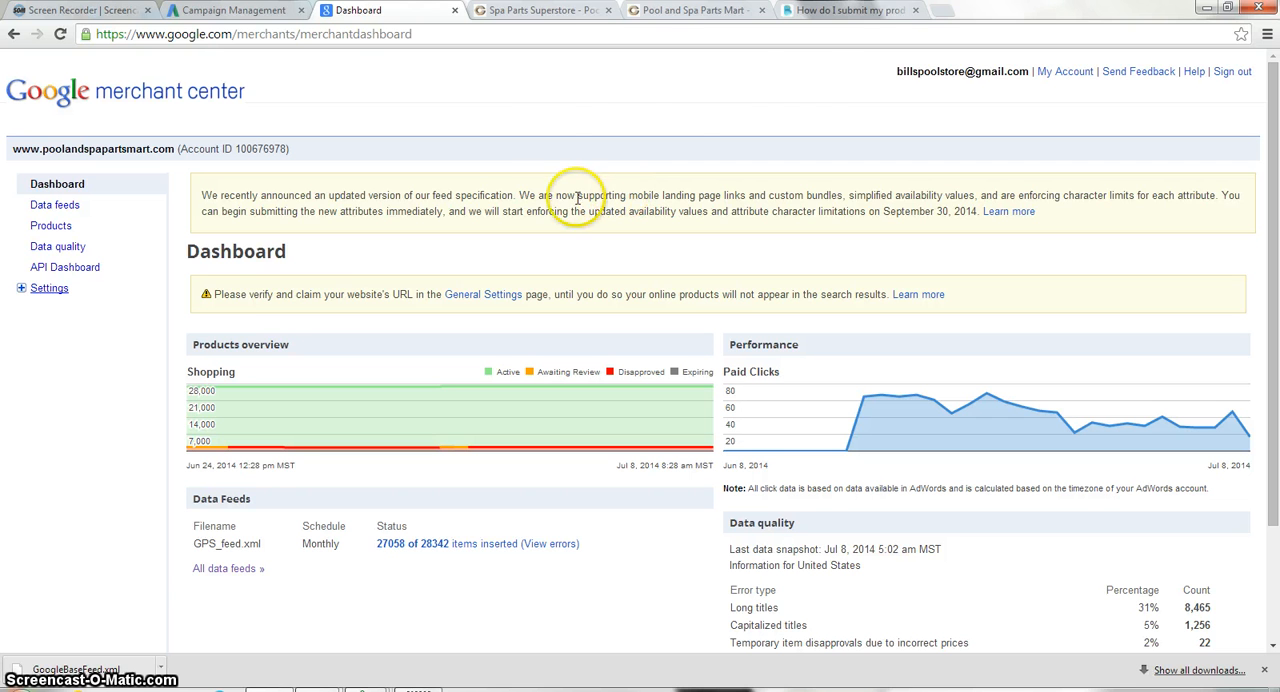
mouse_move(561, 92)
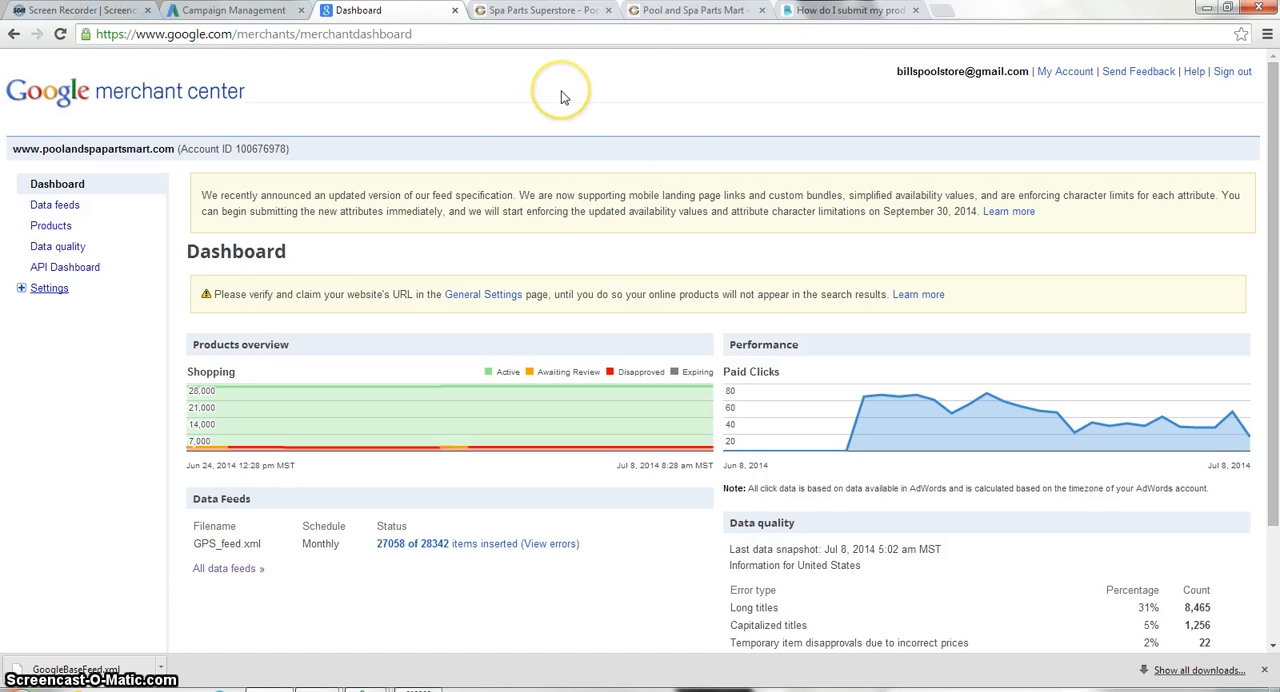
mouse_move(655, 100)
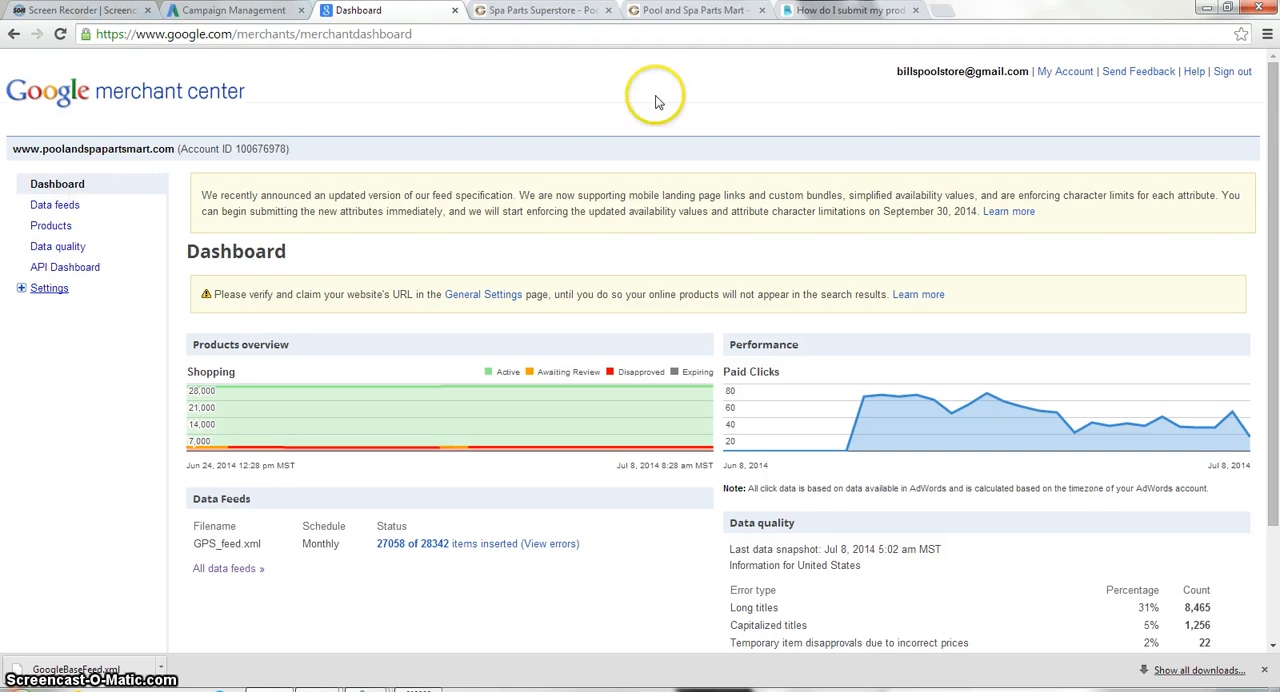
mouse_move(693, 113)
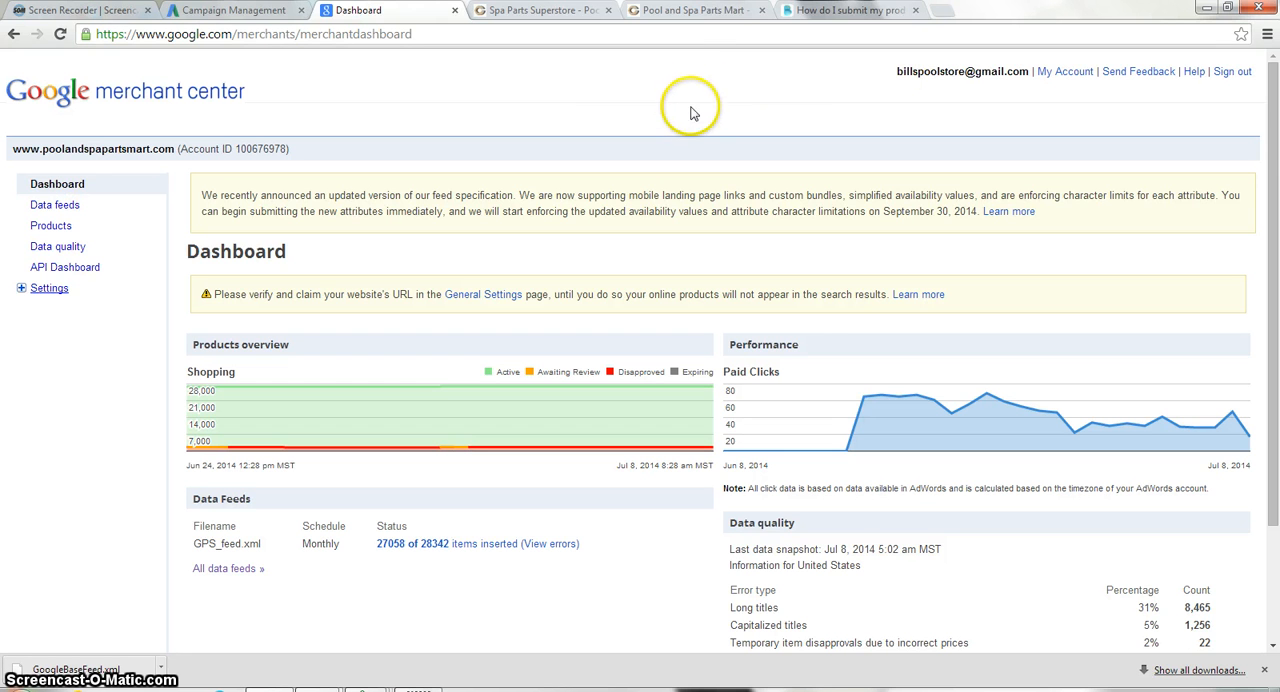
mouse_move(800, 123)
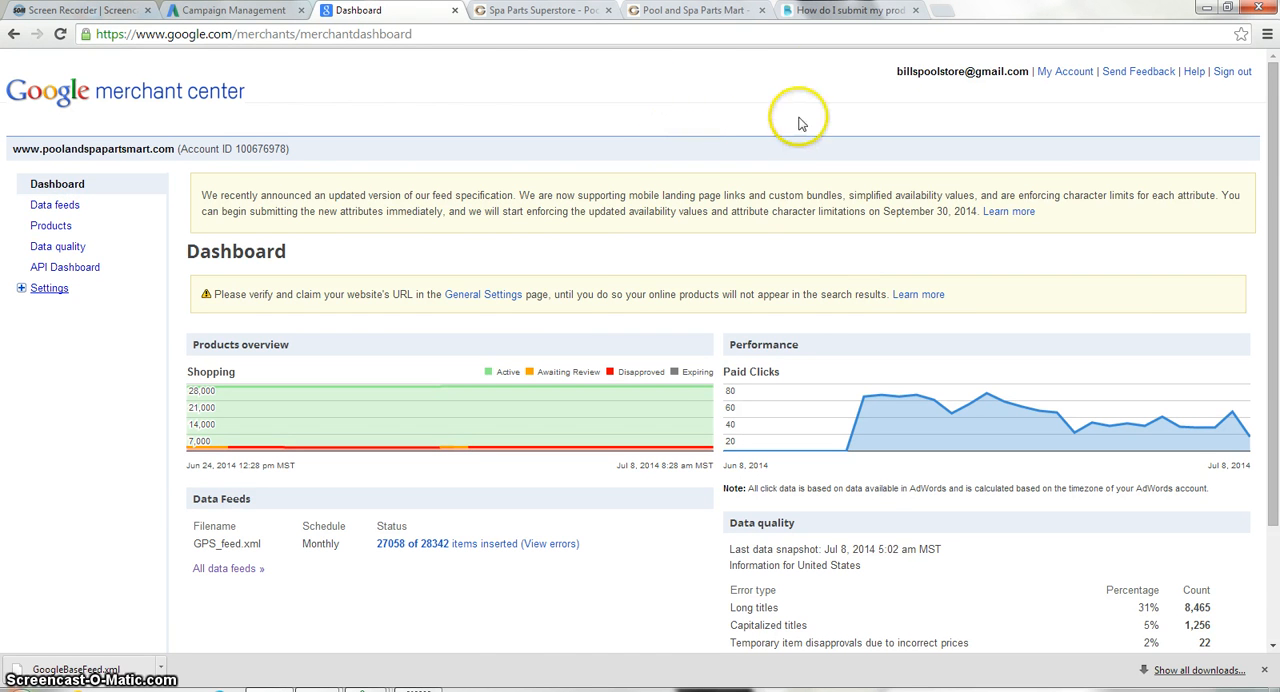
Step: Check the article's Manually Uploading steps, then go to the store's View Products page
left_click(850, 10)
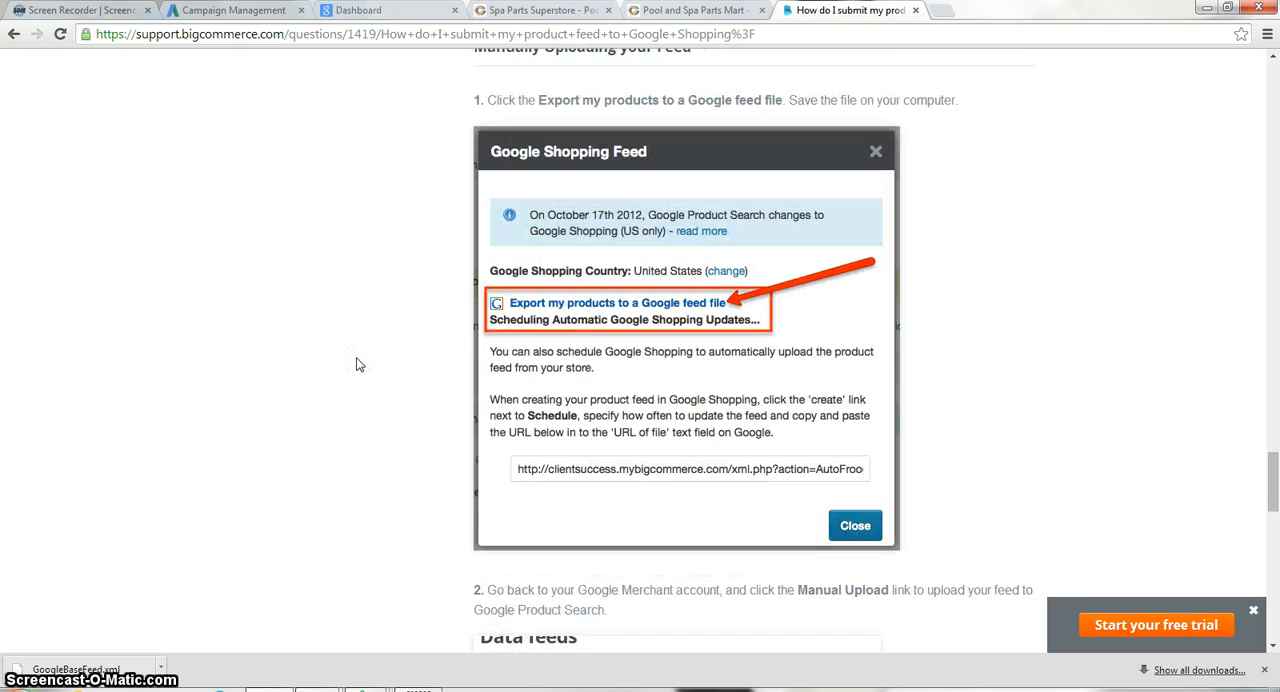
left_click(347, 350)
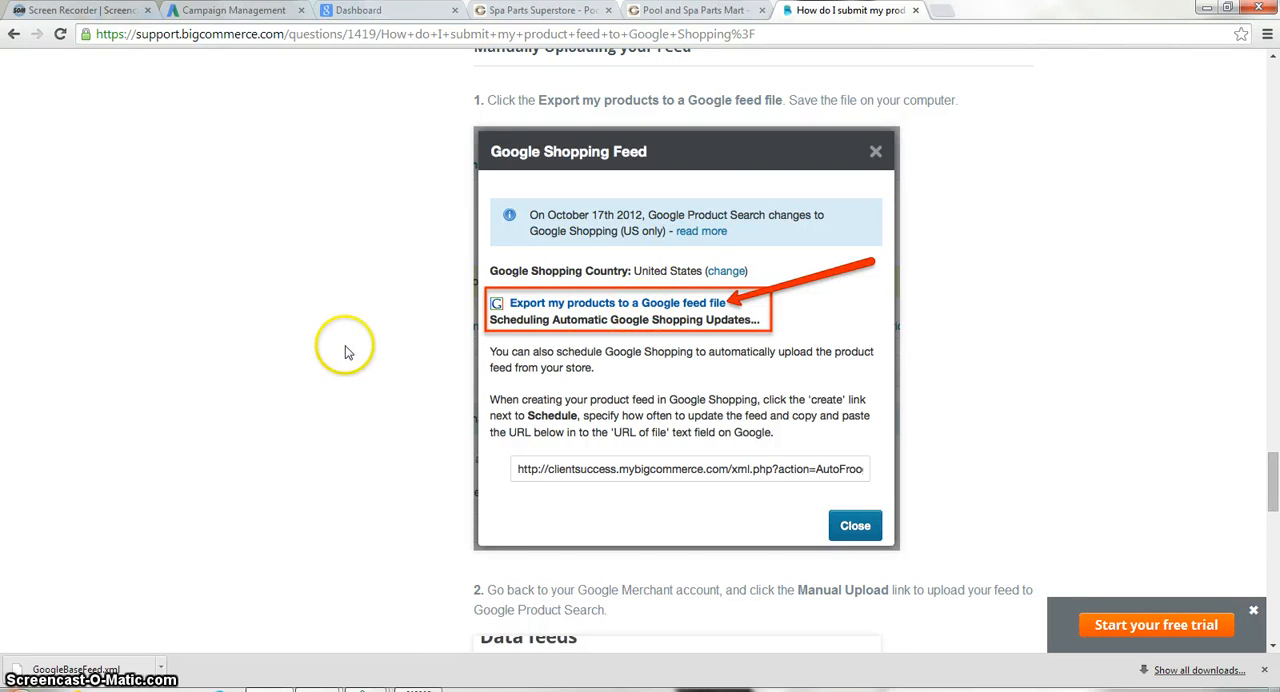
mouse_move(387, 363)
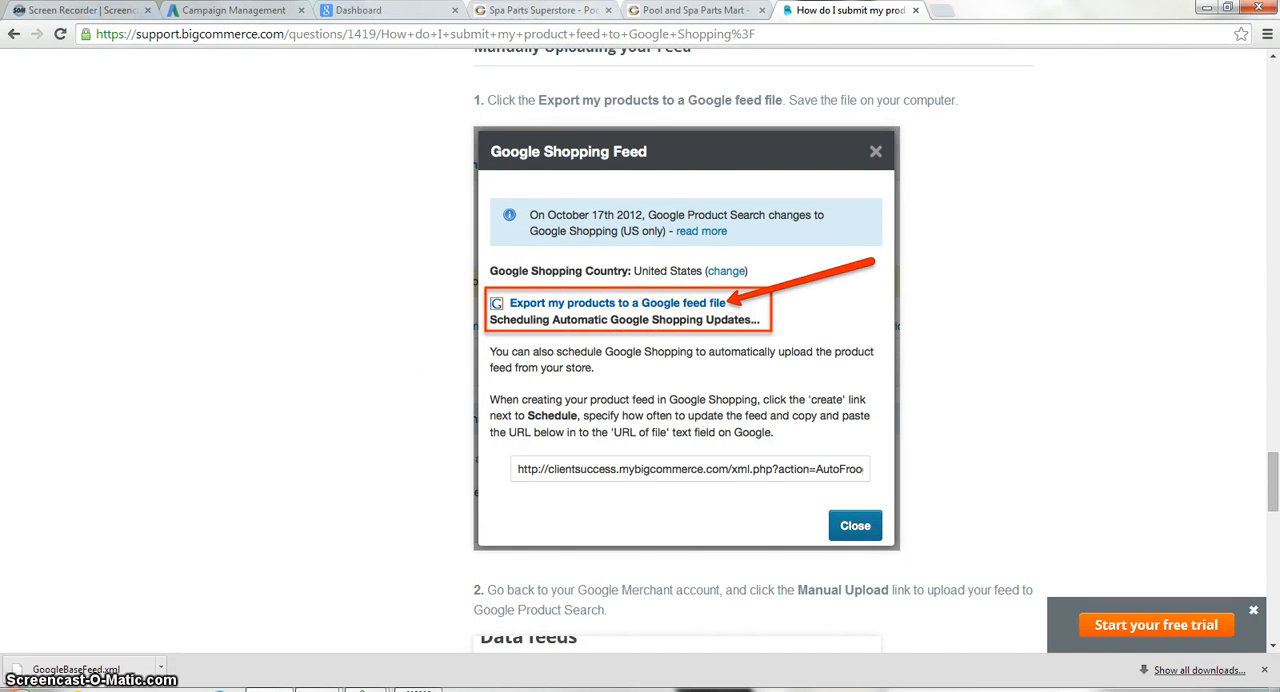
left_click(690, 10)
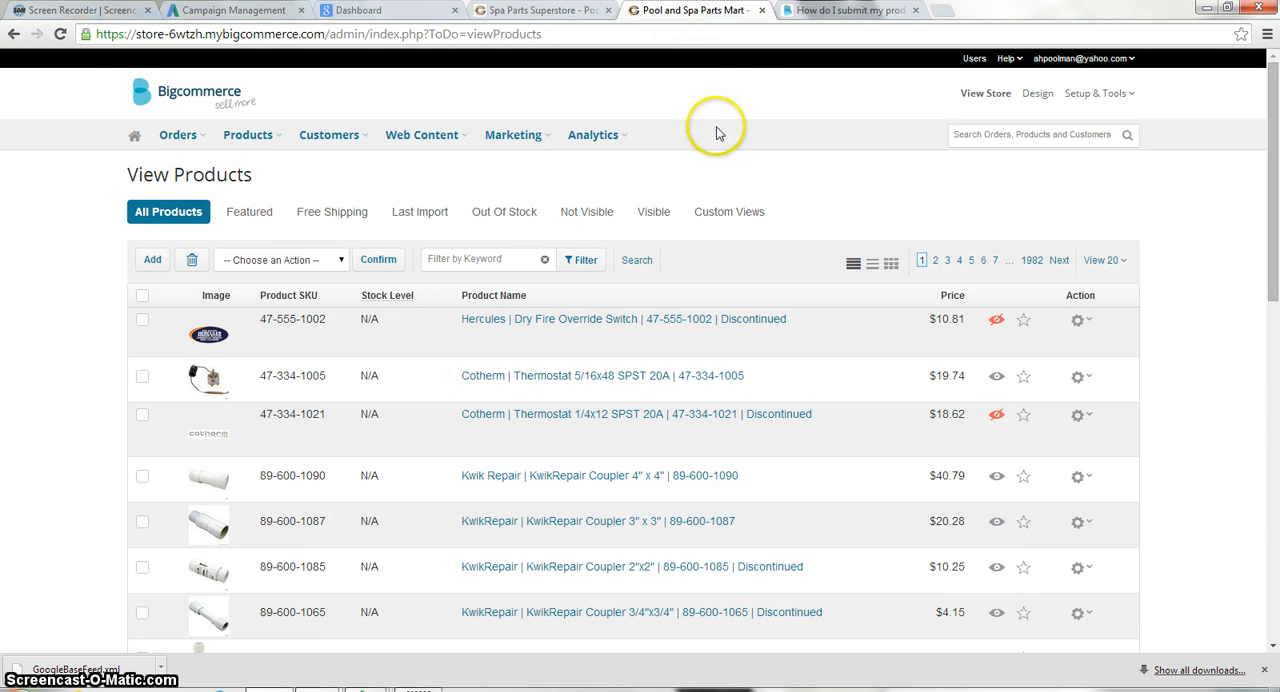
mouse_move(513, 135)
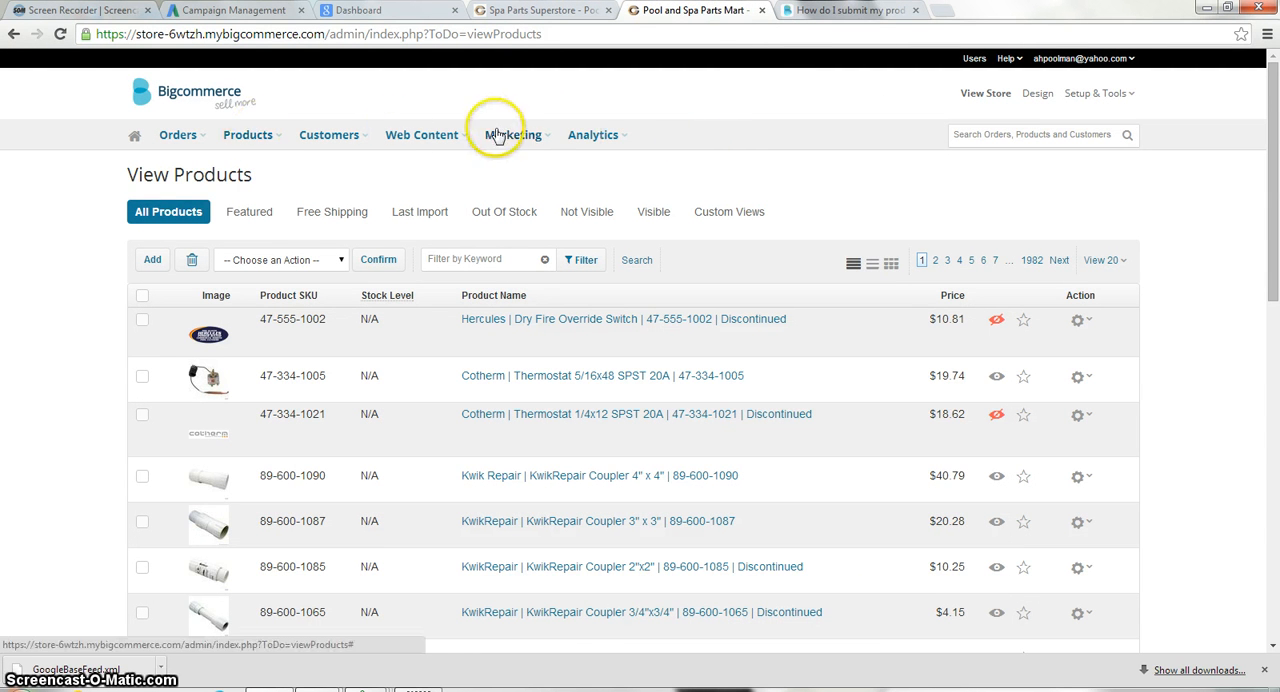
mouse_move(500, 167)
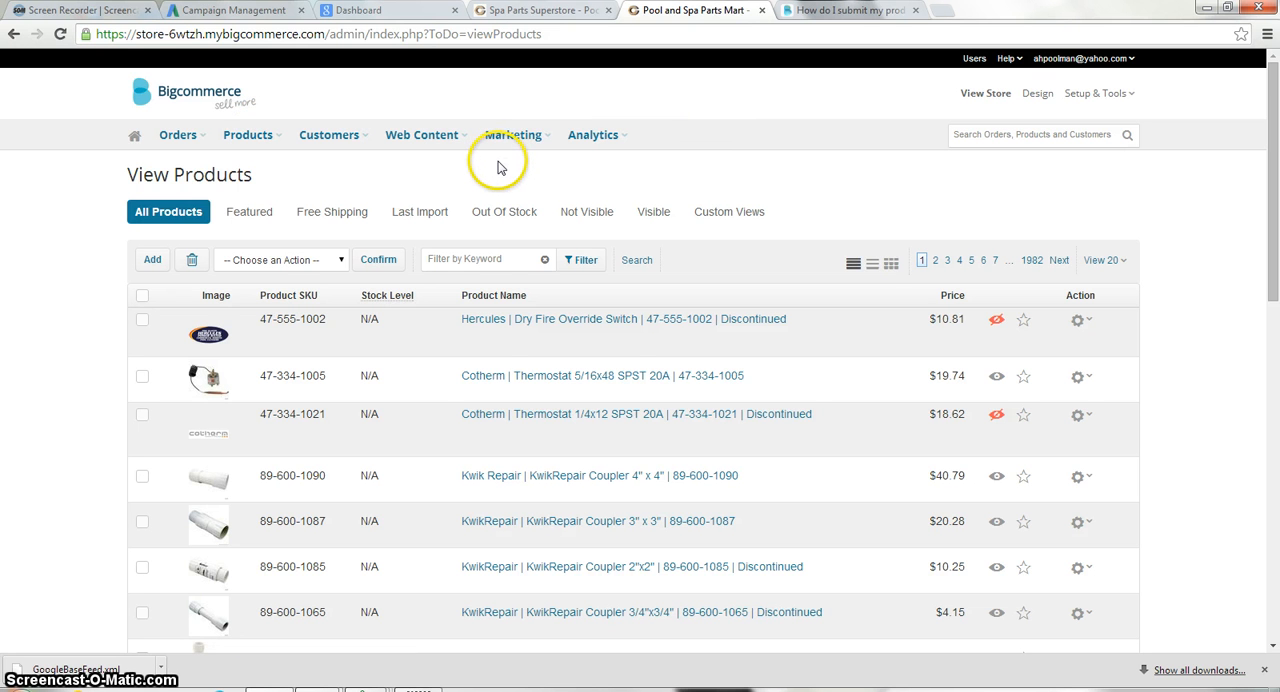
Step: Set the Google Shopping Feed target country to United States and select the feed URL
left_click(513, 135)
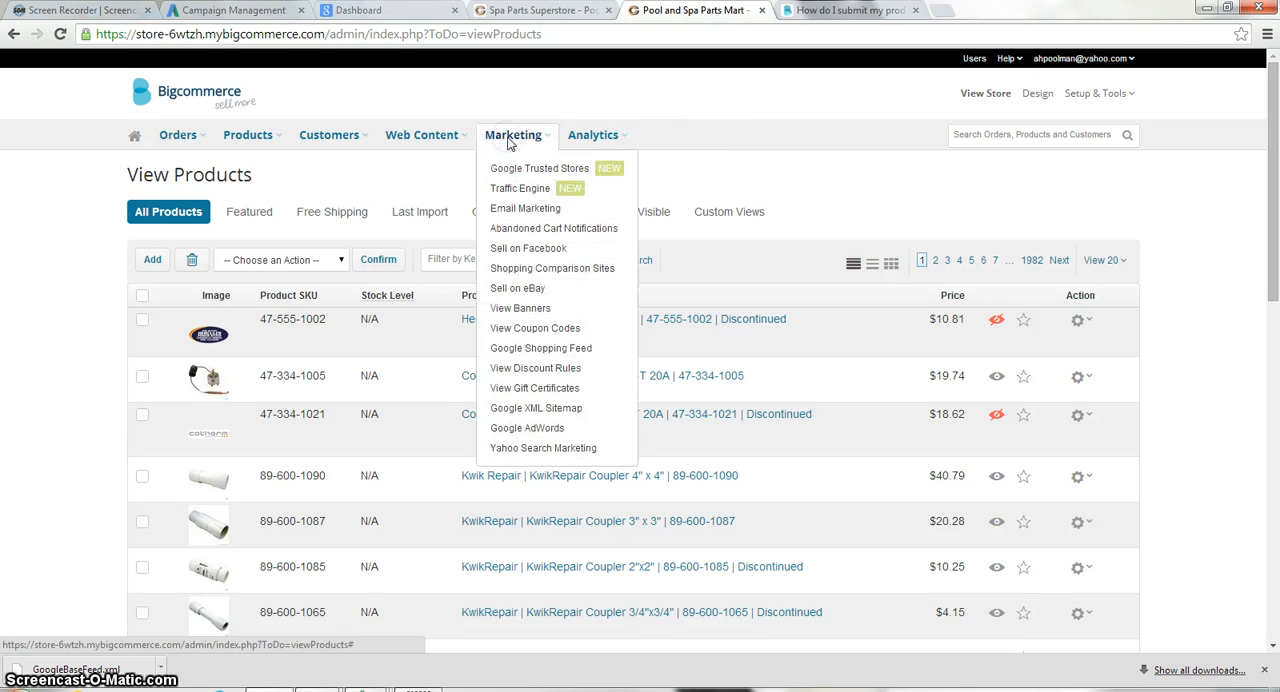
mouse_move(540, 348)
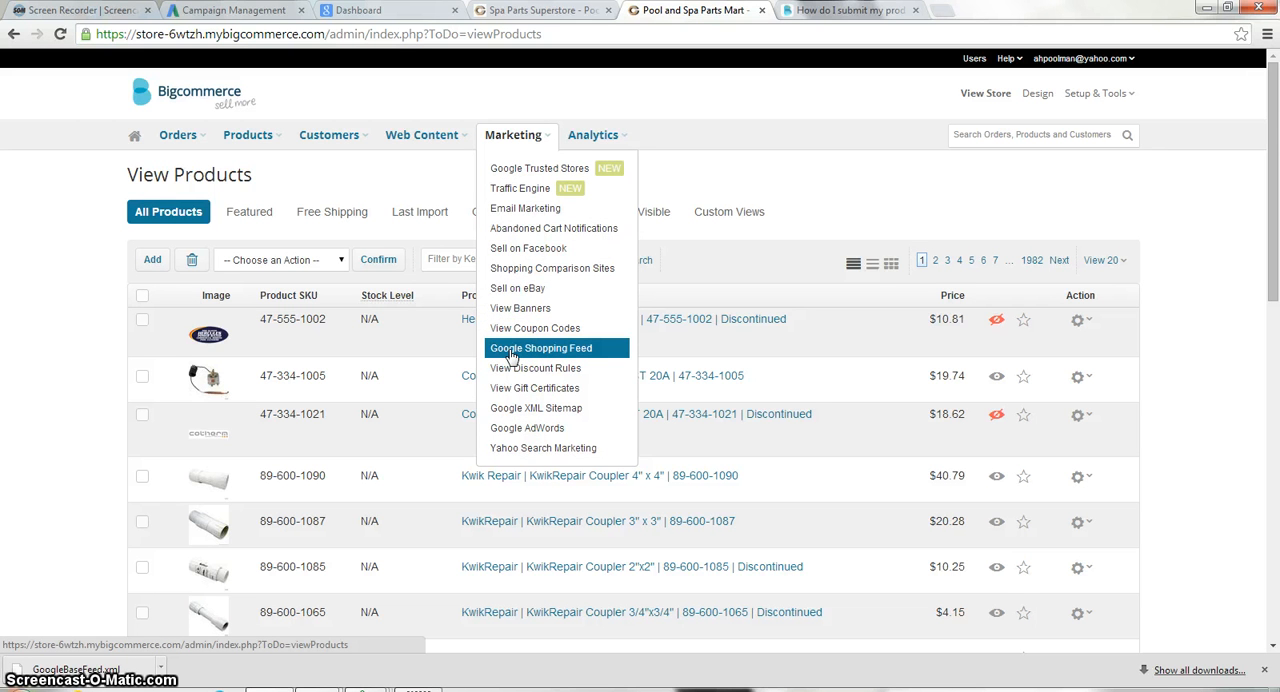
left_click(542, 348)
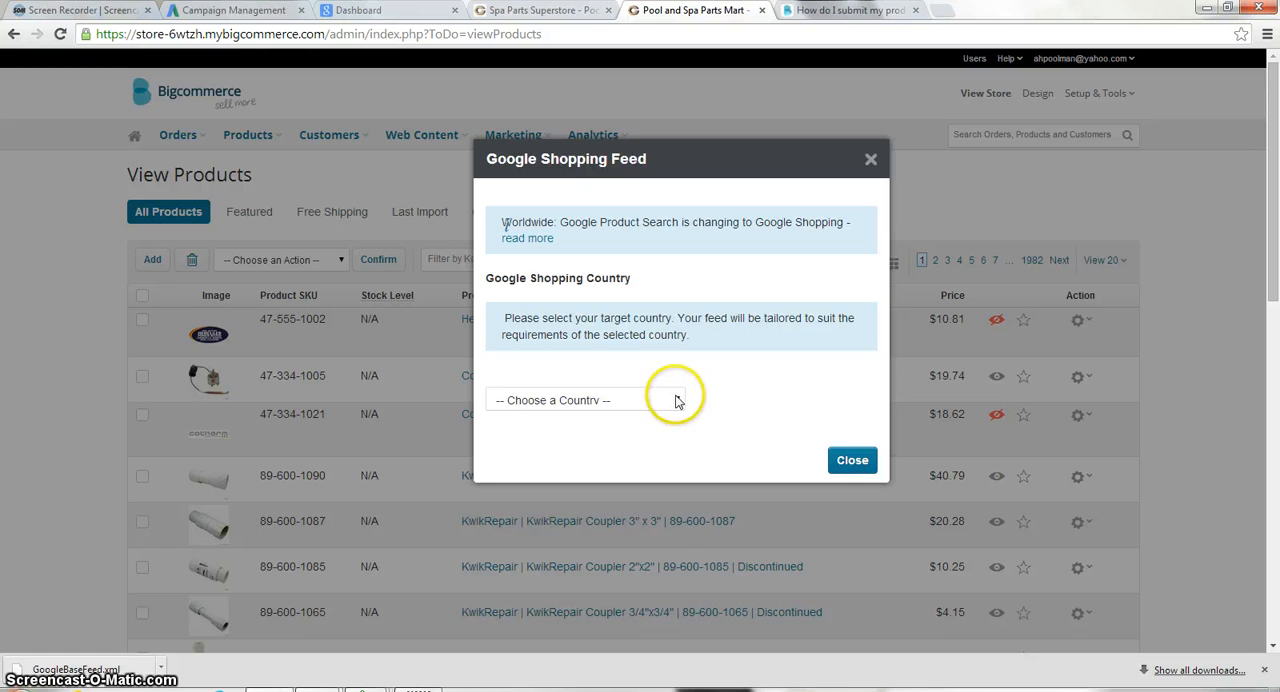
left_click(585, 400)
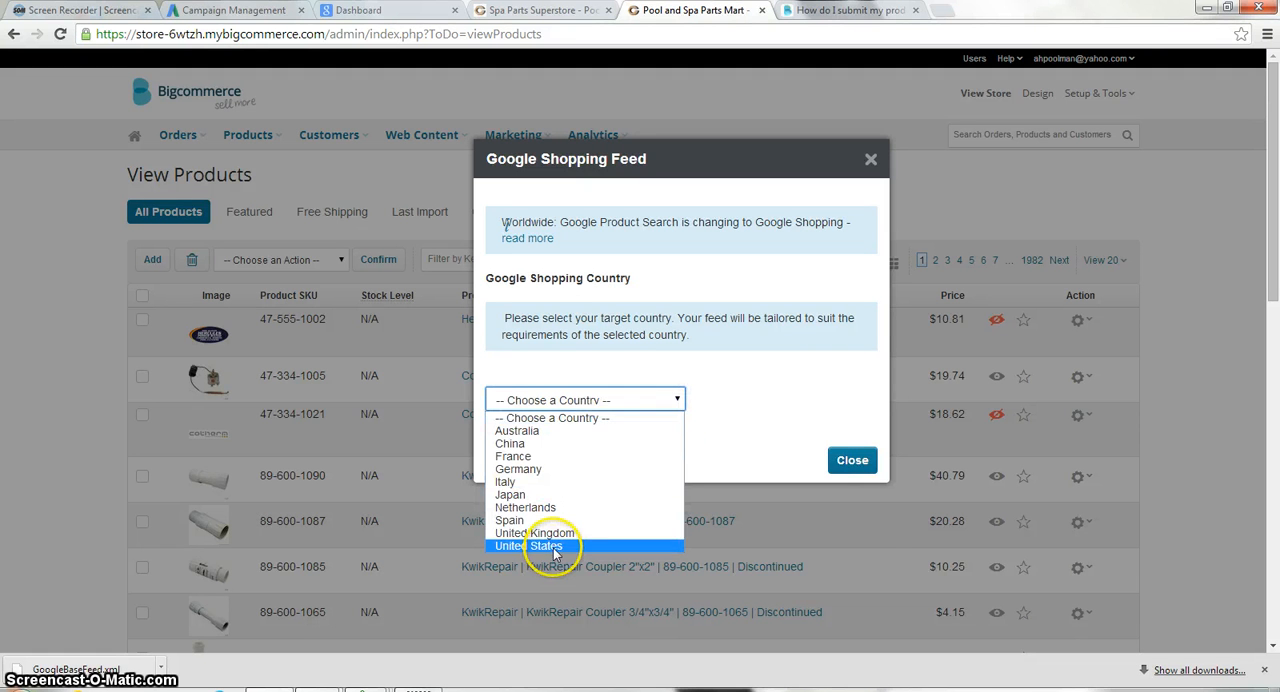
left_click(533, 546)
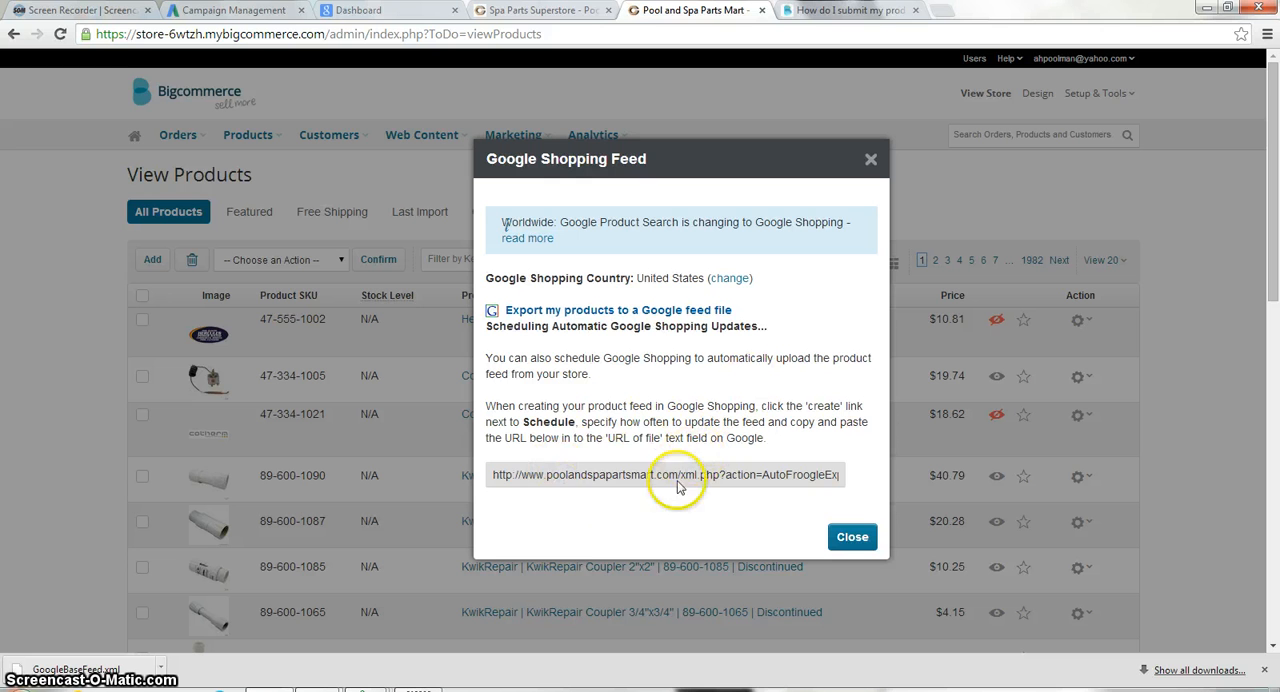
triple_click(665, 474)
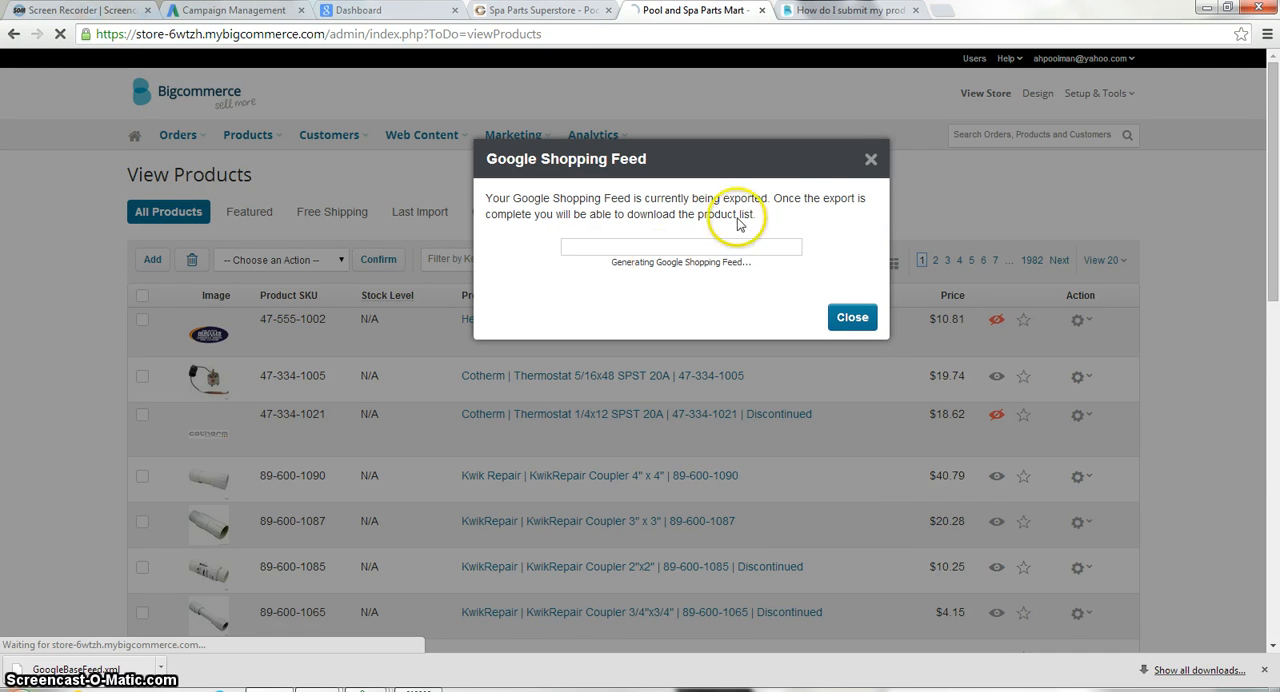
mouse_move(851, 167)
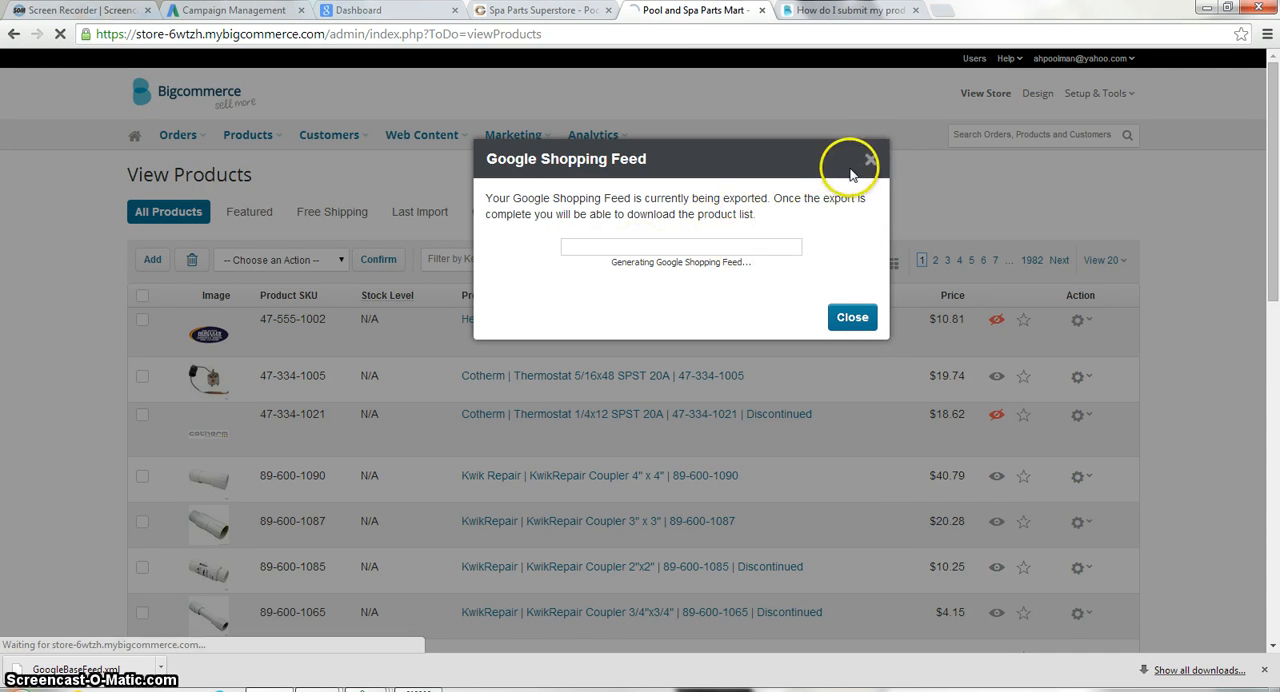
mouse_move(871, 162)
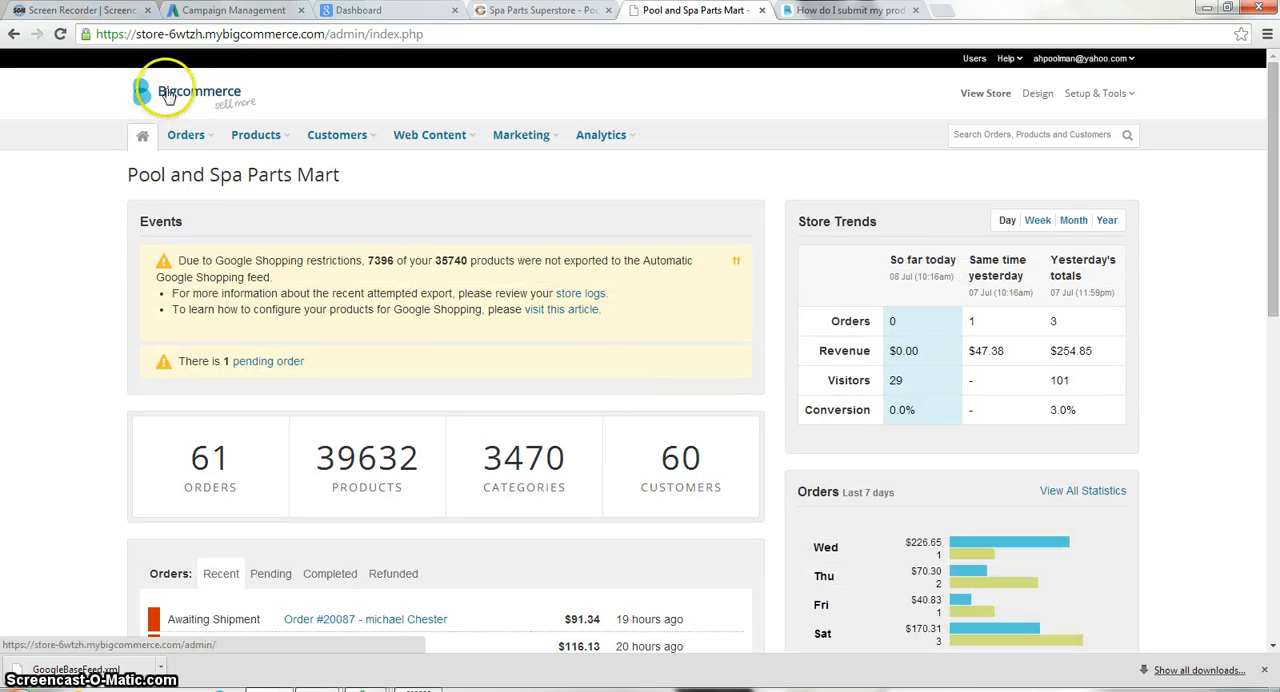
Step: Open the store's full product list via Products > View Products
left_click(256, 134)
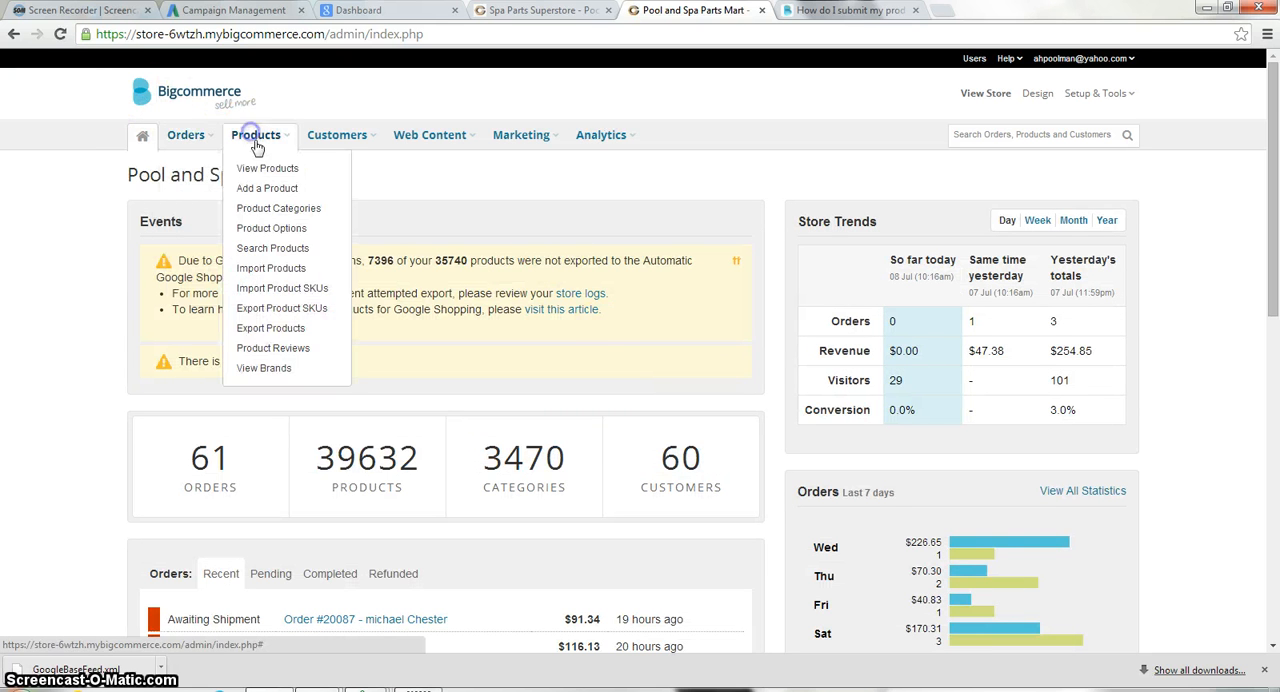
left_click(267, 168)
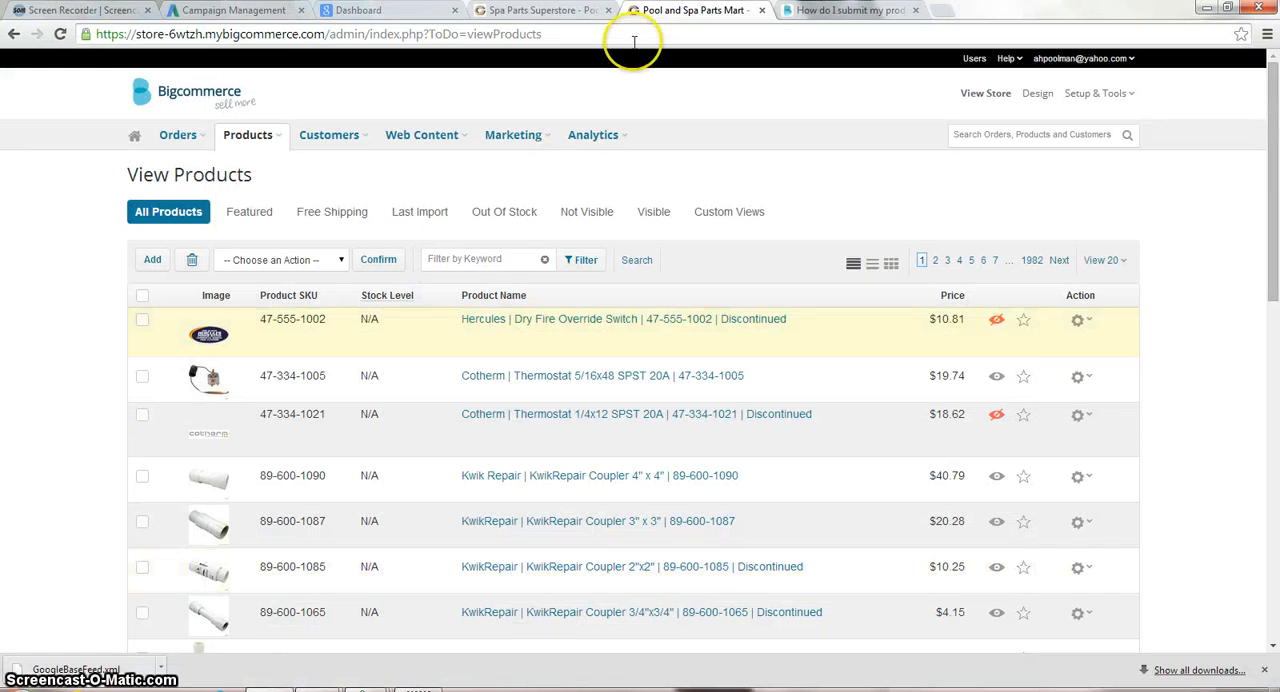
mouse_move(395, 20)
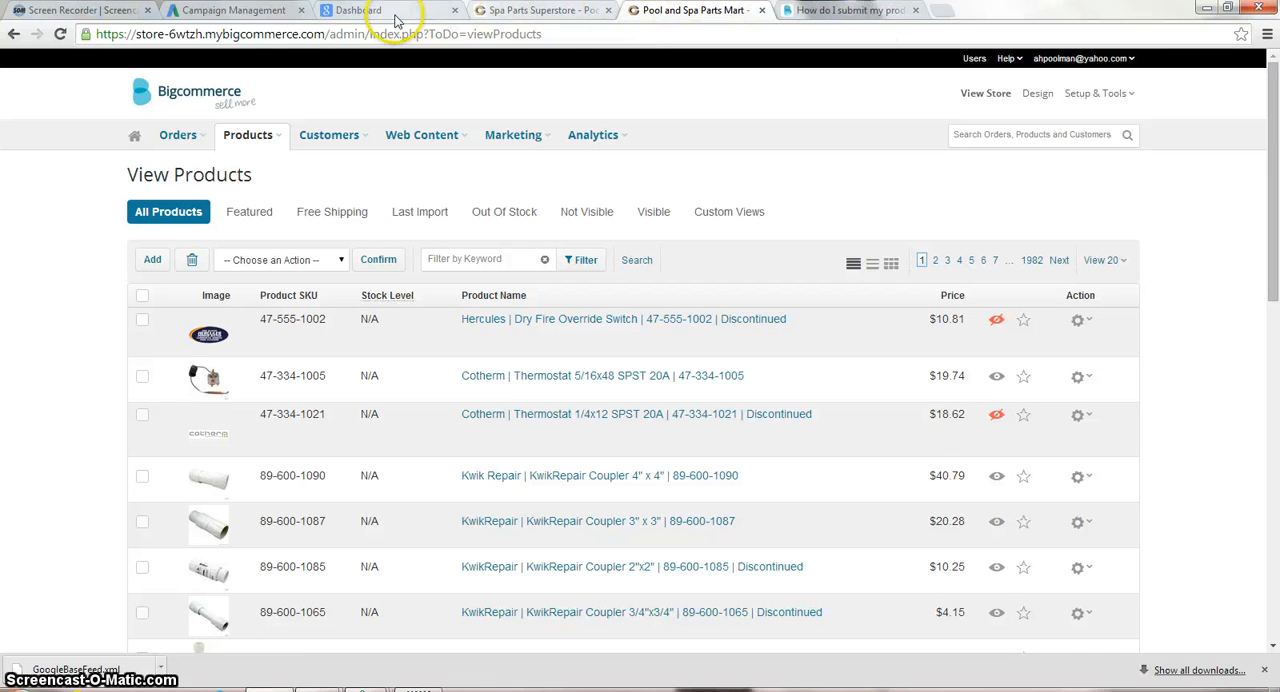
Step: Open Merchant Center's Data feeds list and start a new data feed
left_click(357, 10)
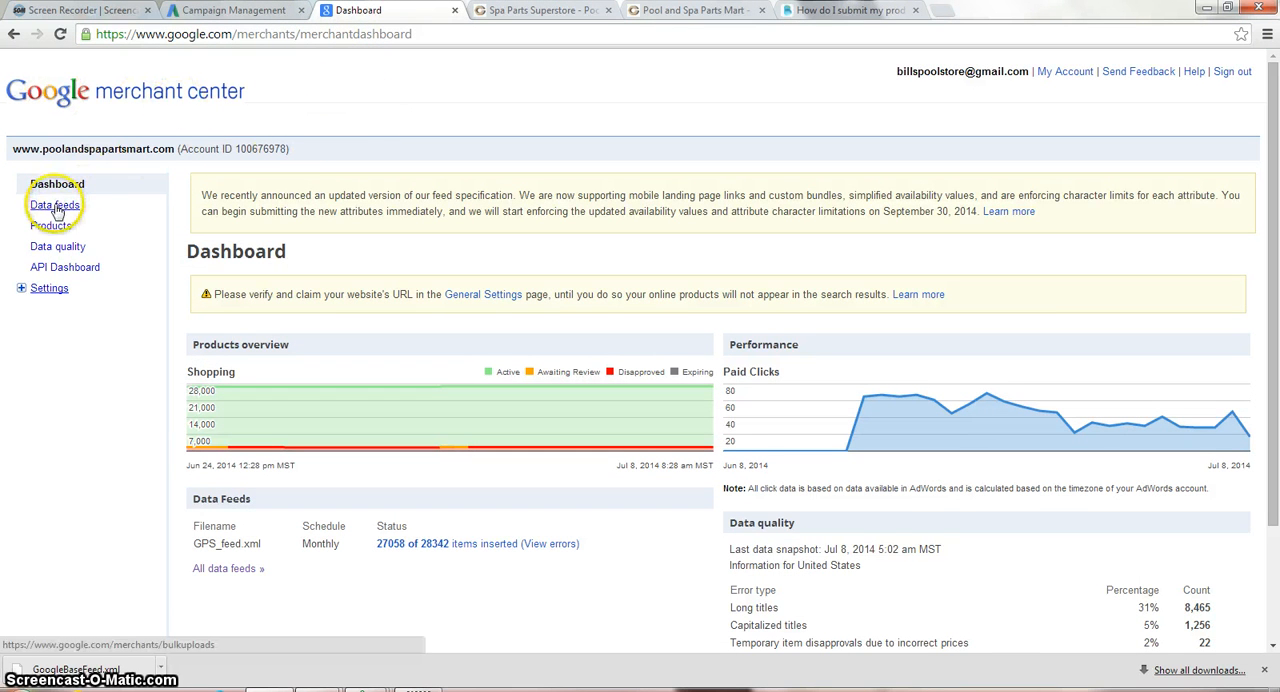
left_click(54, 205)
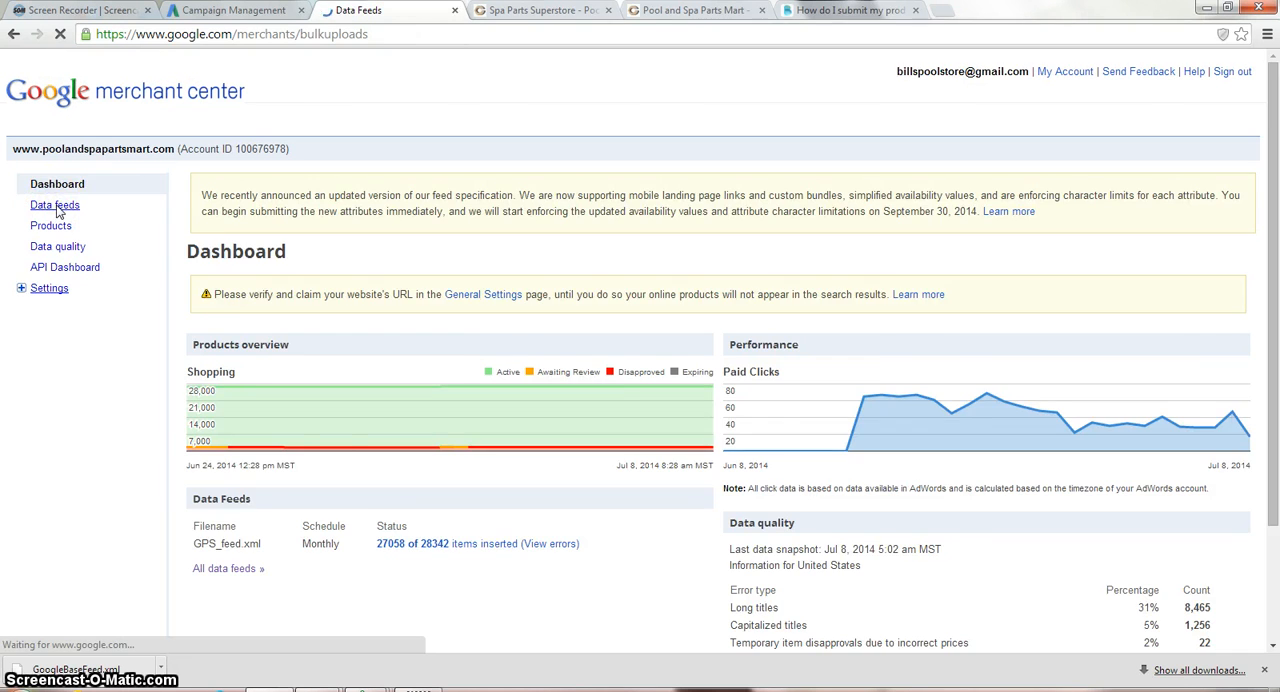
left_click(54, 204)
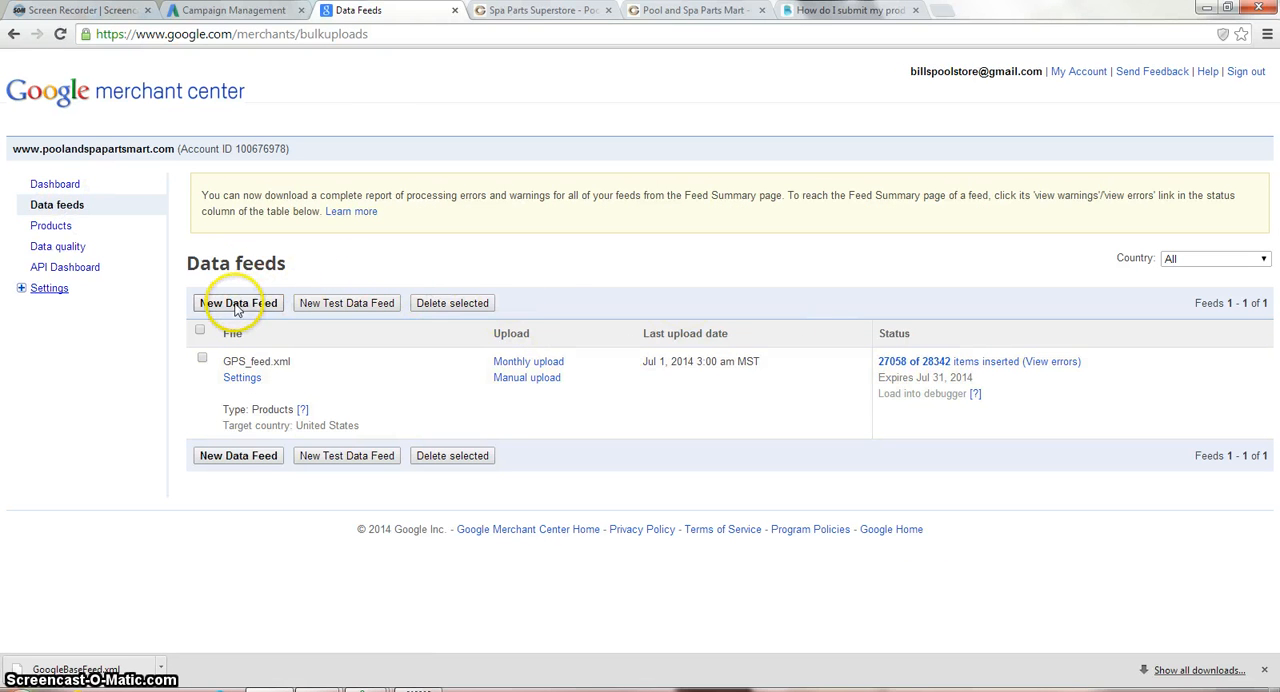
left_click(238, 303)
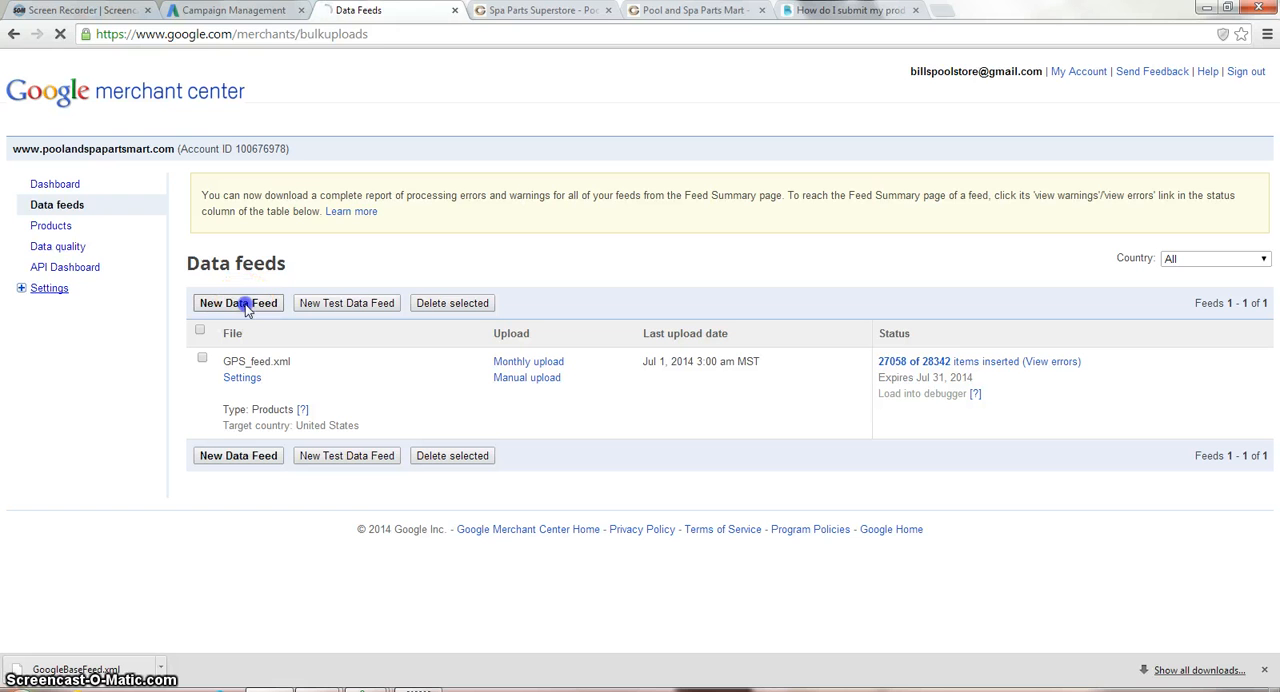
left_click(238, 303)
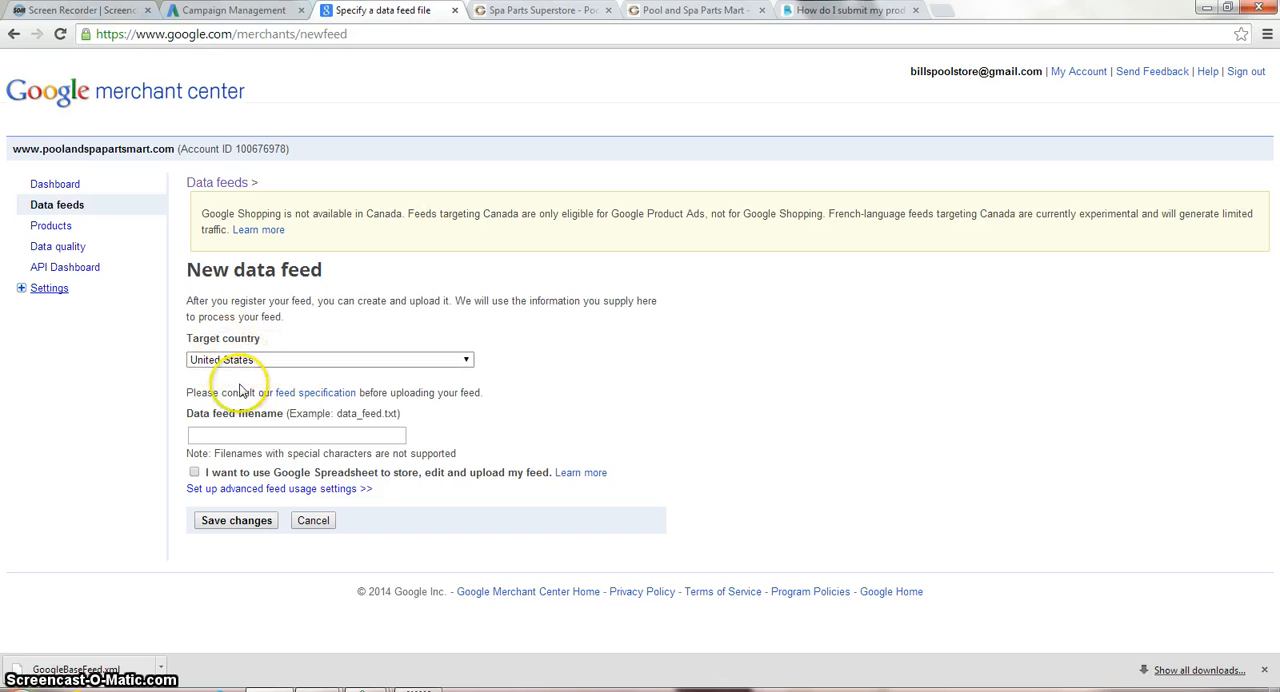
Step: Name the new feed GPS_45feed.xml and save it after fixing the duplicate-name error
left_click(296, 435)
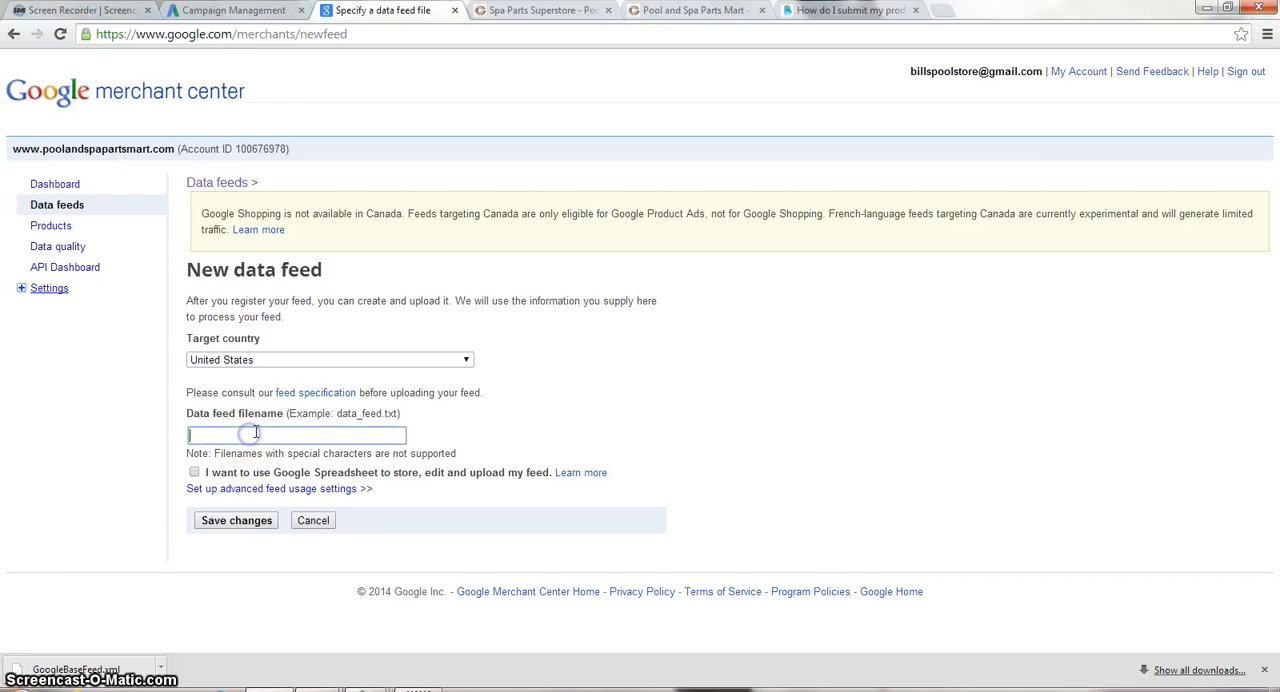
type("G")
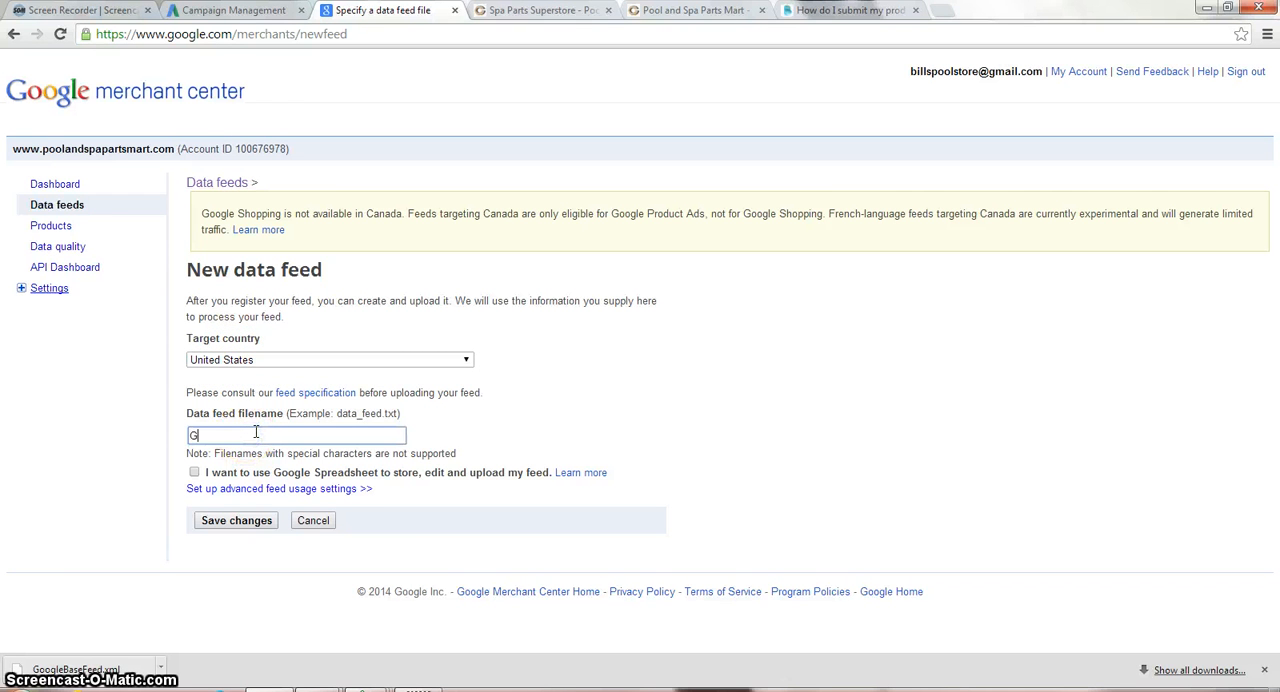
type("PS_")
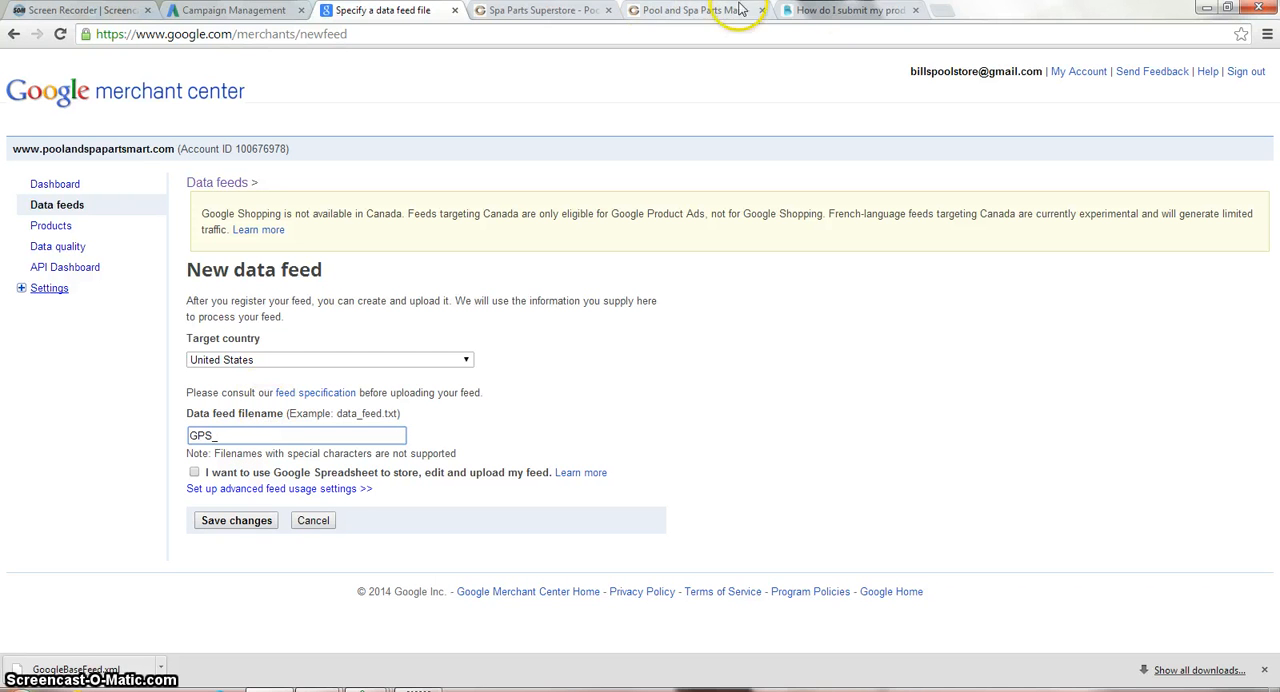
left_click(849, 10)
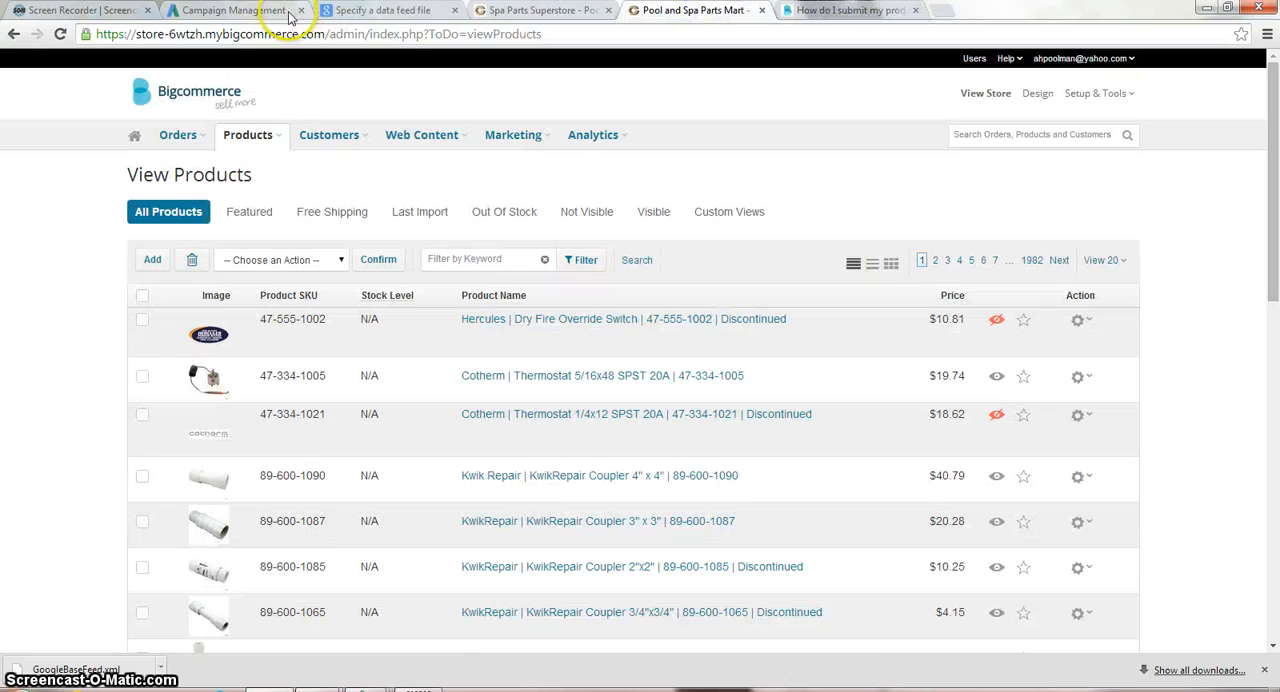
left_click(385, 10)
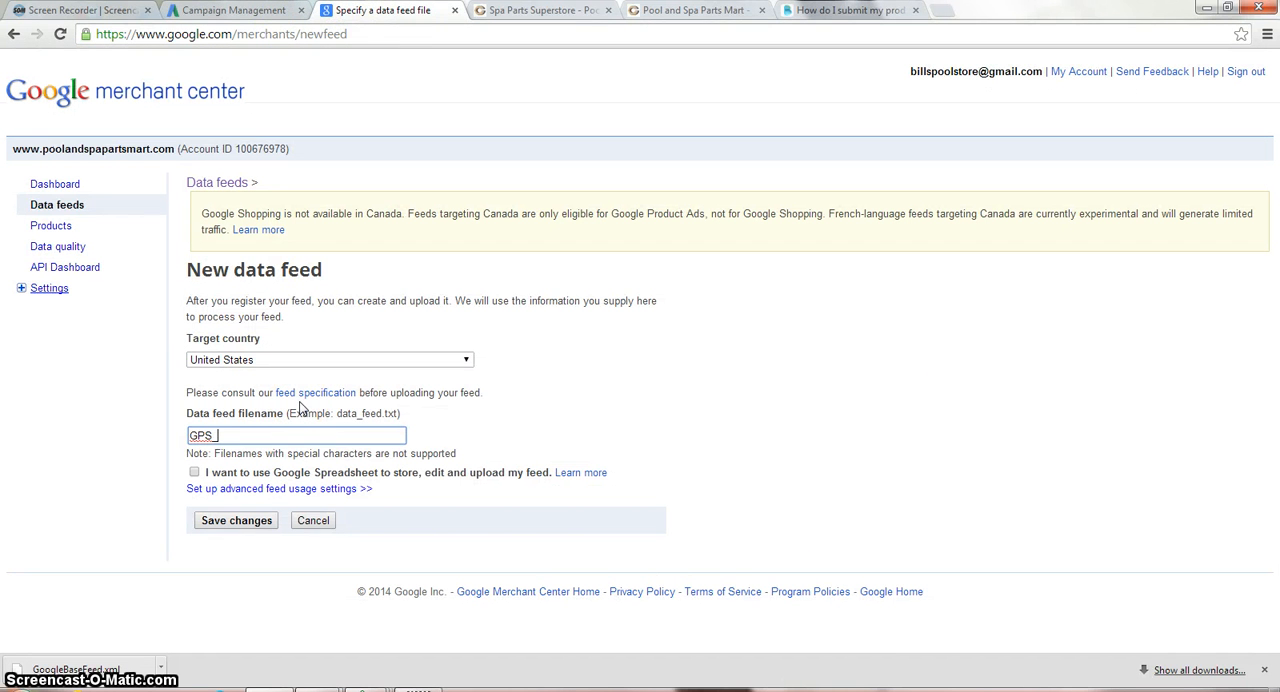
type("feed")
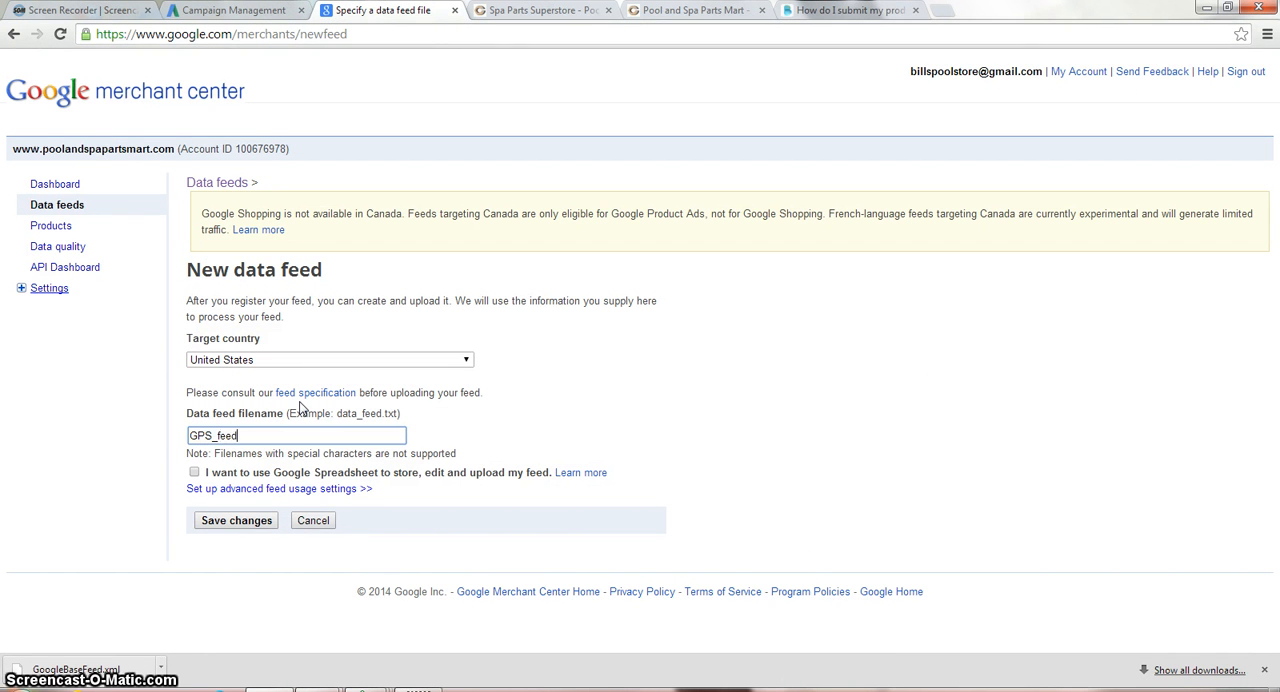
type(".xml")
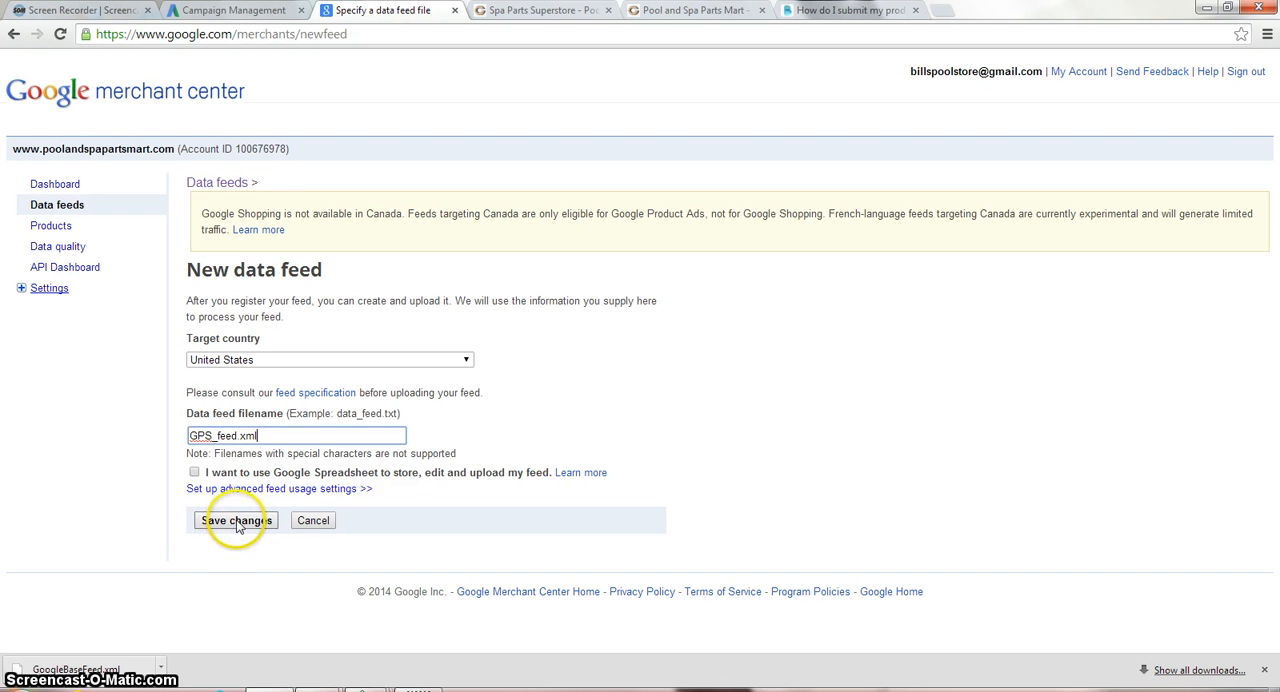
left_click(235, 520)
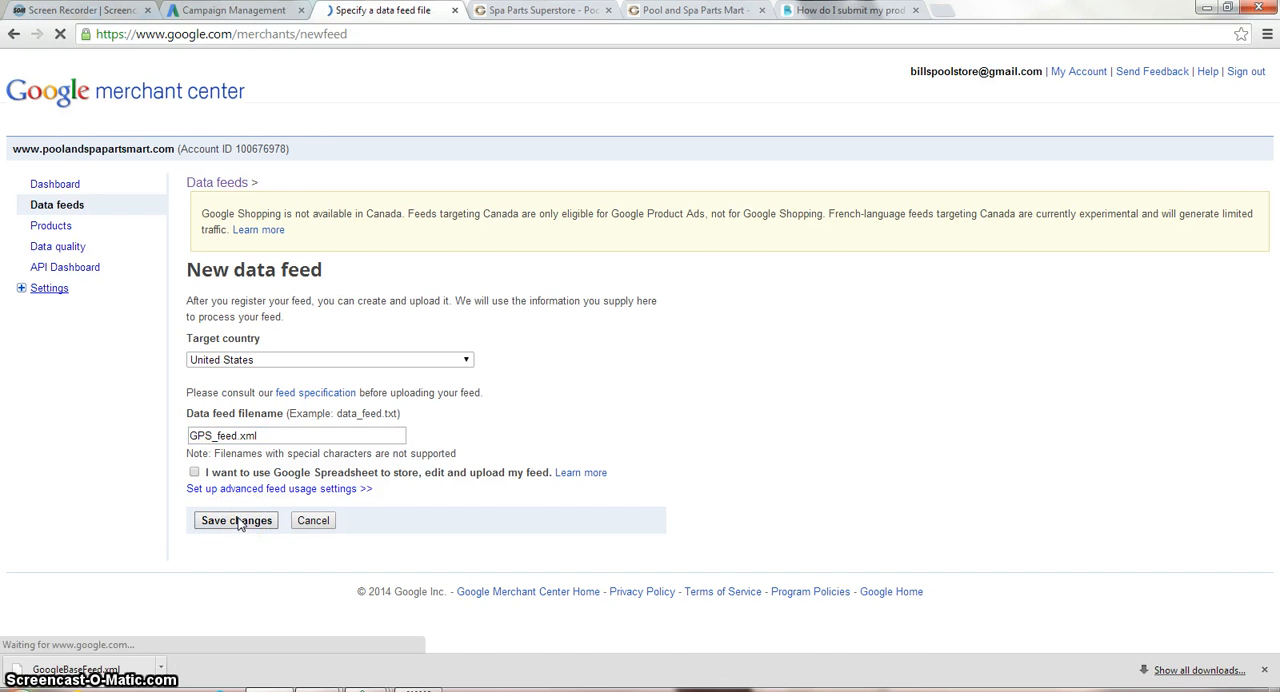
left_click(236, 520)
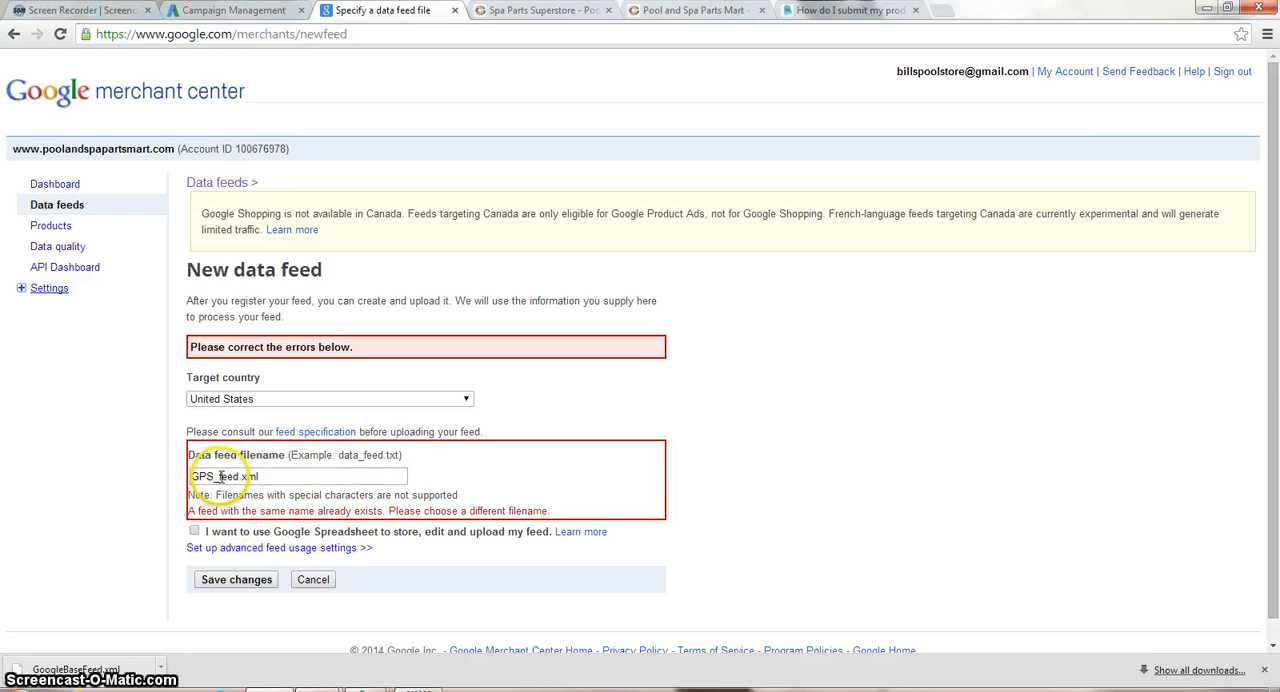
mouse_move(650, 497)
type("45")
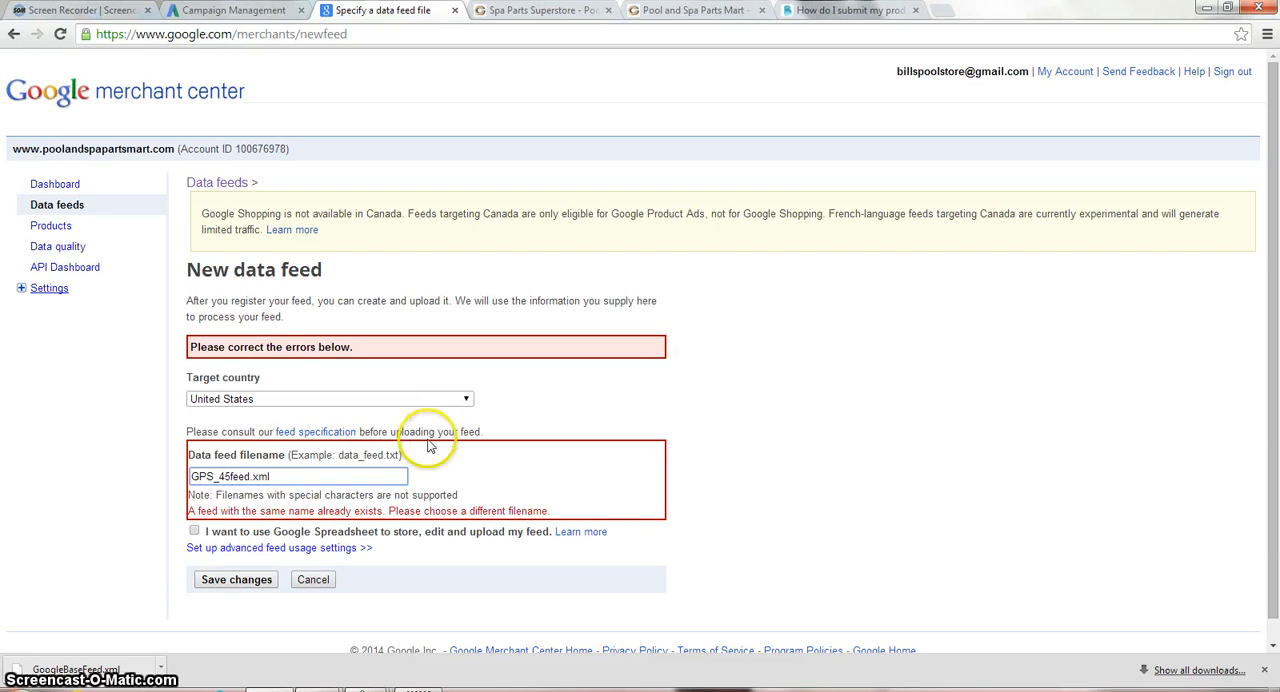
left_click(236, 579)
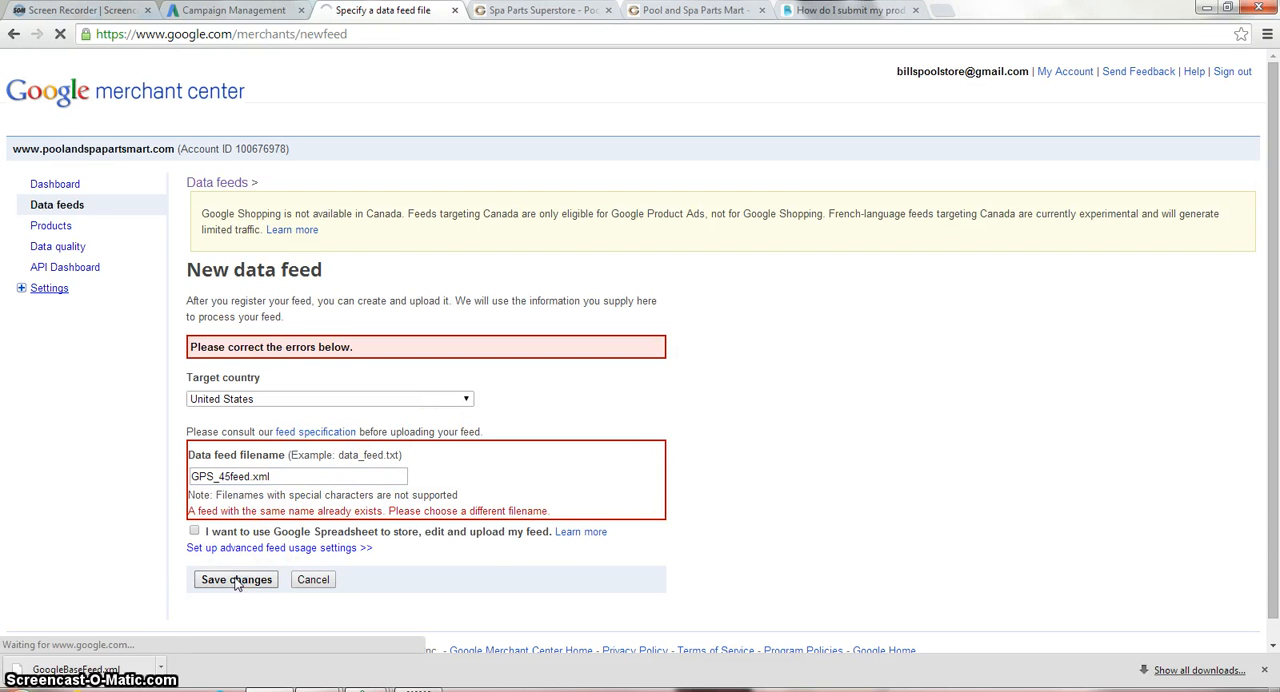
left_click(236, 579)
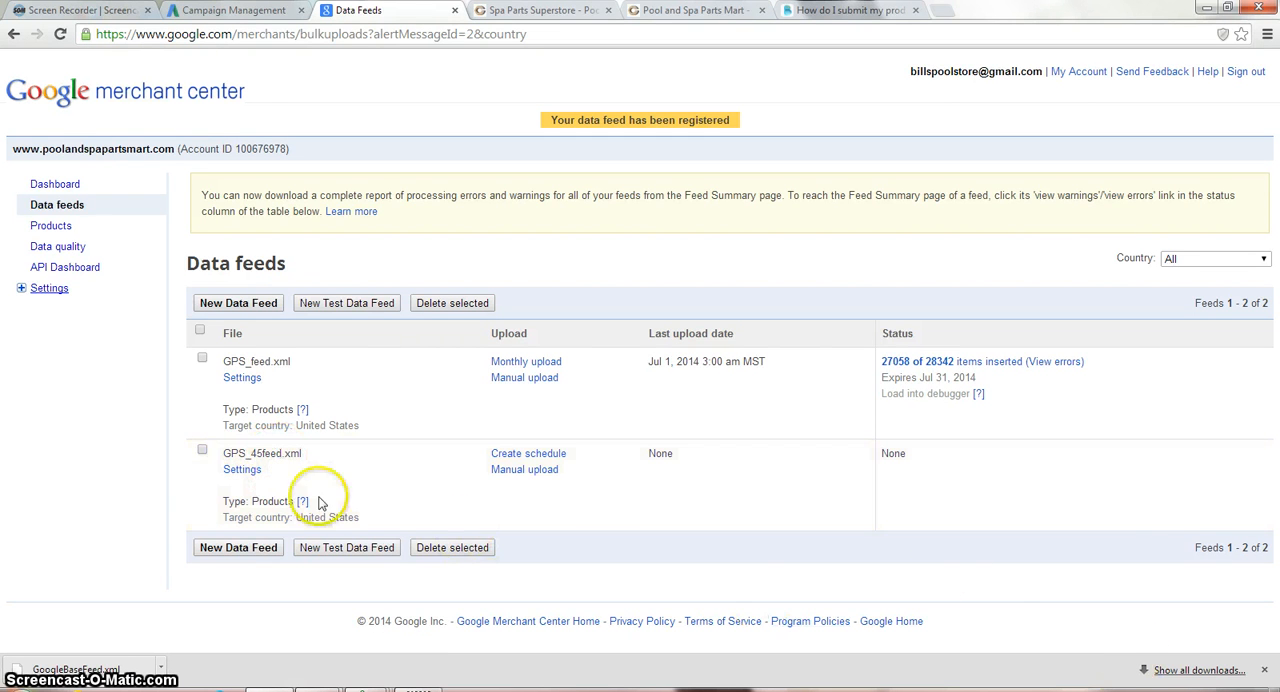
Step: Copy GPS_45feed.xml and rename the desktop GoogleBaseFeed.xml file to that name
double_click(260, 453)
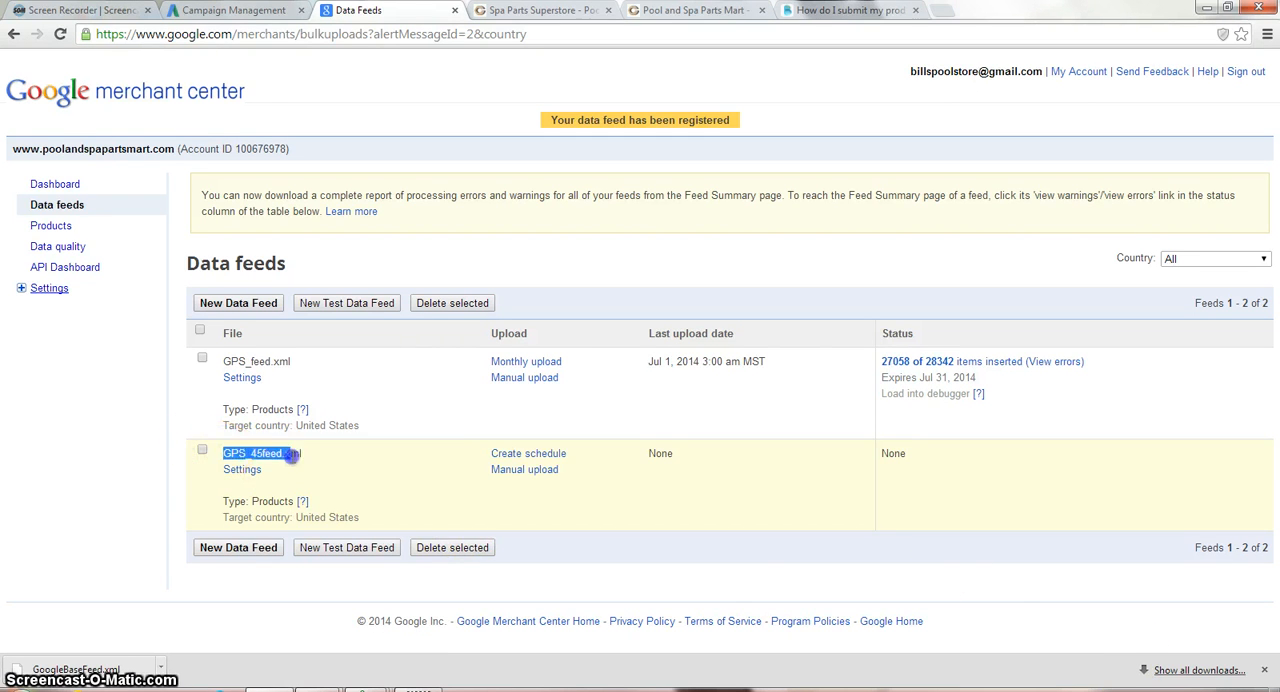
right_click(255, 453)
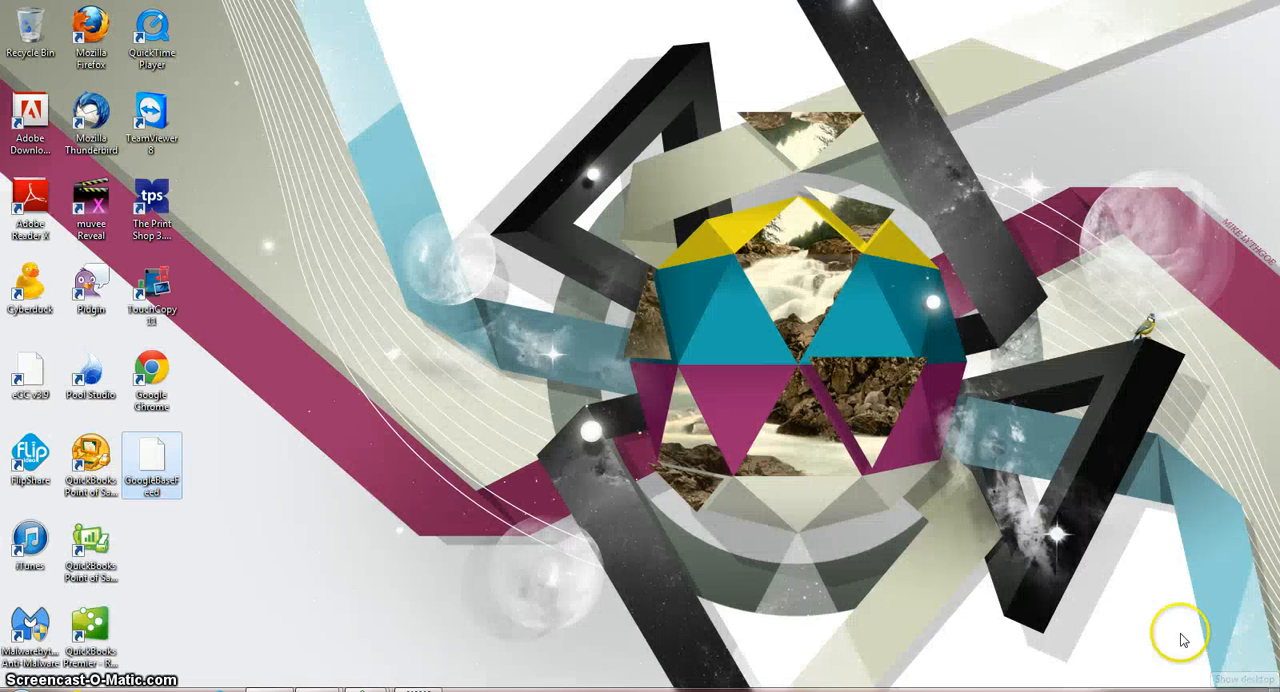
left_click(152, 470)
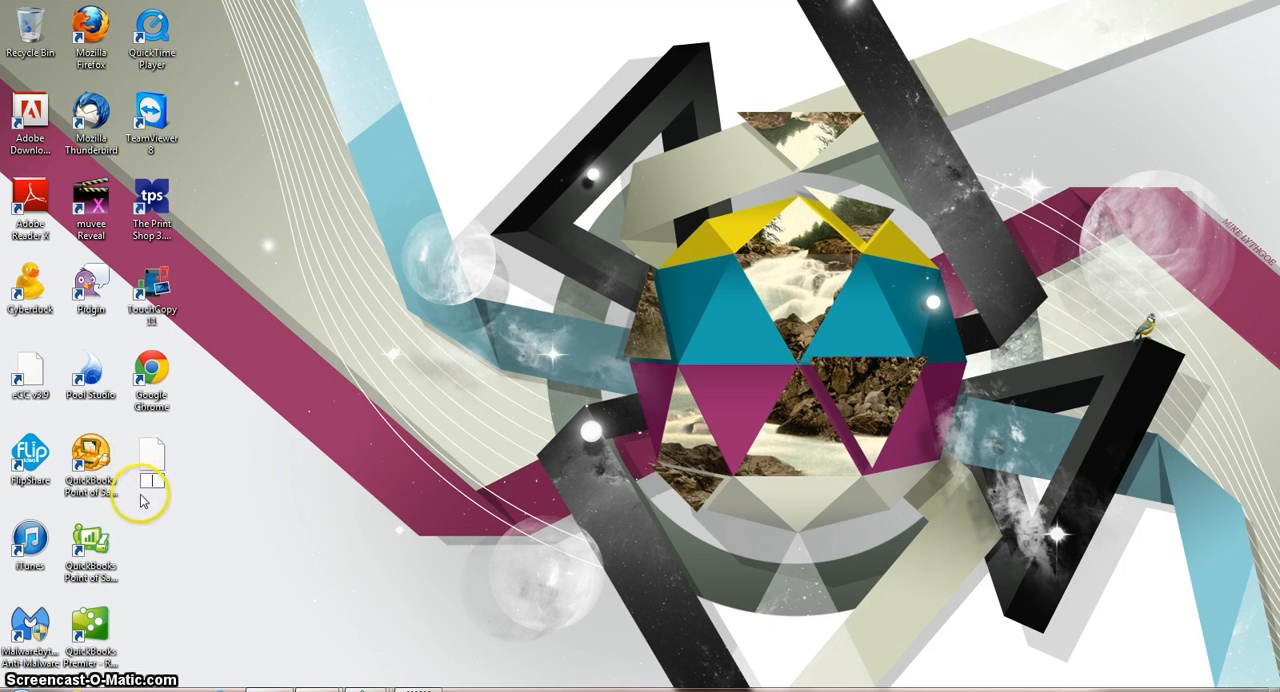
right_click(155, 475)
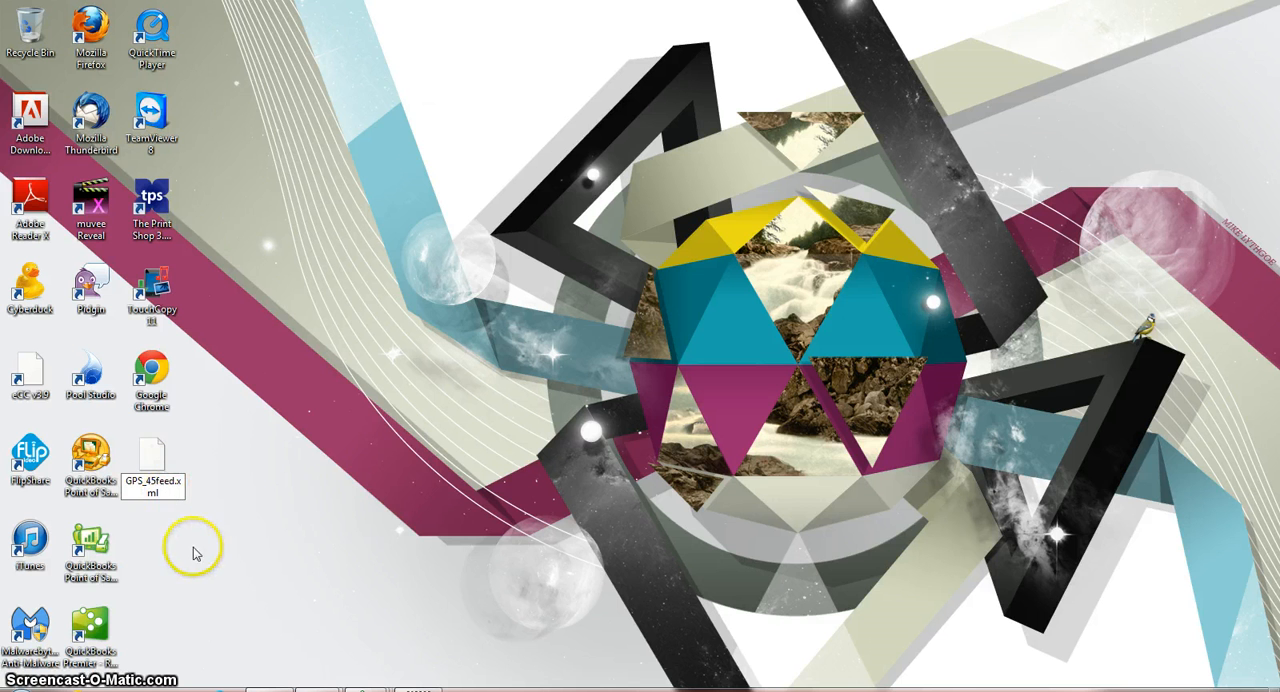
left_click(152, 465)
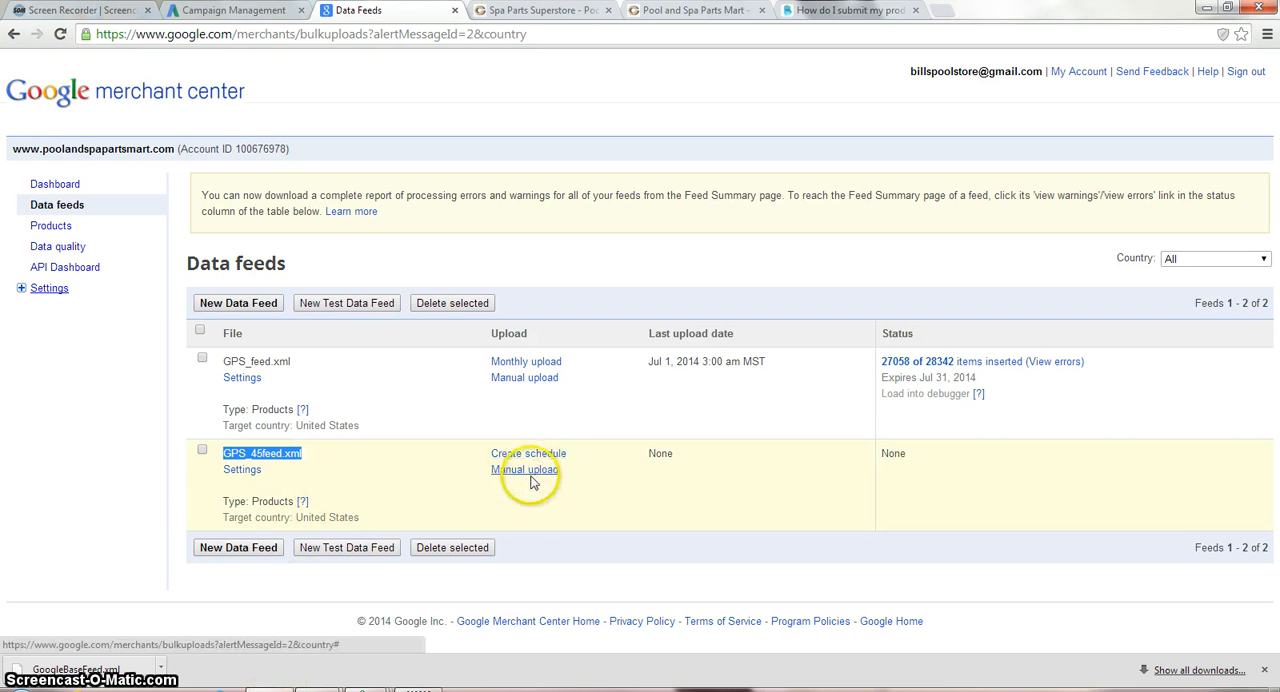
Step: Open Manual Upload for GPS_45feed.xml and start browsing for the file
left_click(528, 453)
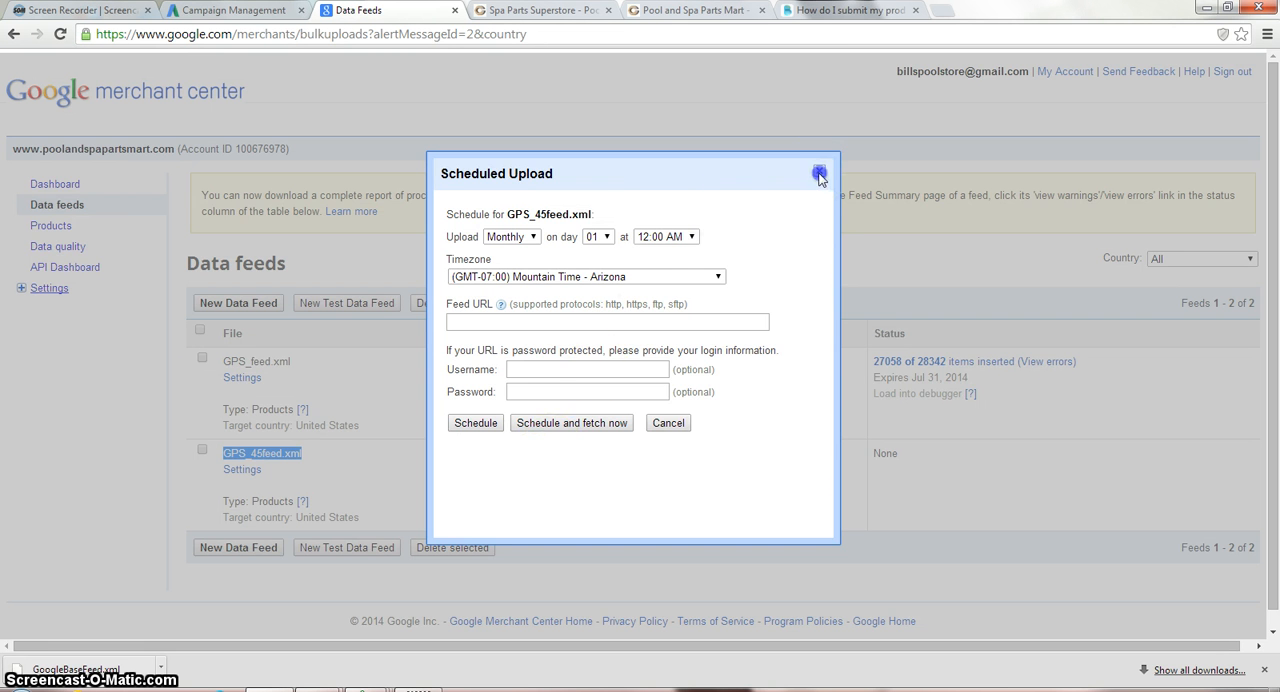
left_click(819, 173)
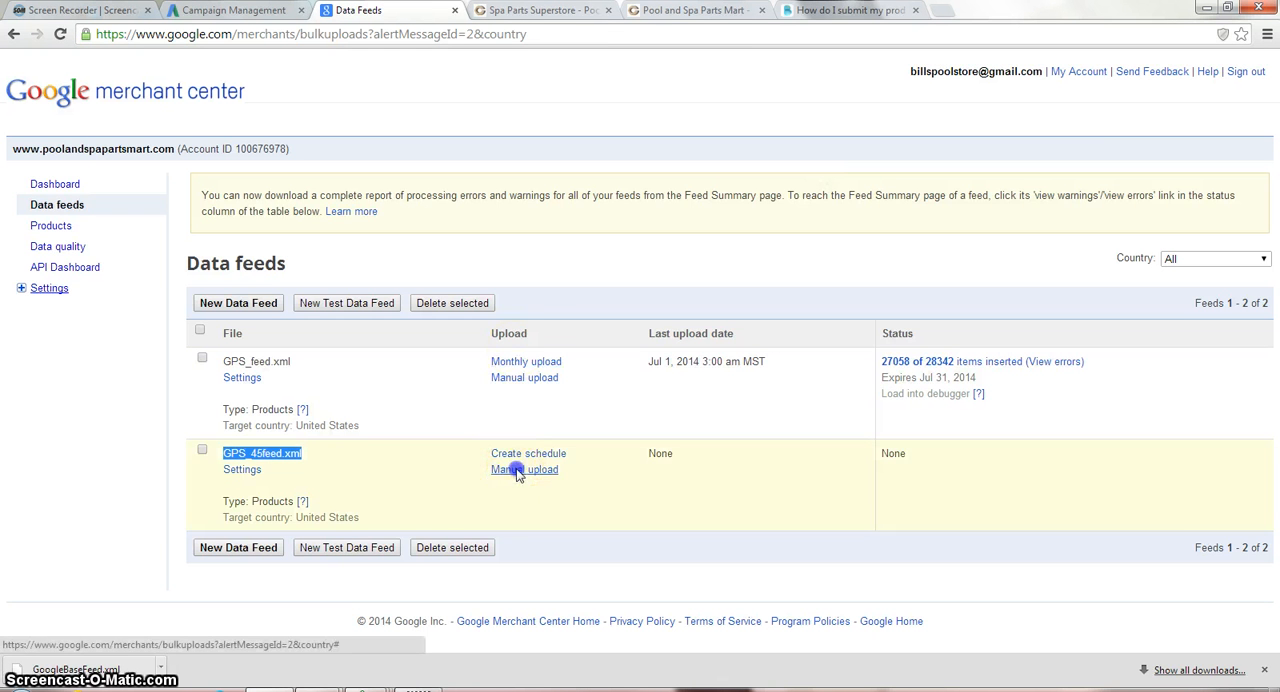
left_click(524, 469)
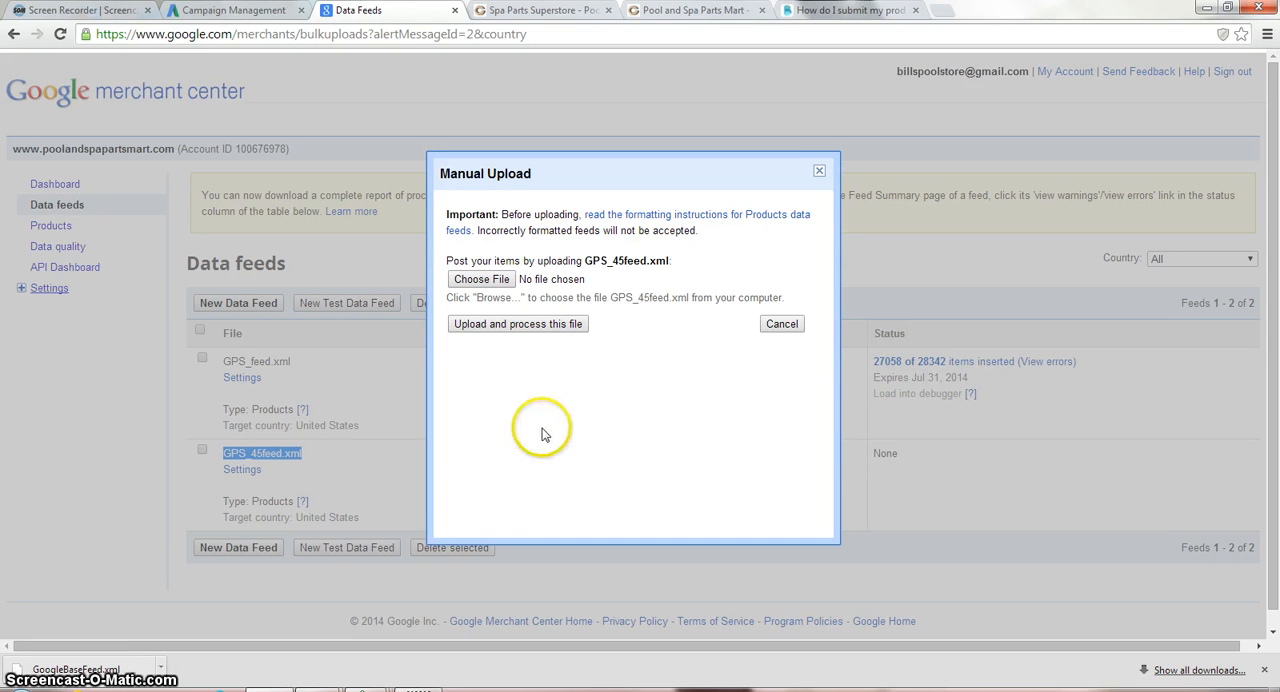
mouse_move(612, 382)
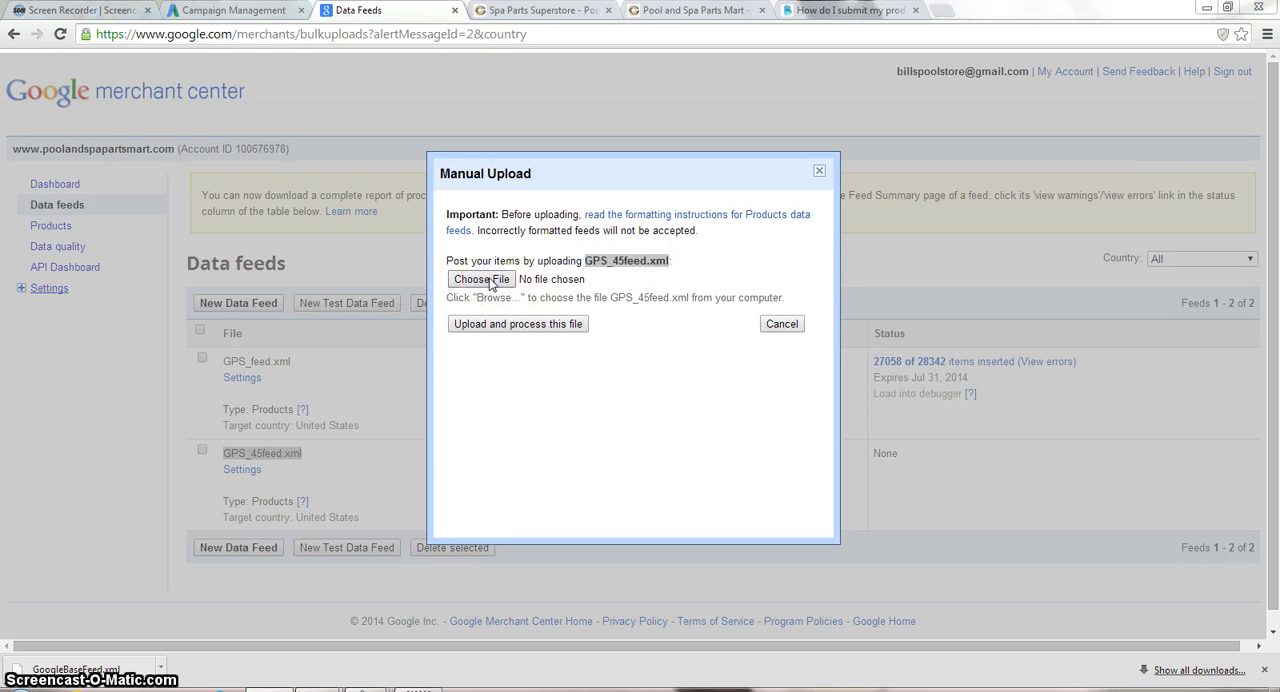
left_click(481, 279)
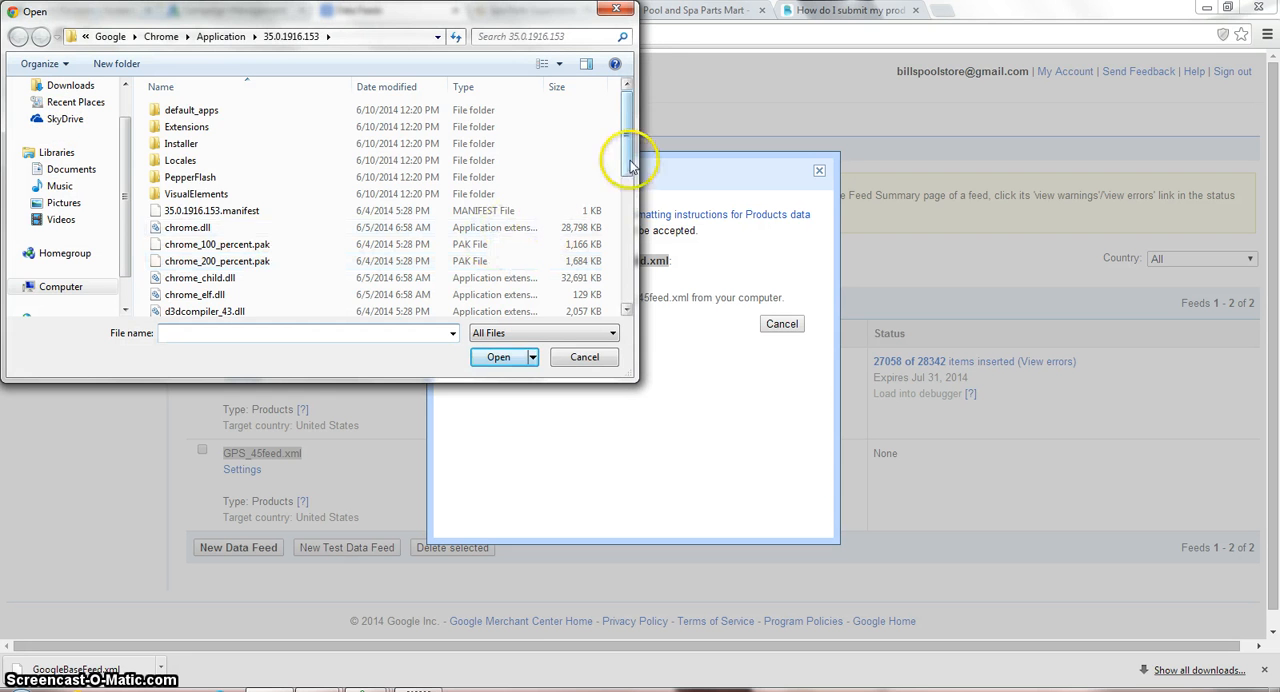
Step: Pick GPS_45feed.xml from the Desktop folder in the Open dialog and attach it
left_click_drag(628, 160, 620, 297)
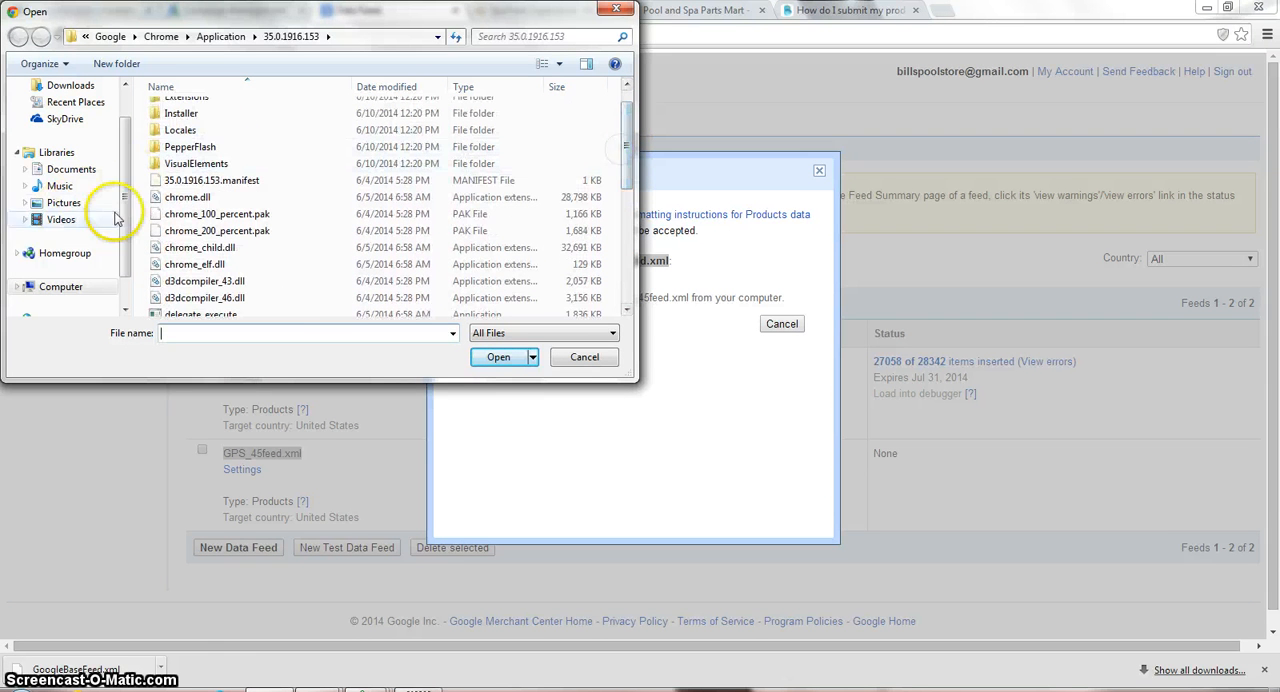
left_click(64, 109)
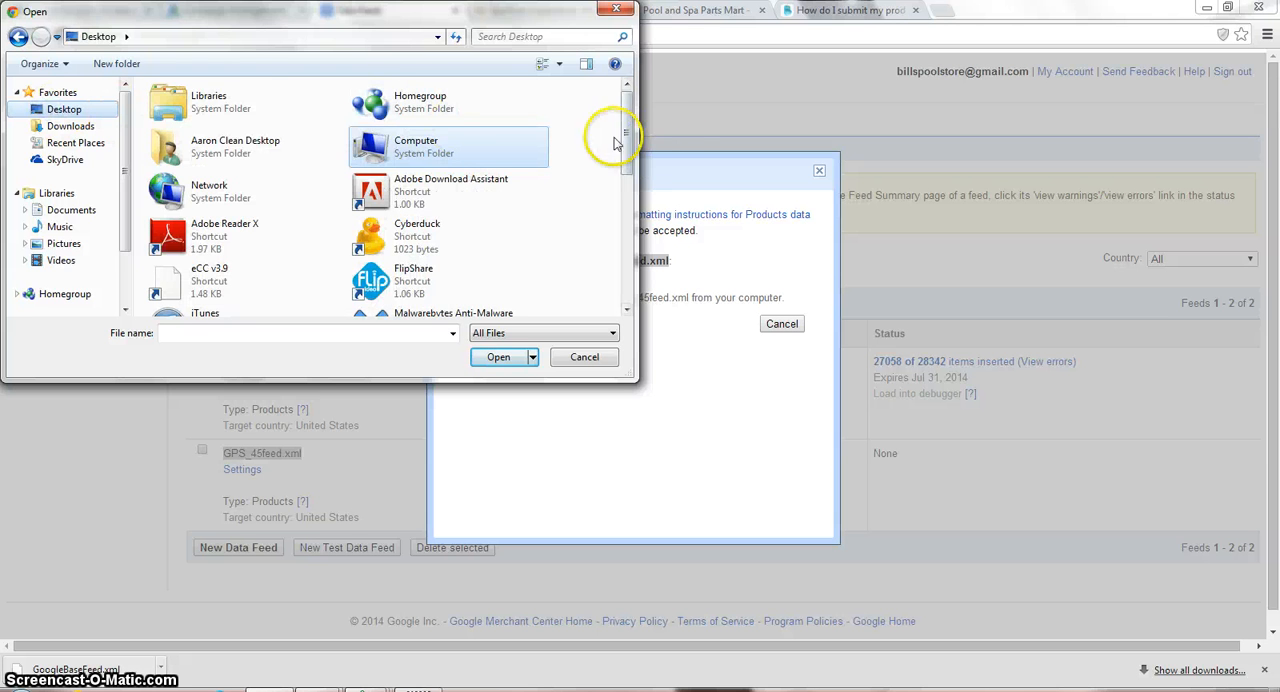
scroll("down", 3)
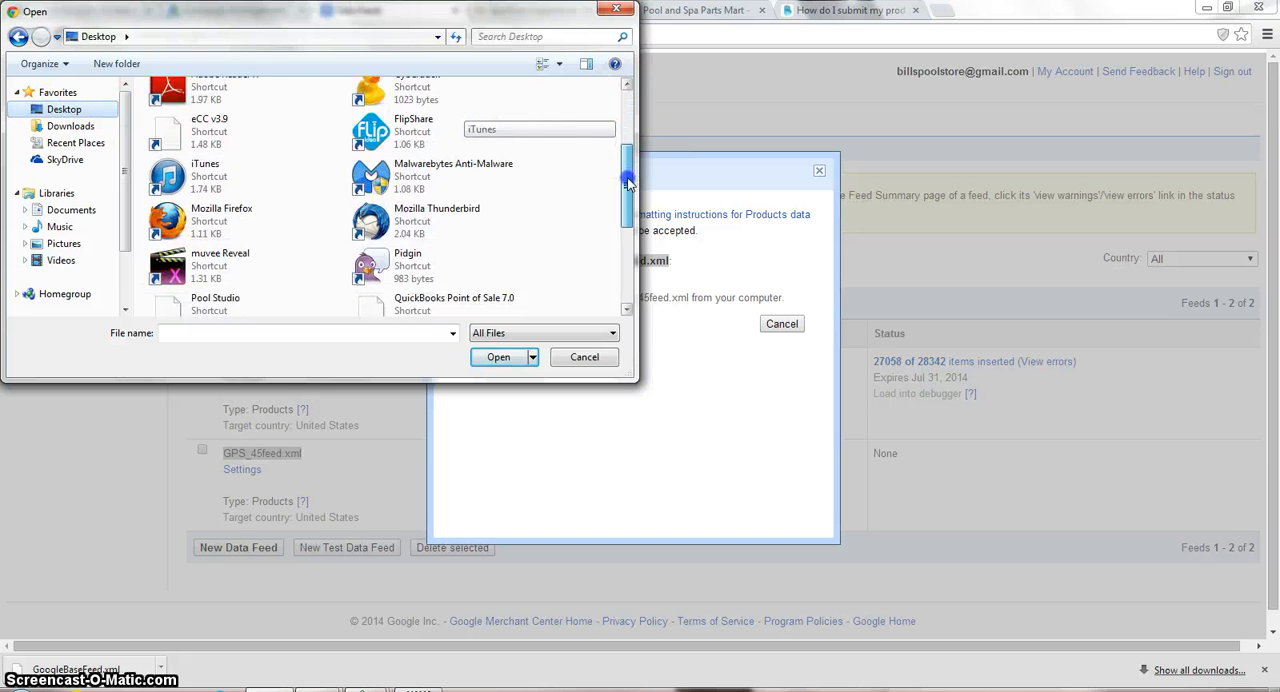
left_click_drag(627, 190, 627, 260)
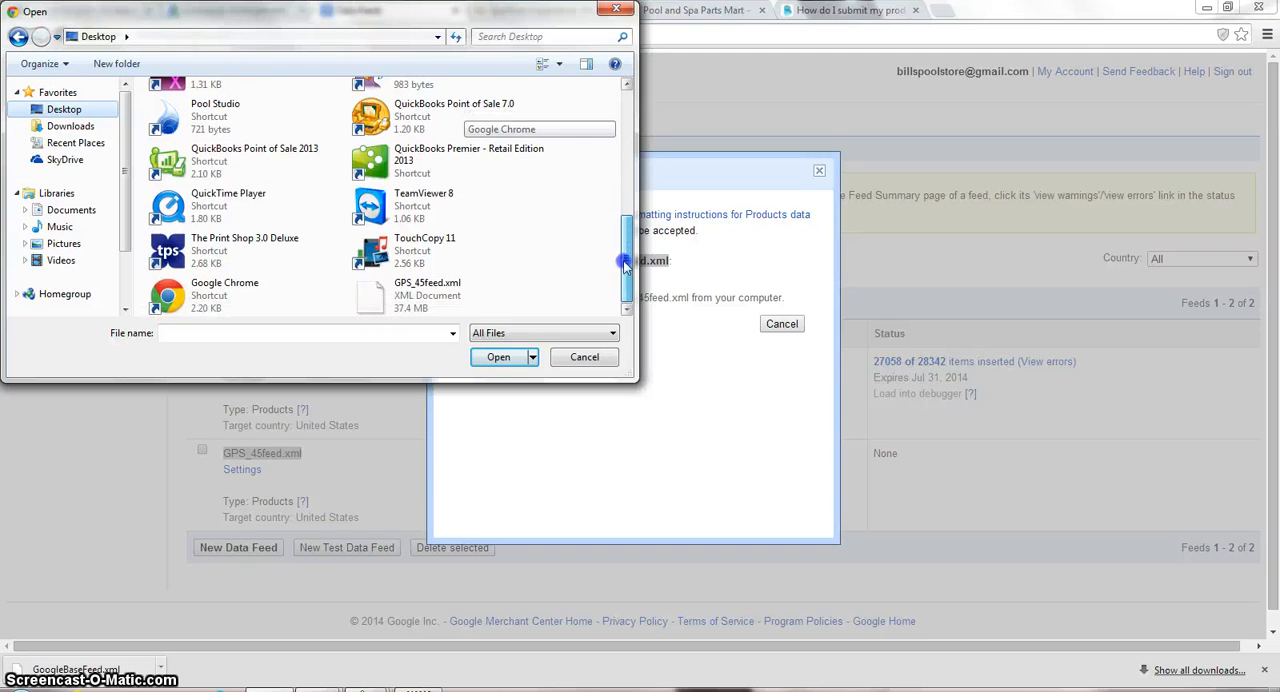
left_click(427, 290)
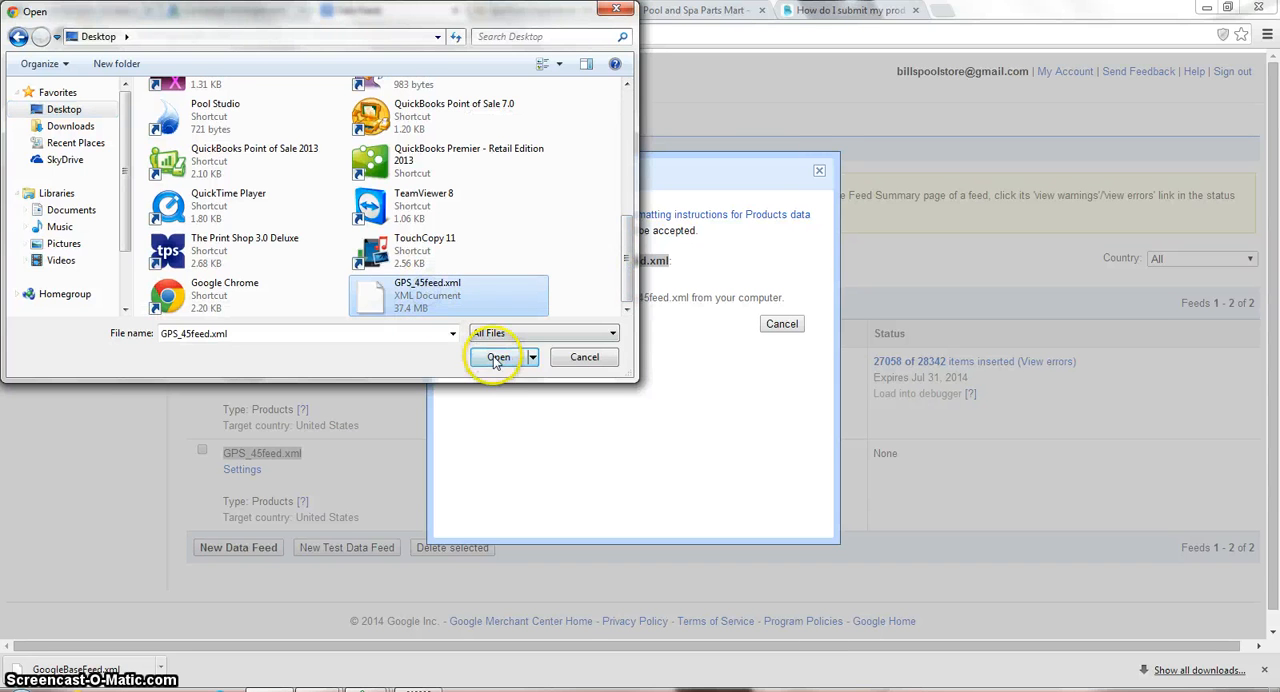
left_click(498, 357)
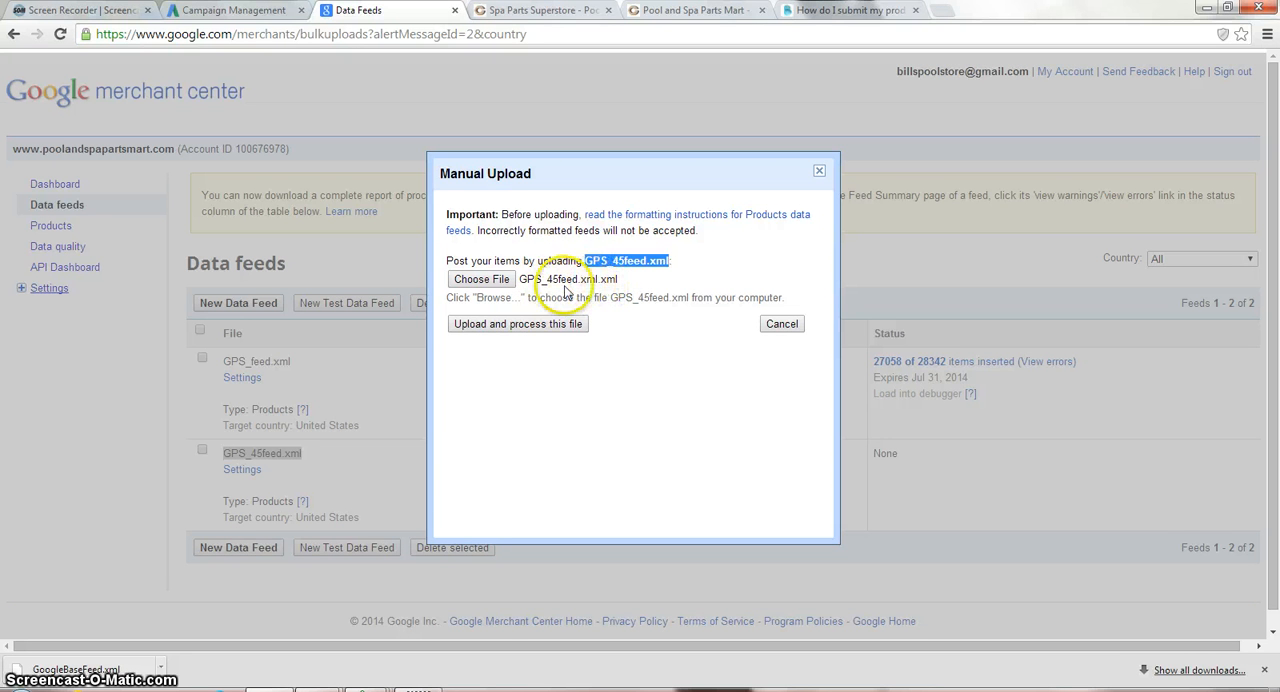
mouse_move(590, 290)
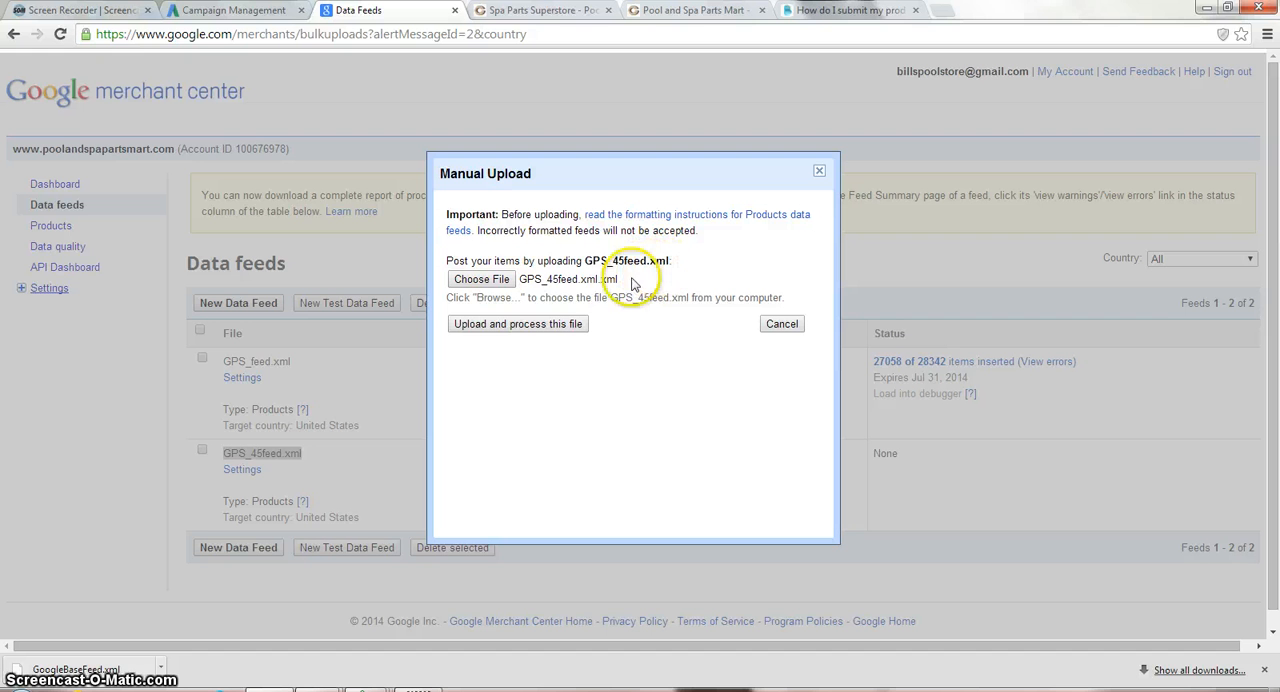
mouse_move(521, 294)
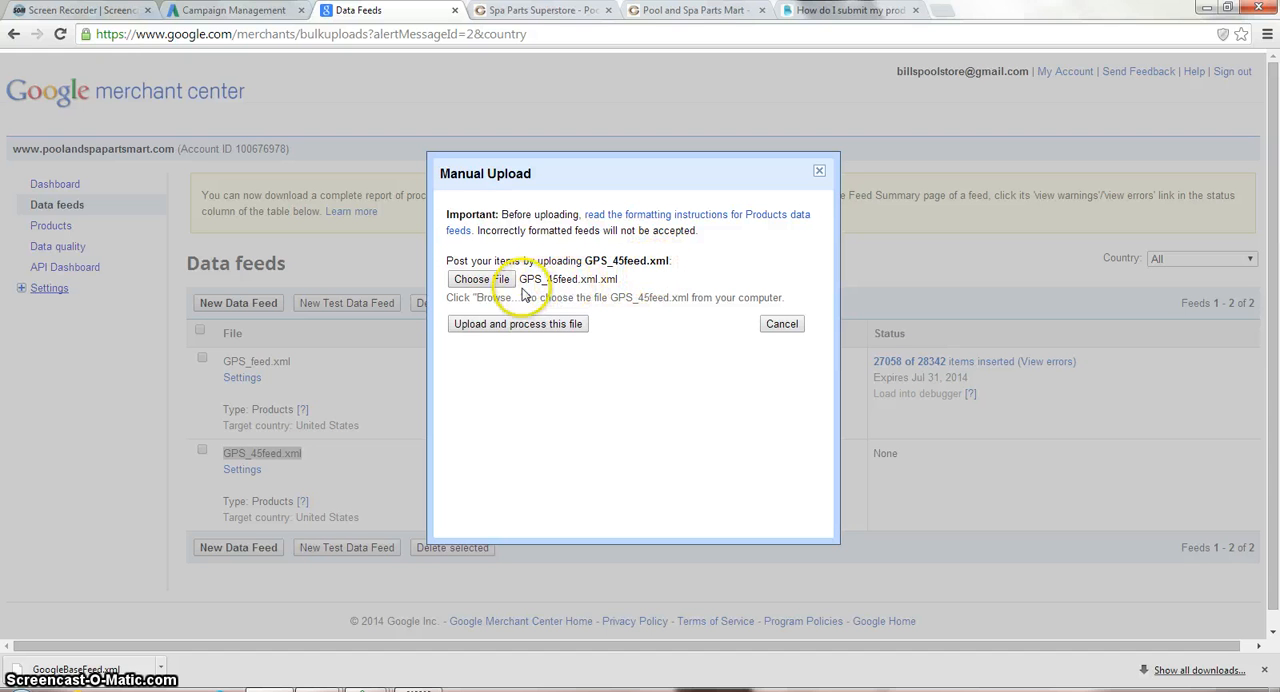
mouse_move(583, 288)
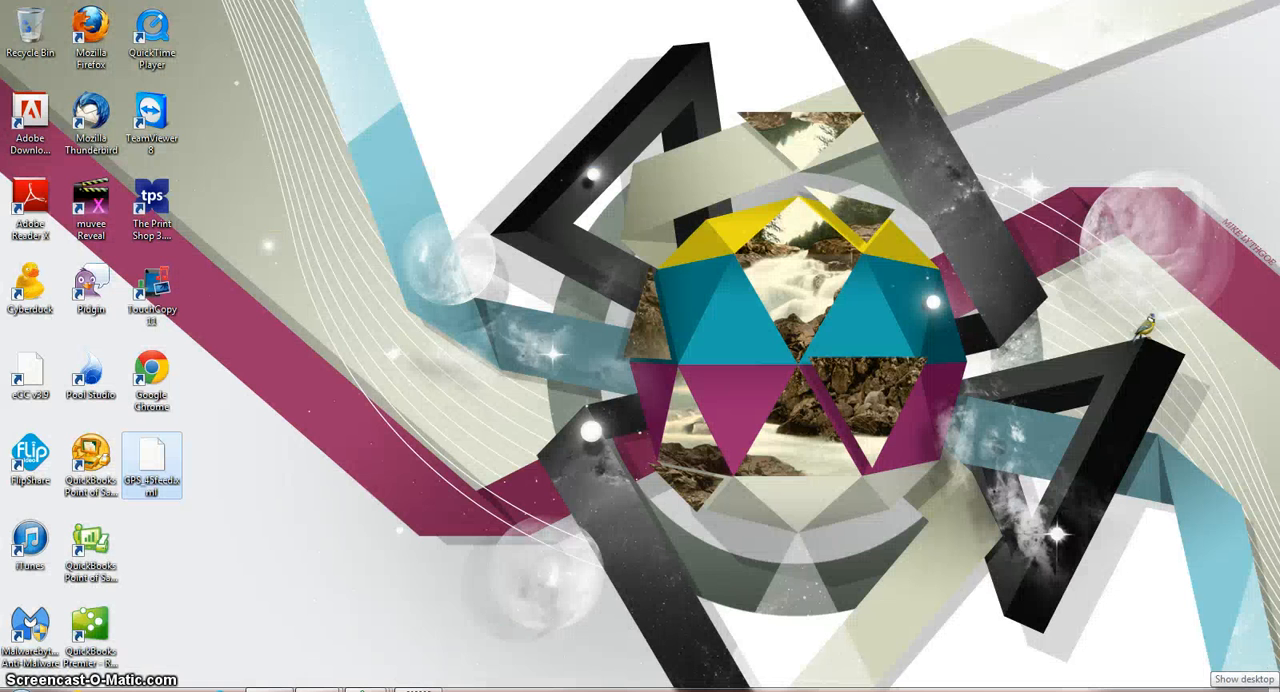
Step: Select the GPS_45feed file icon on the desktop
left_click(152, 463)
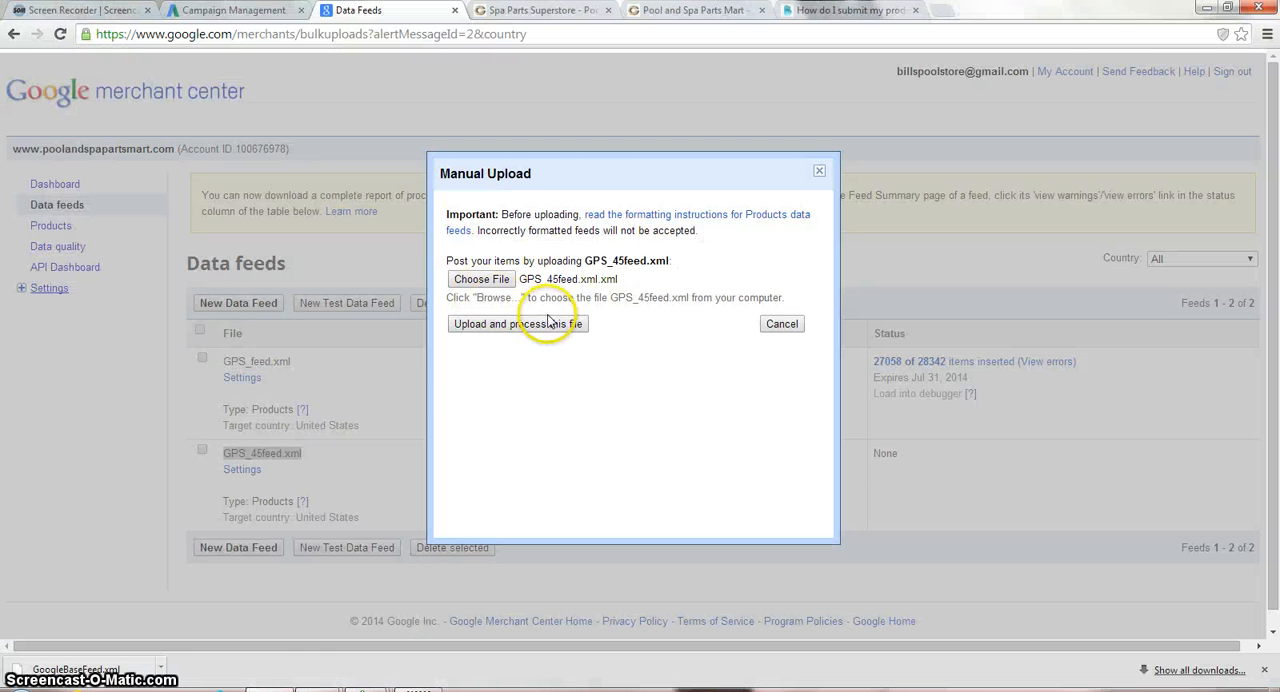
Step: Reattach the renamed GPS_45feed file from the Desktop to the manual upload
left_click(481, 279)
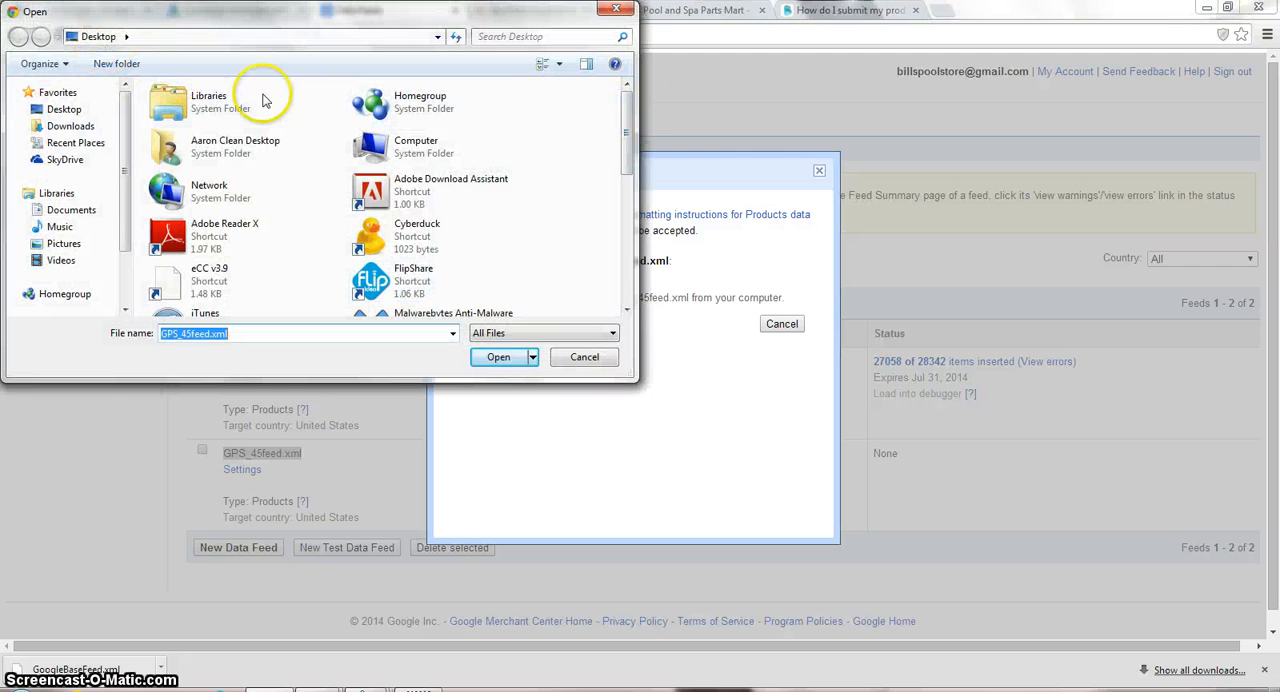
scroll("down", 3)
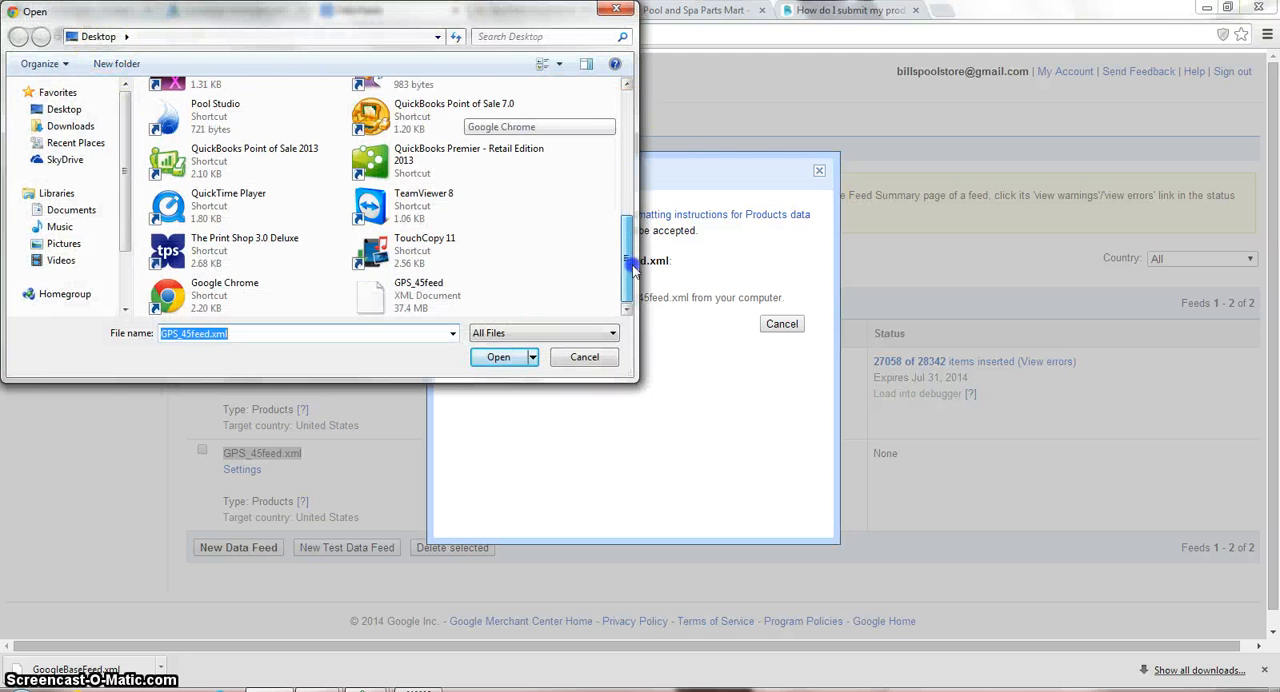
mouse_move(425, 300)
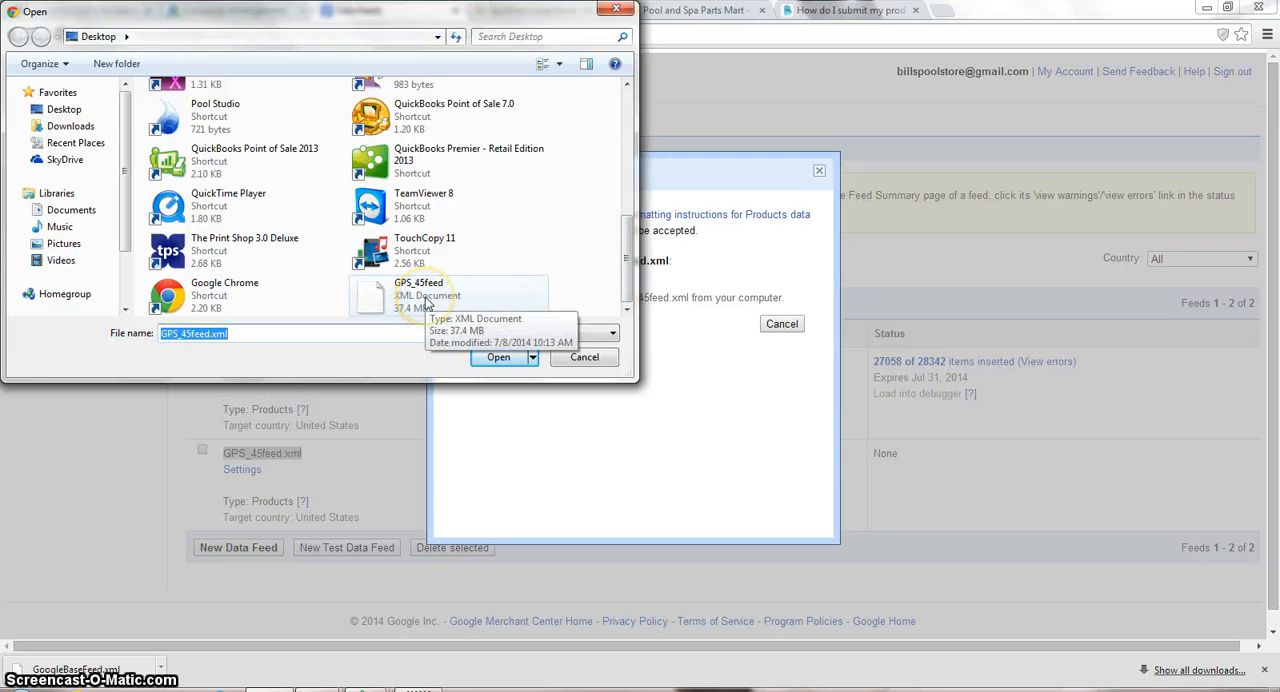
left_click(498, 357)
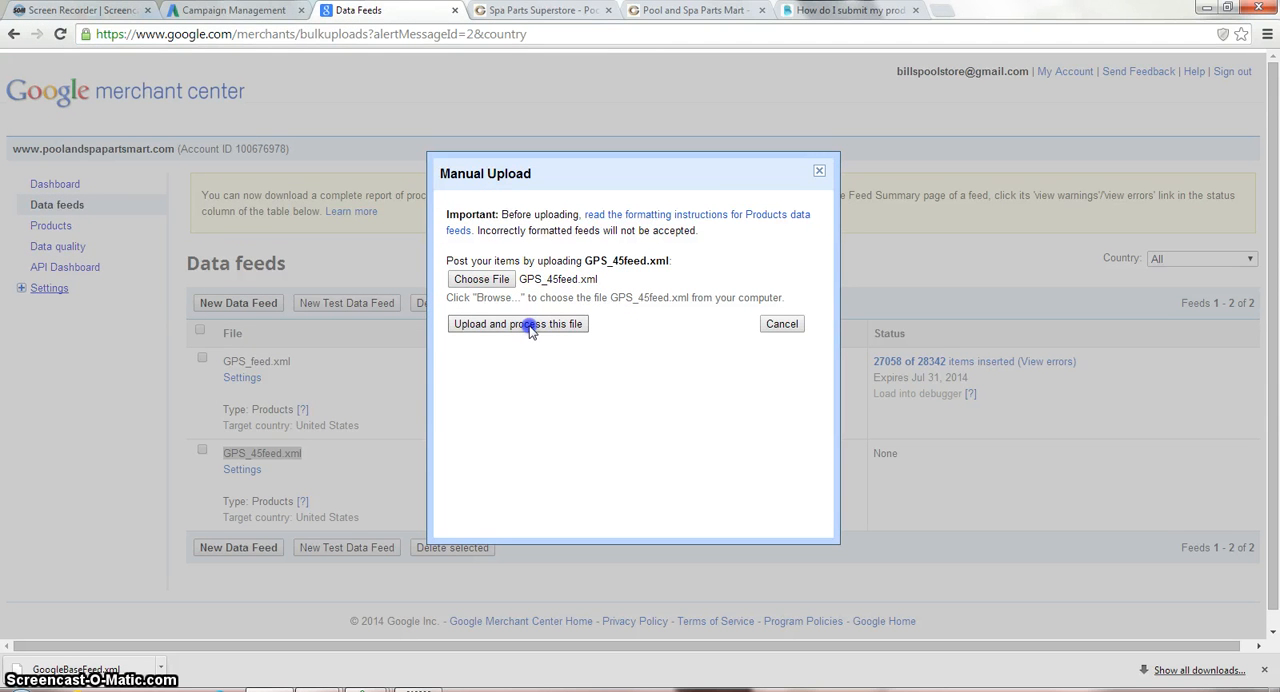
mouse_move(695, 317)
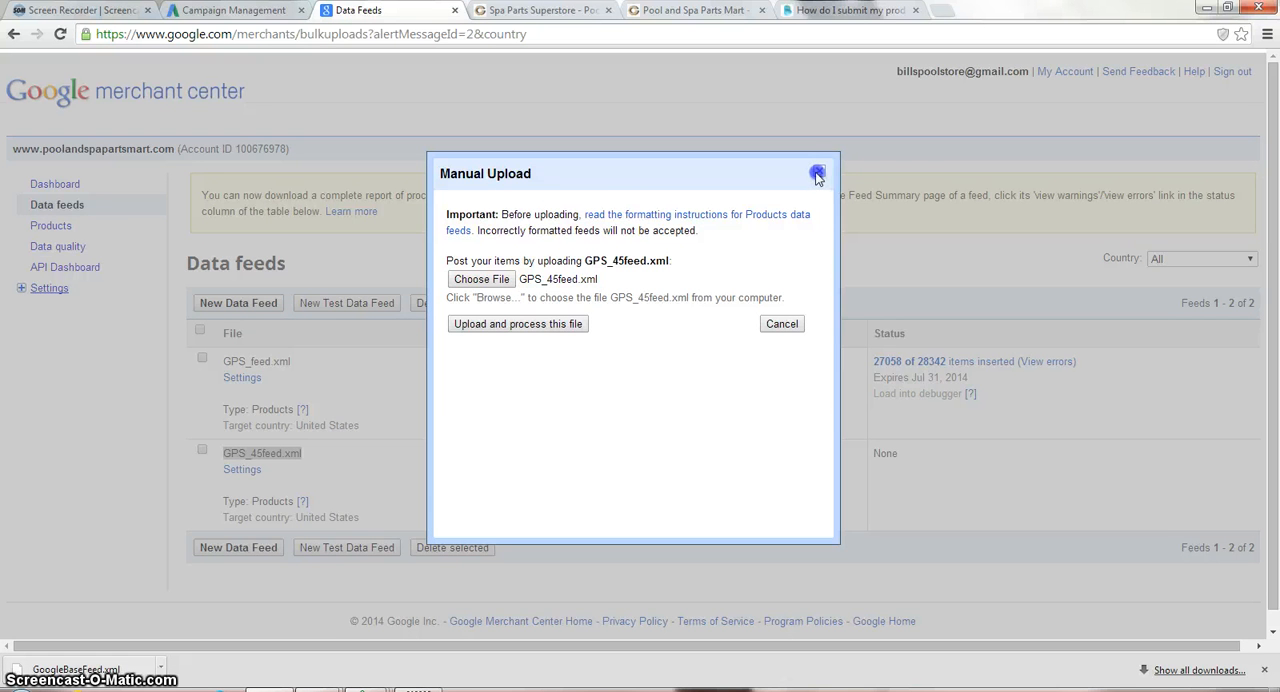
Step: Close the upload dialog and return to the Data feeds list
left_click(817, 173)
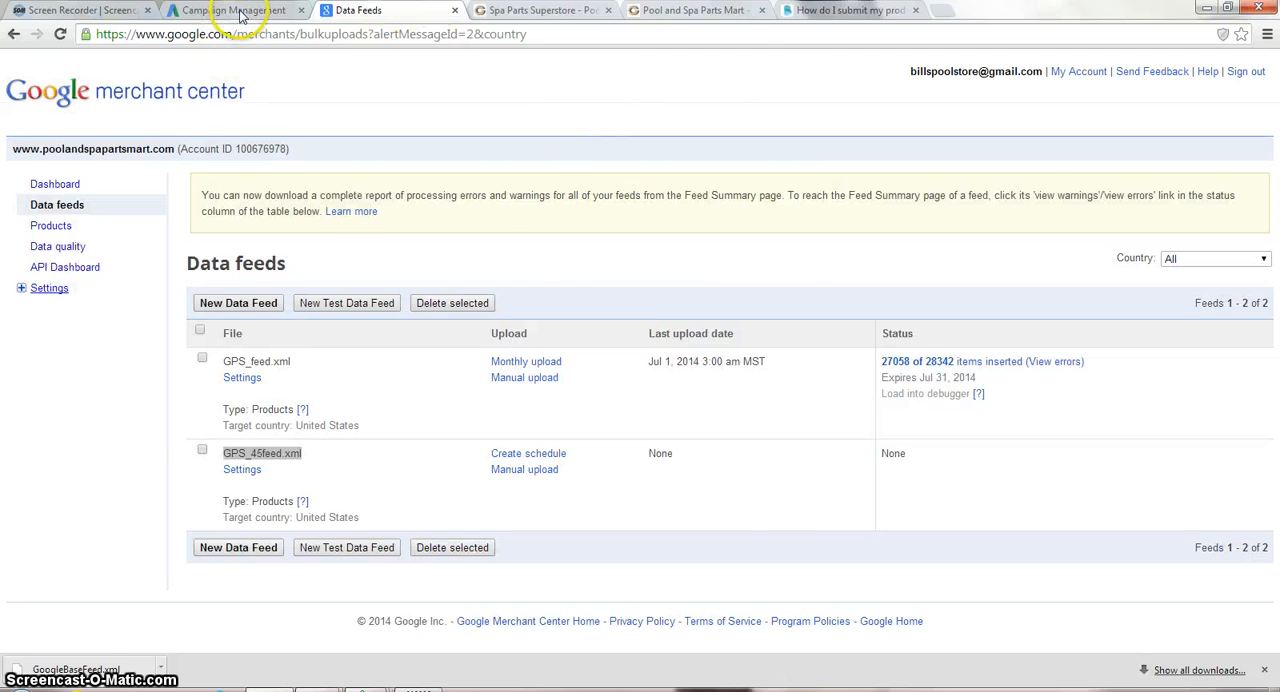
left_click(230, 10)
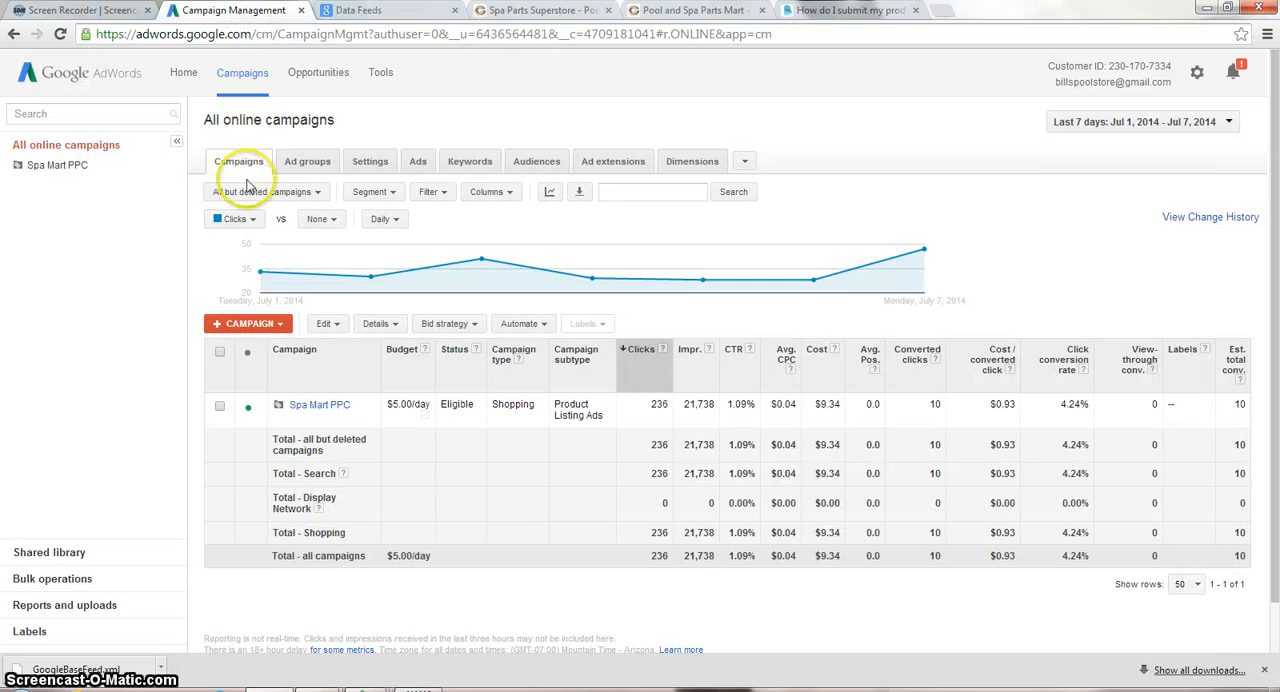
left_click(385, 10)
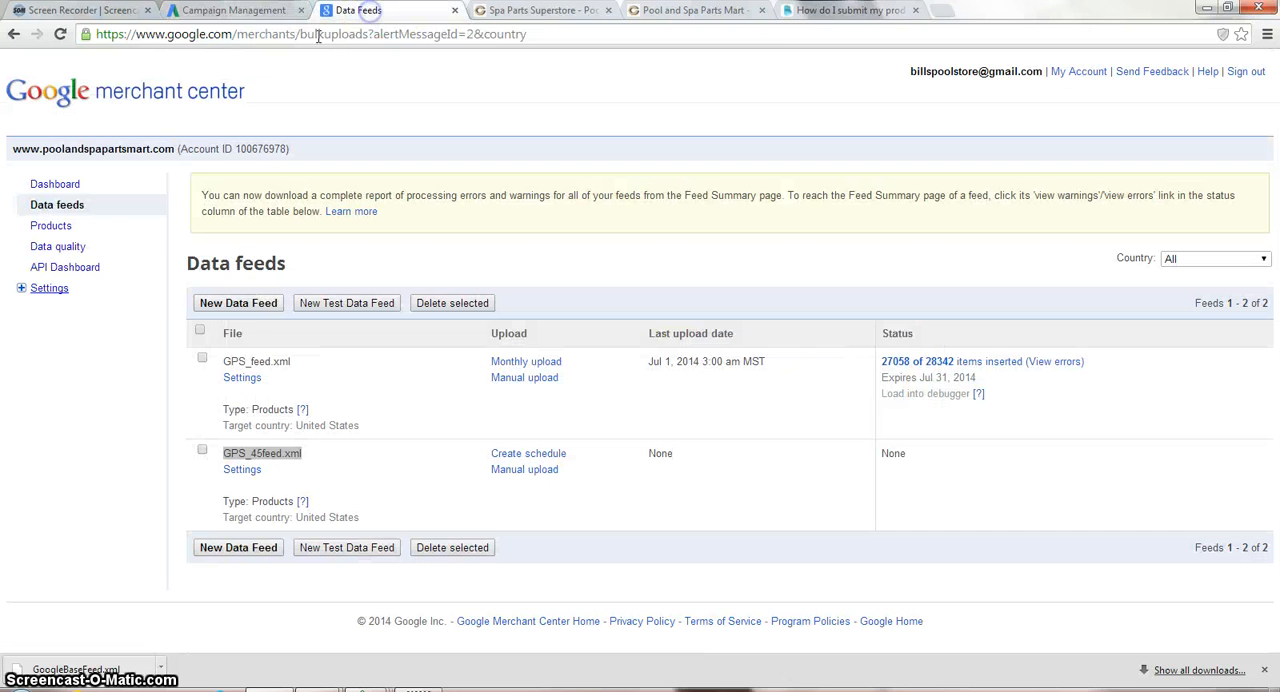
left_click(54, 184)
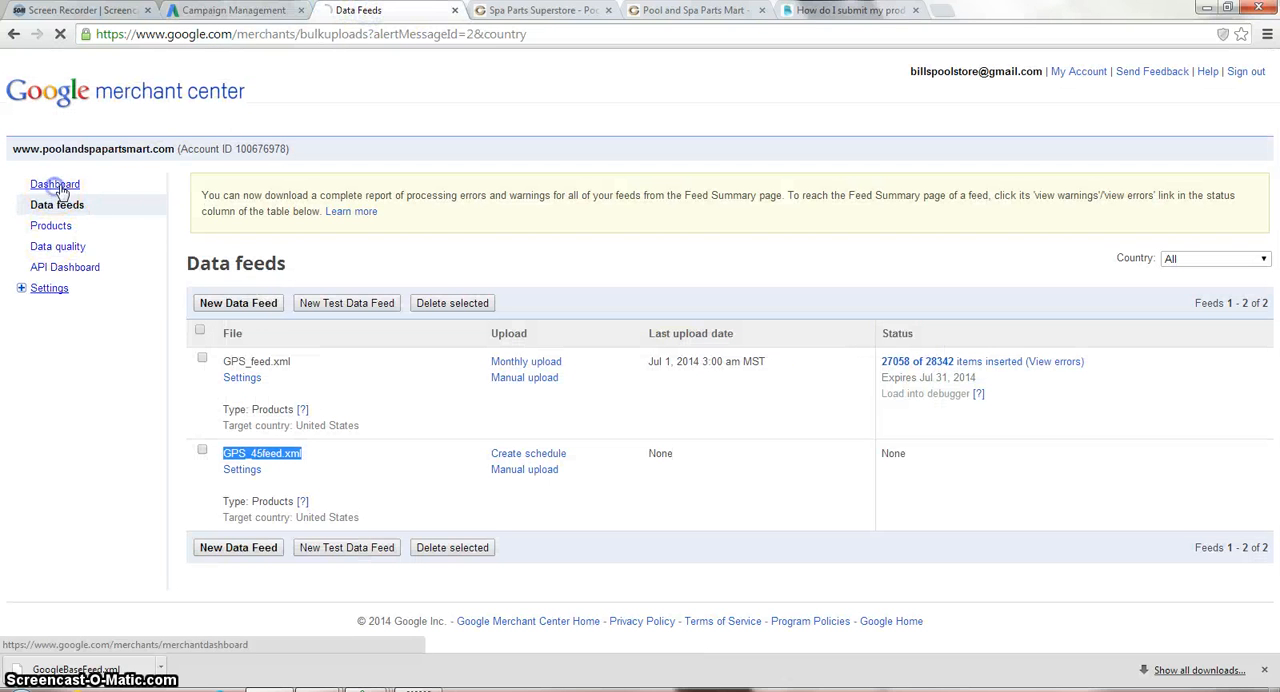
Step: Open the Dashboard to view the products chart, GPS_feed.xml and GPS_45feed.xml
left_click(55, 184)
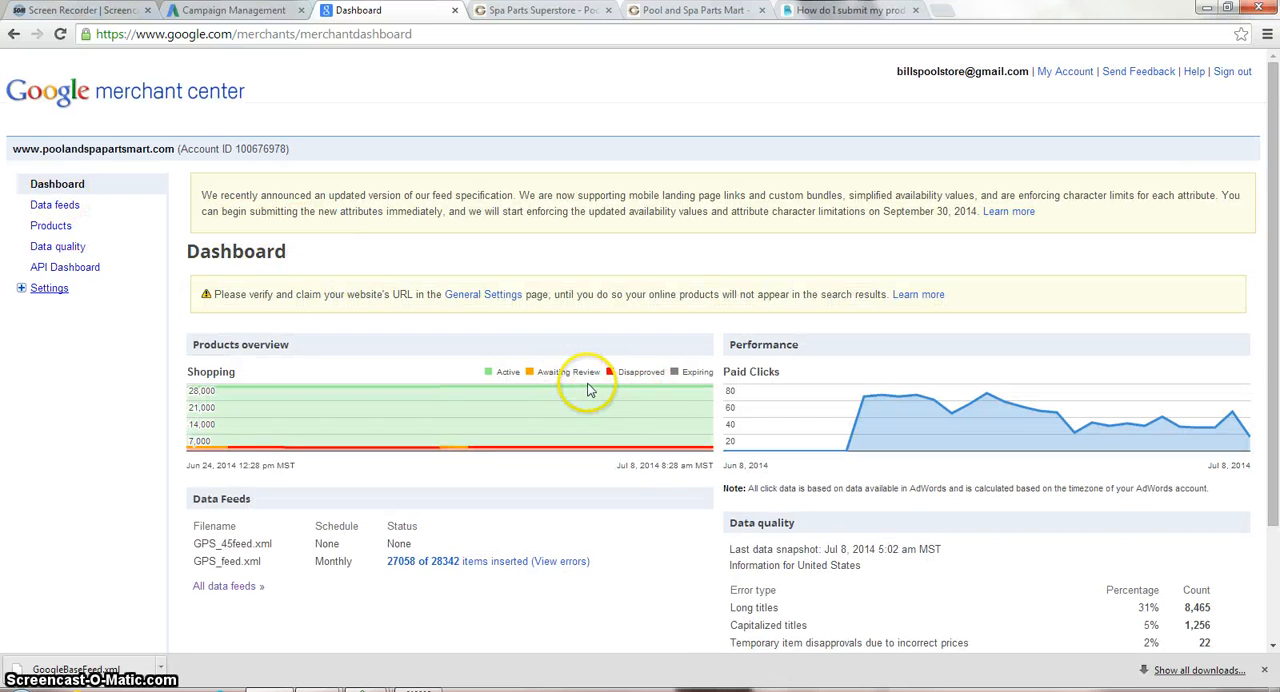
mouse_move(588, 390)
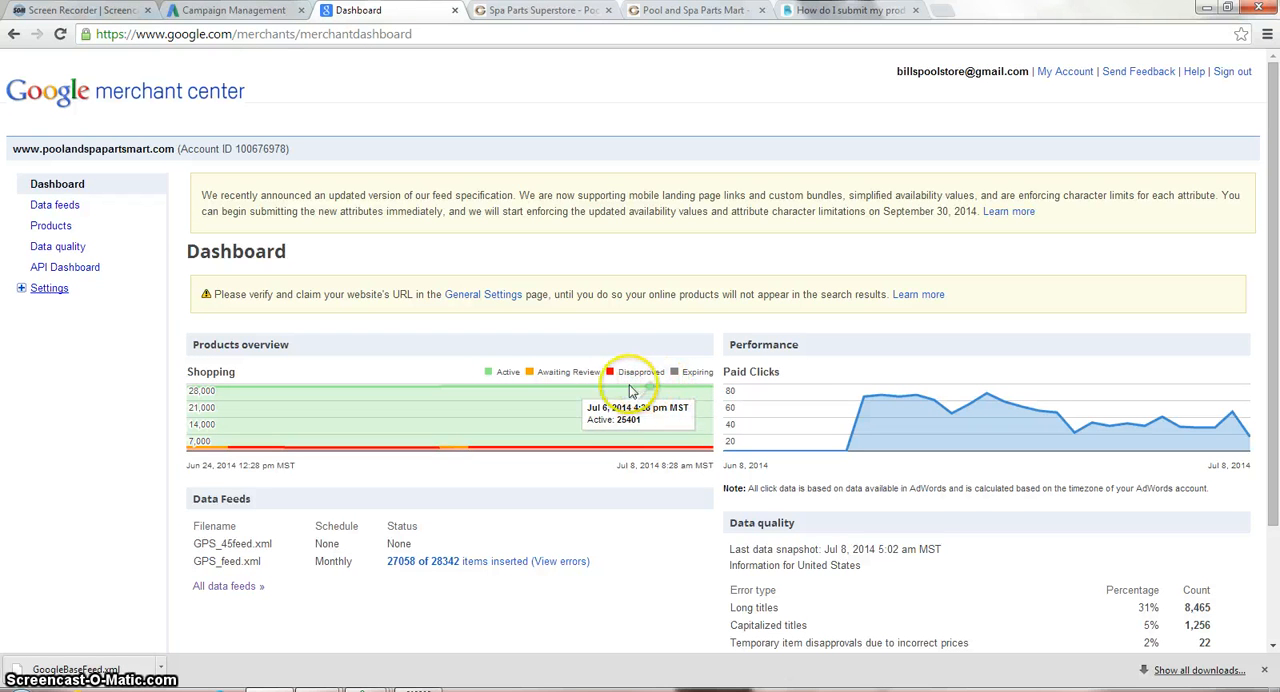
mouse_move(497, 391)
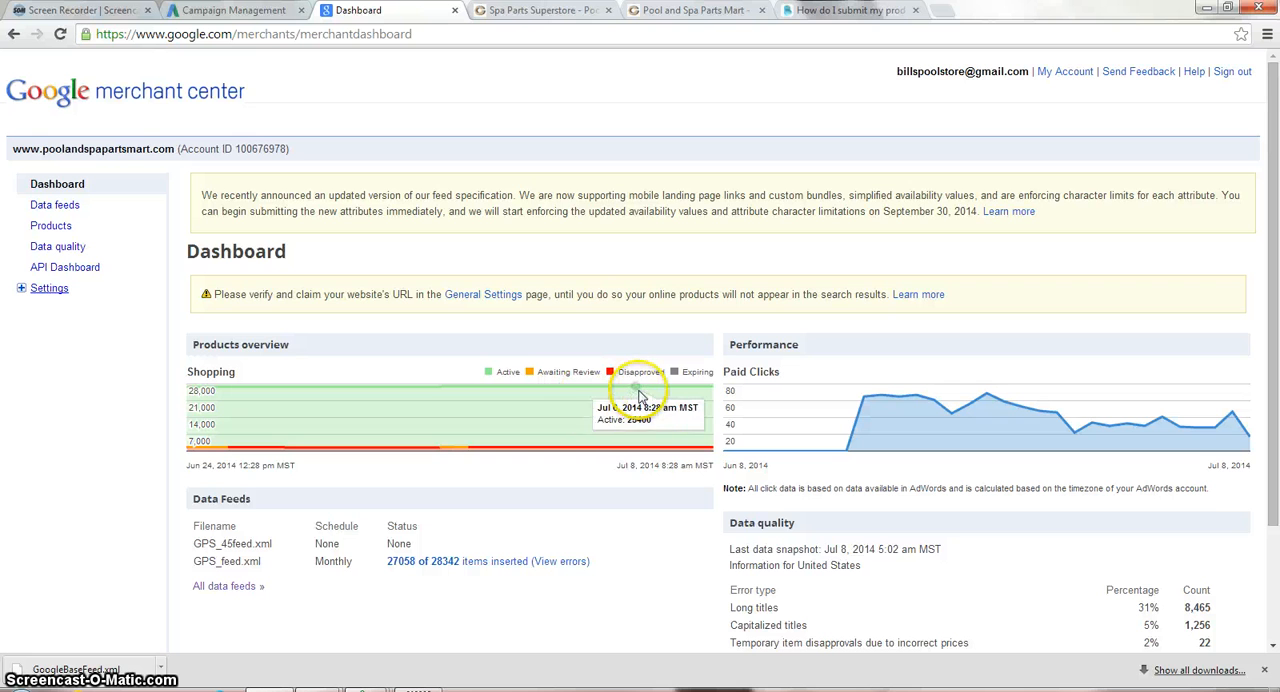
mouse_move(668, 322)
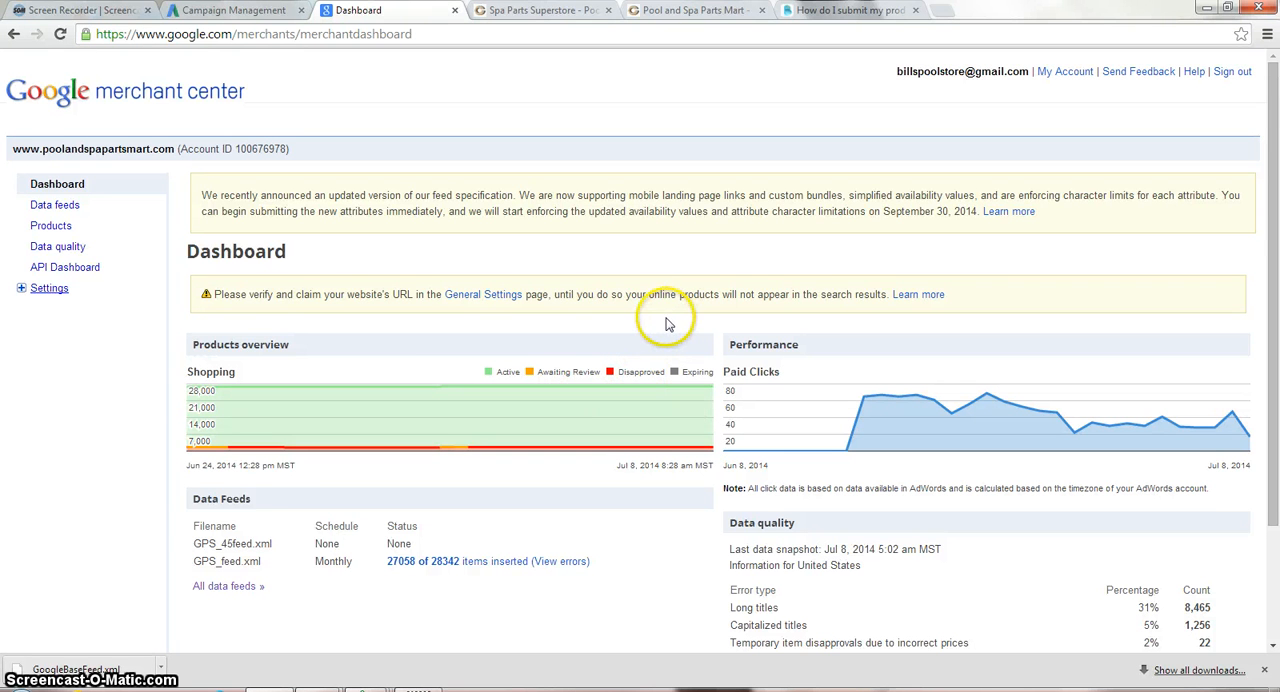
mouse_move(450, 390)
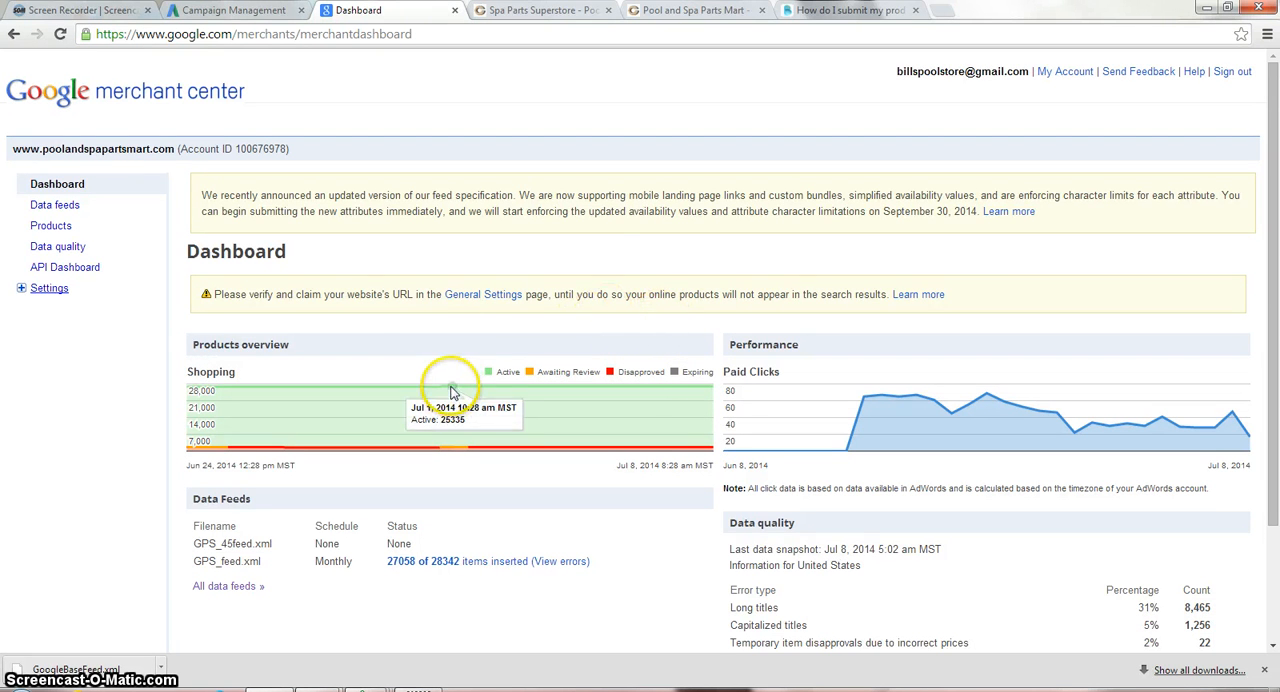
mouse_move(322, 443)
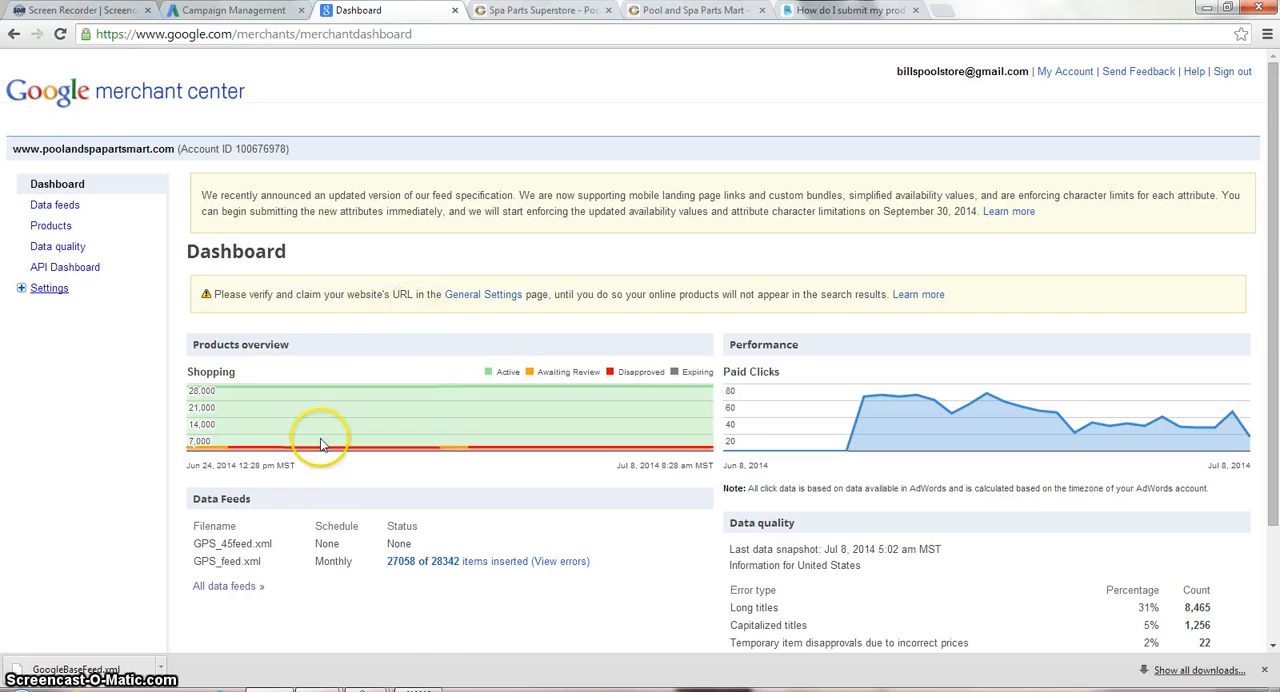
mouse_move(400, 660)
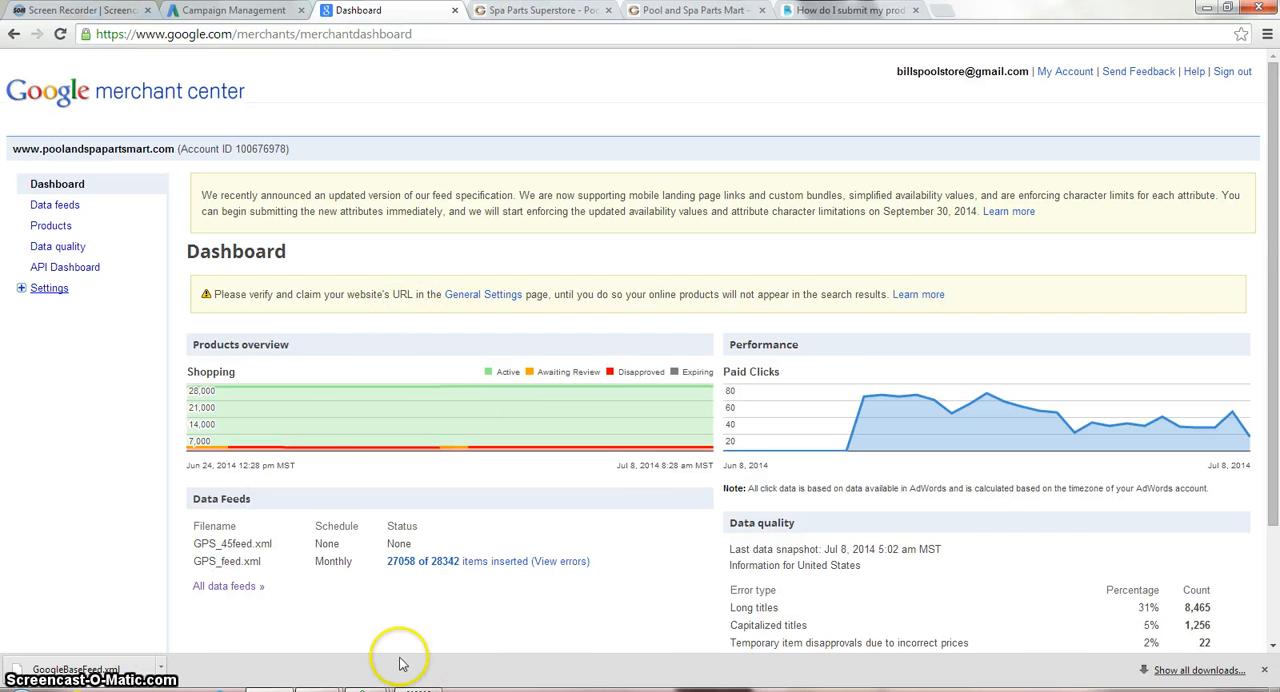